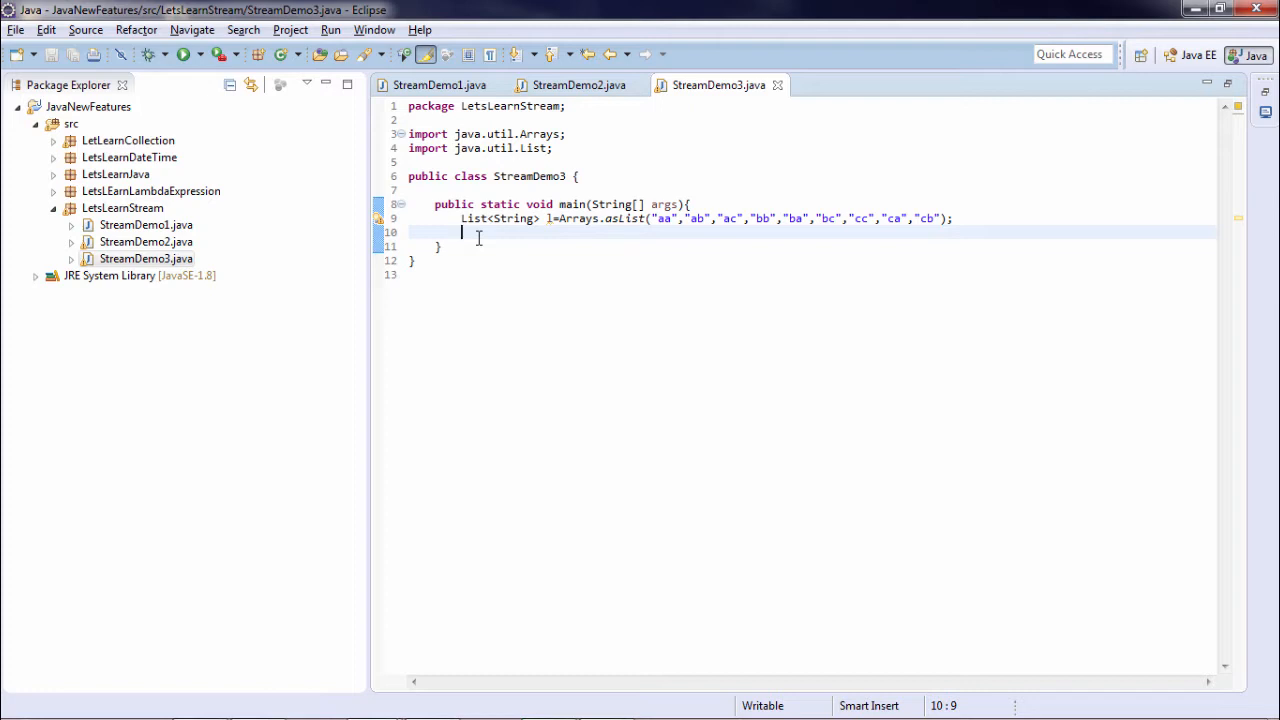
Write l.stream().map(String::toUpperCase) on the string list using Content Assist
text(l)
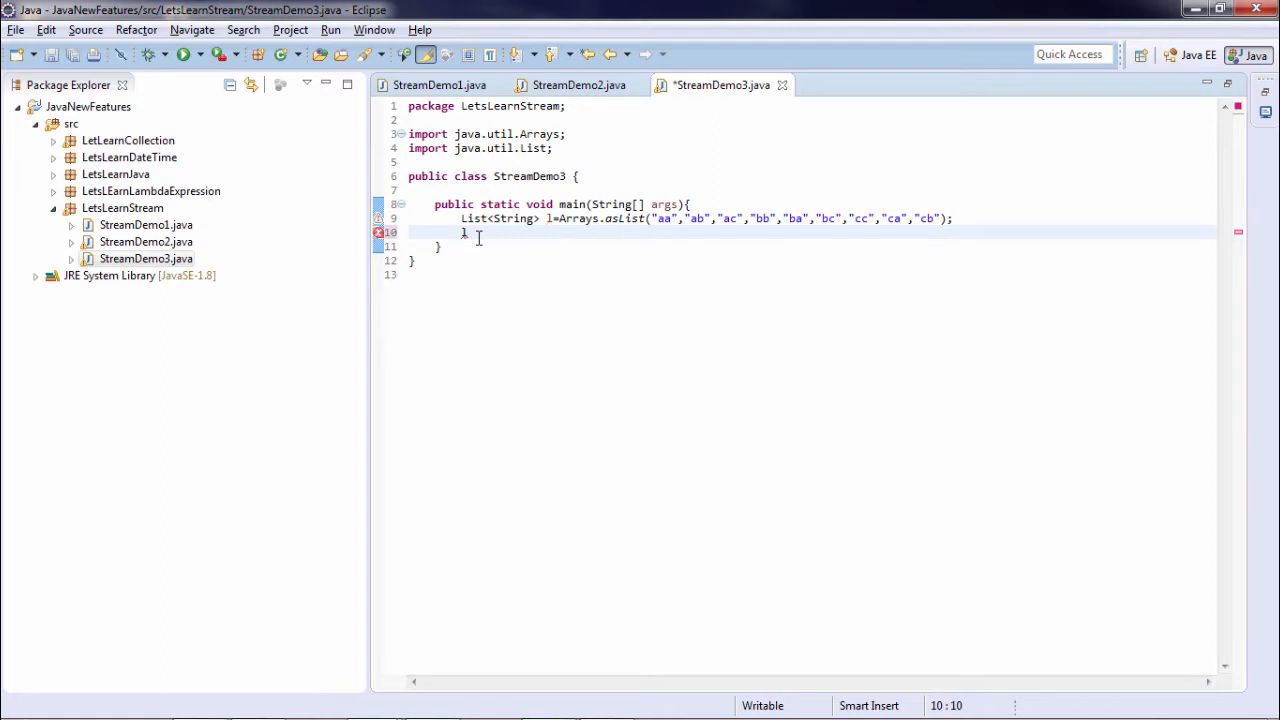
text(.stream()
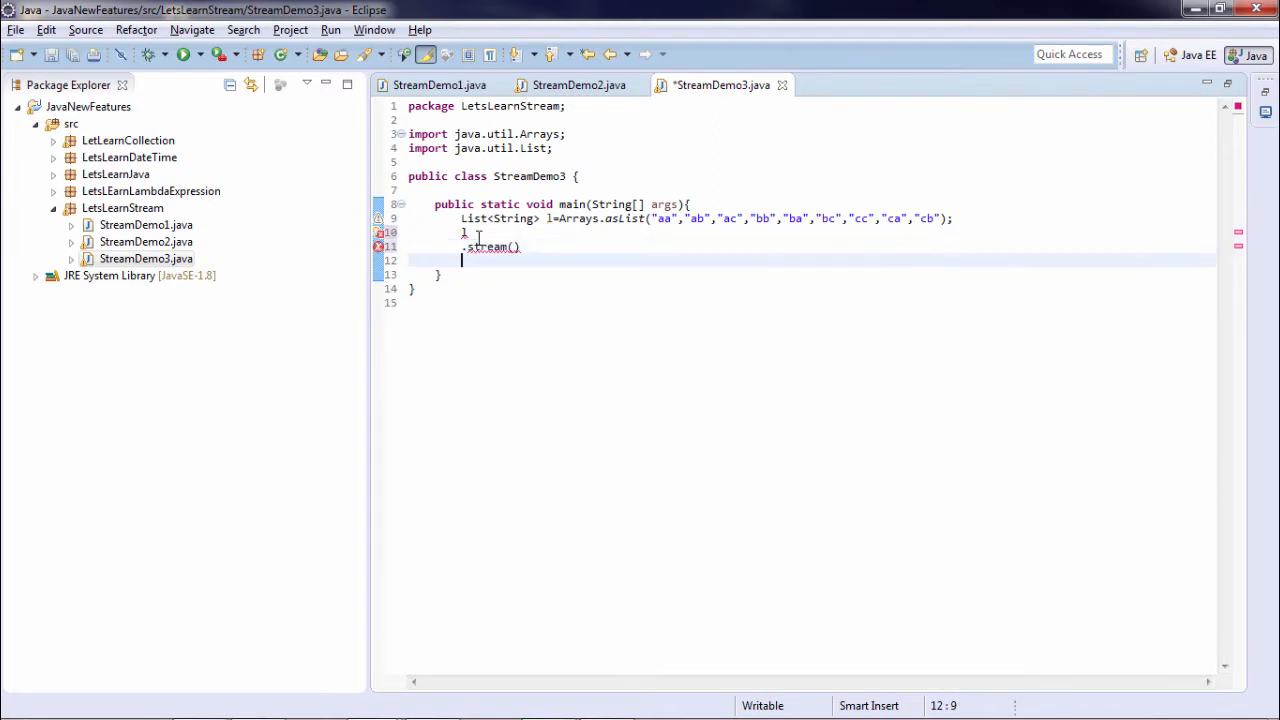
text(.map()
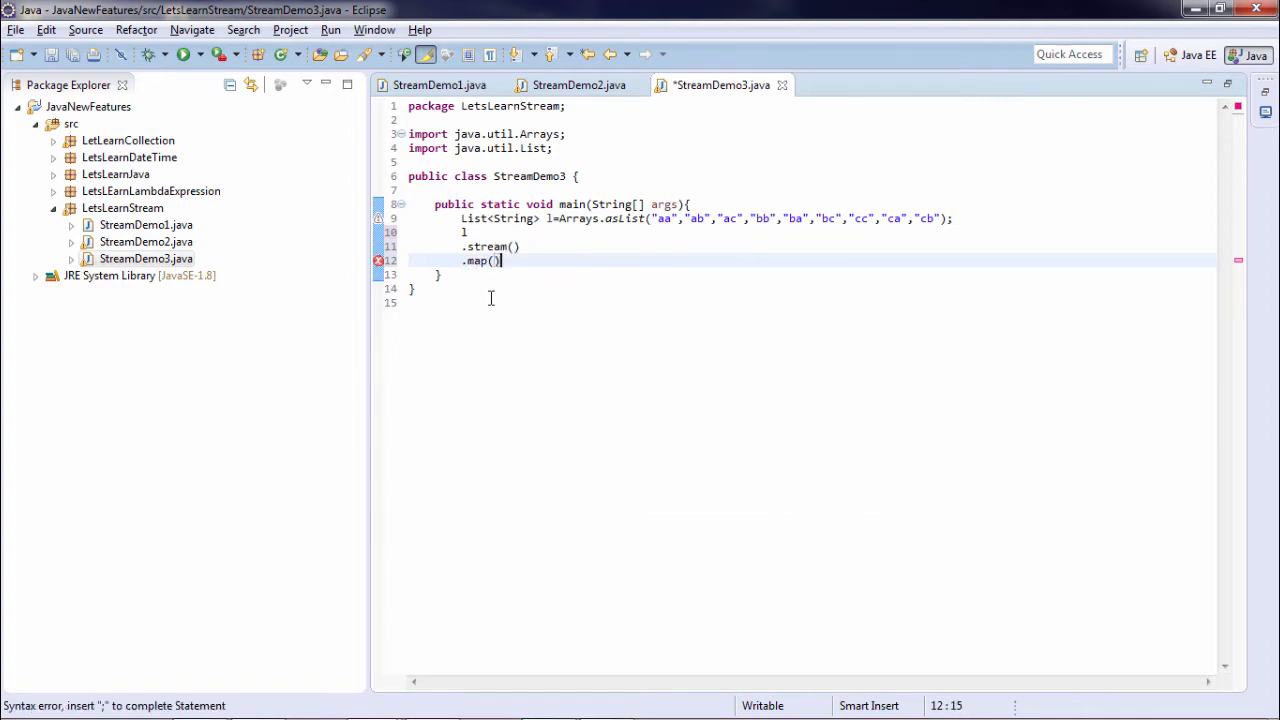
text(St)
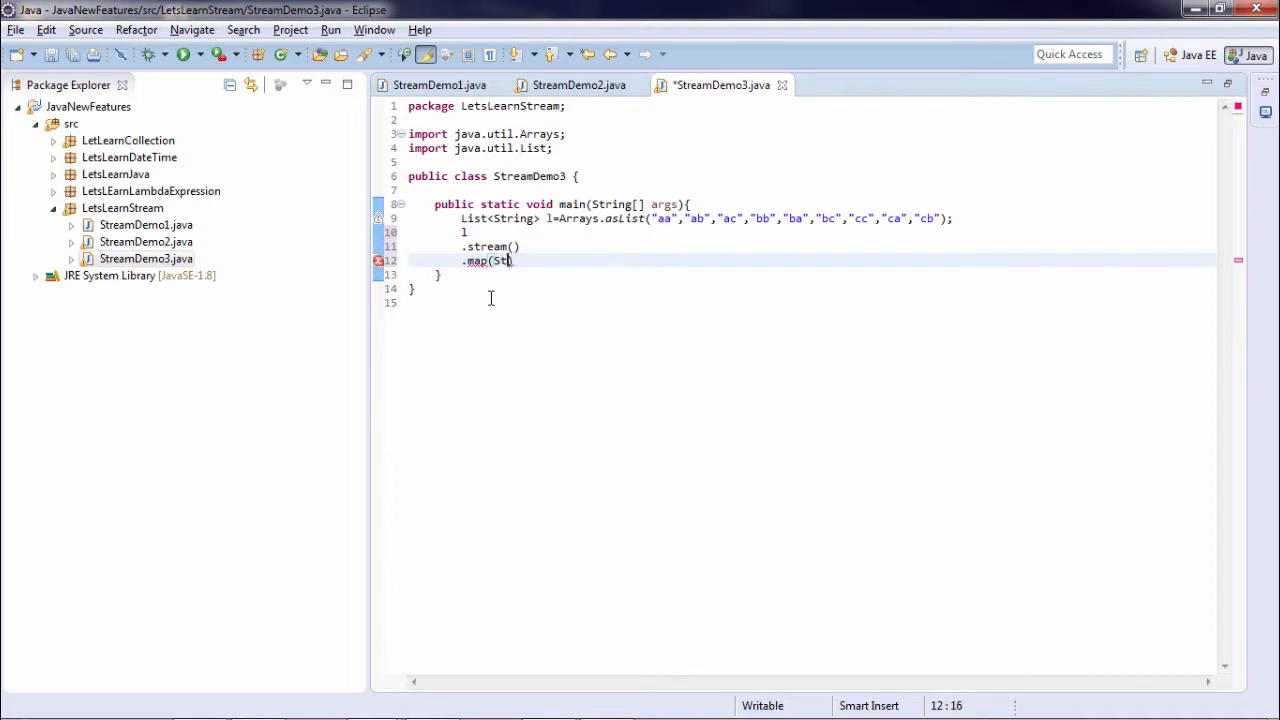
text(ring)
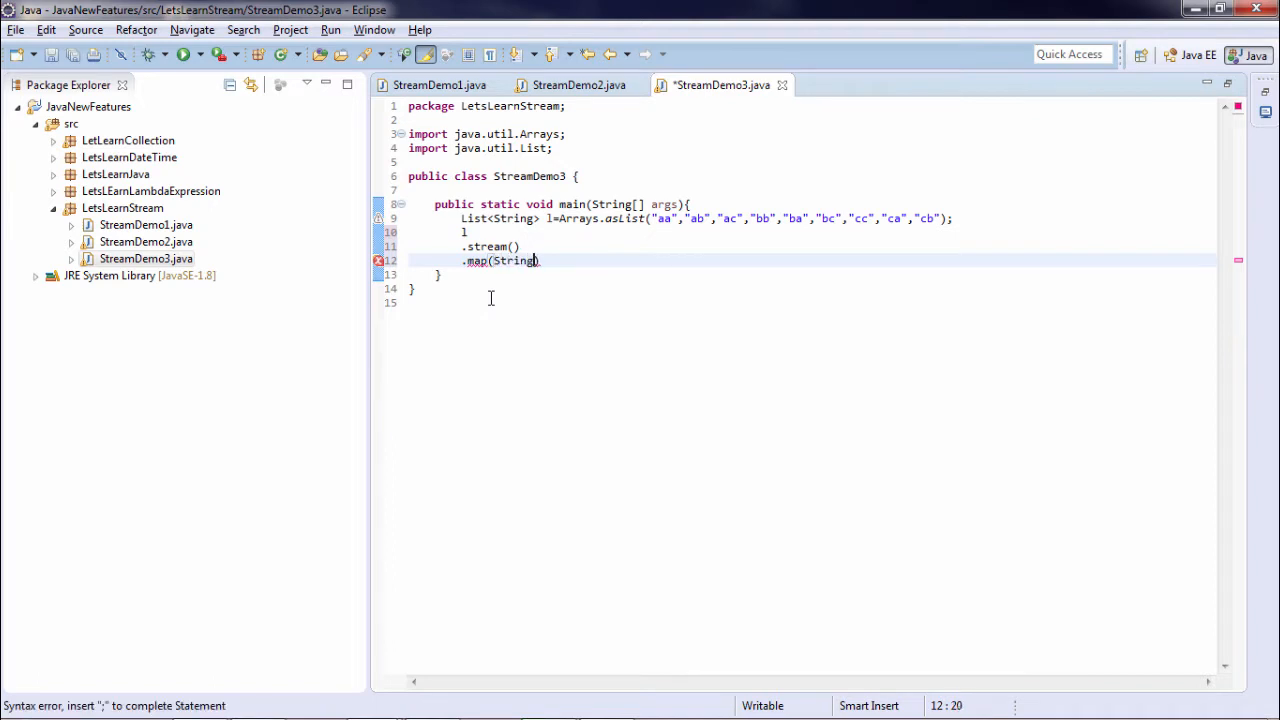
text(::)
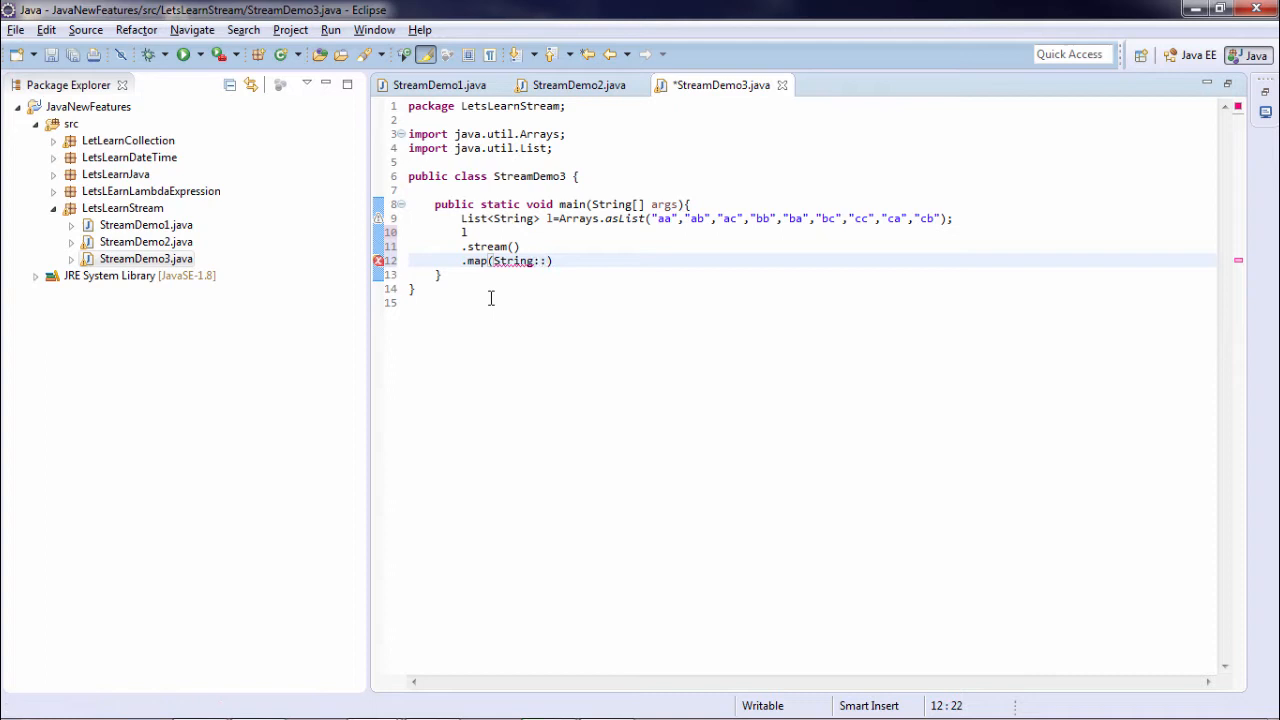
text(toUpperCase)
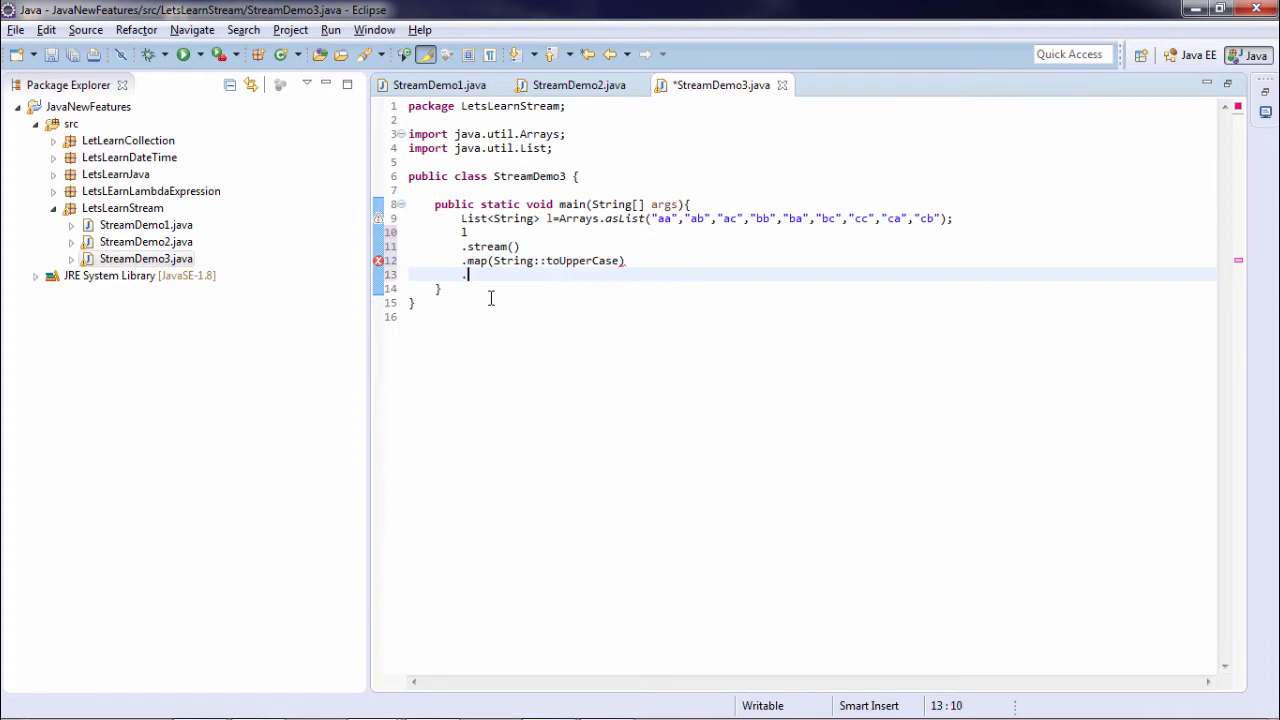
text(.)
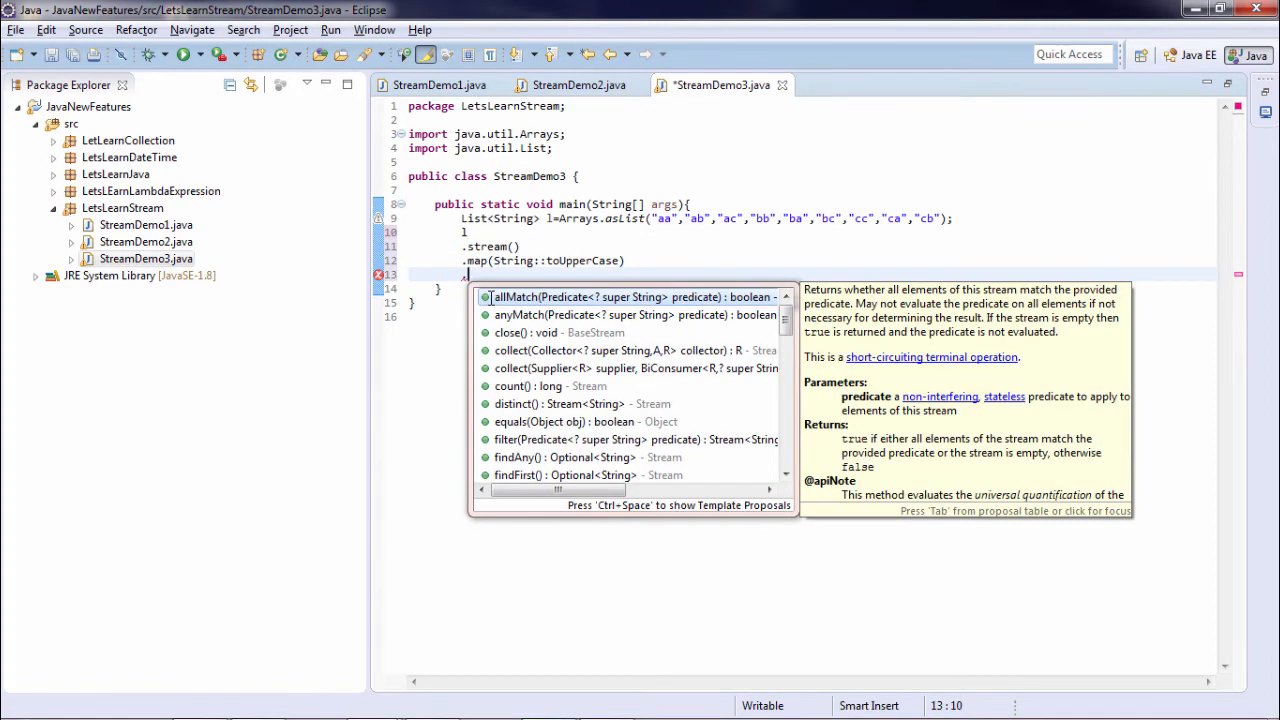
text(p)
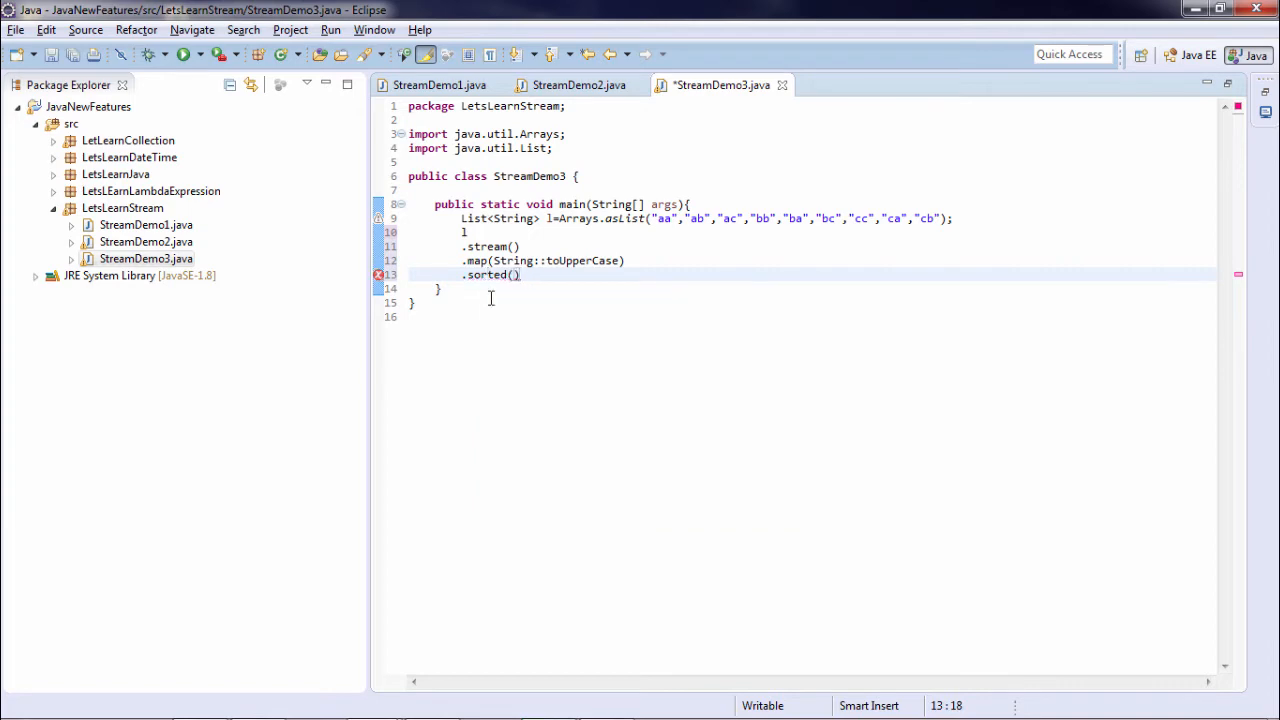
Chain .sorted().forEach(System.out::println) to print the sorted uppercase strings and save
text(.)
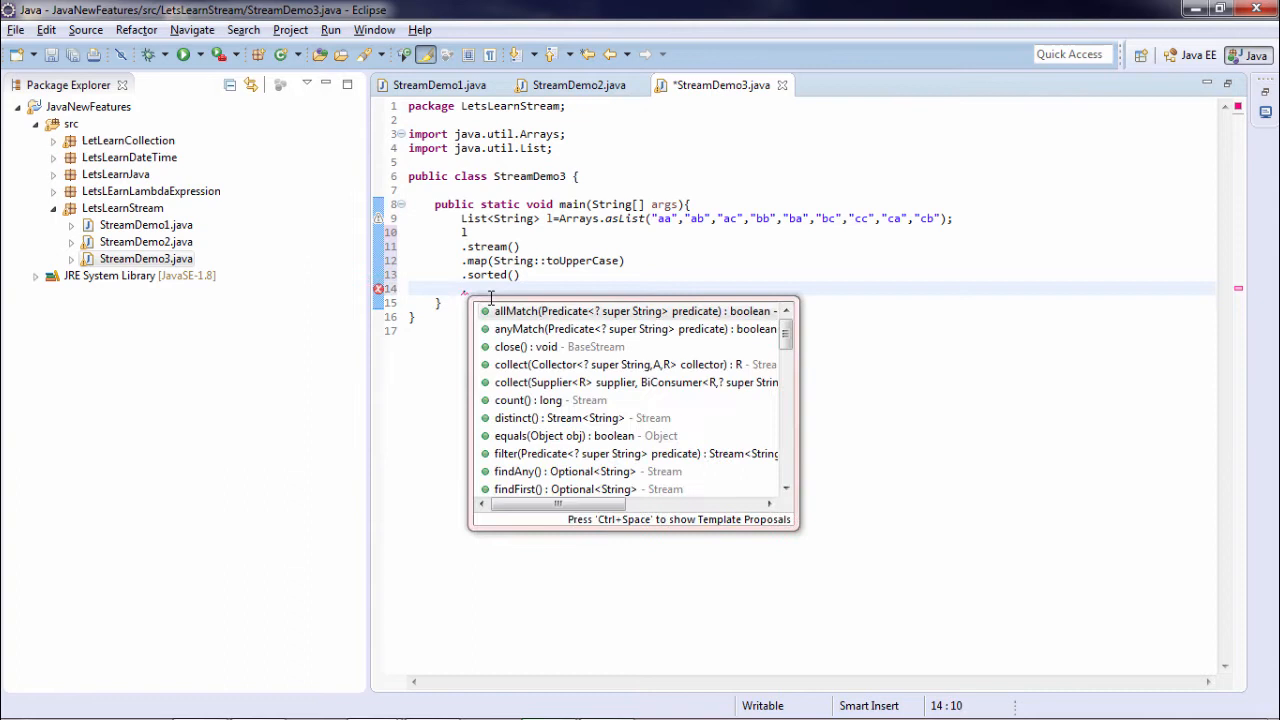
text(forEach(s);)
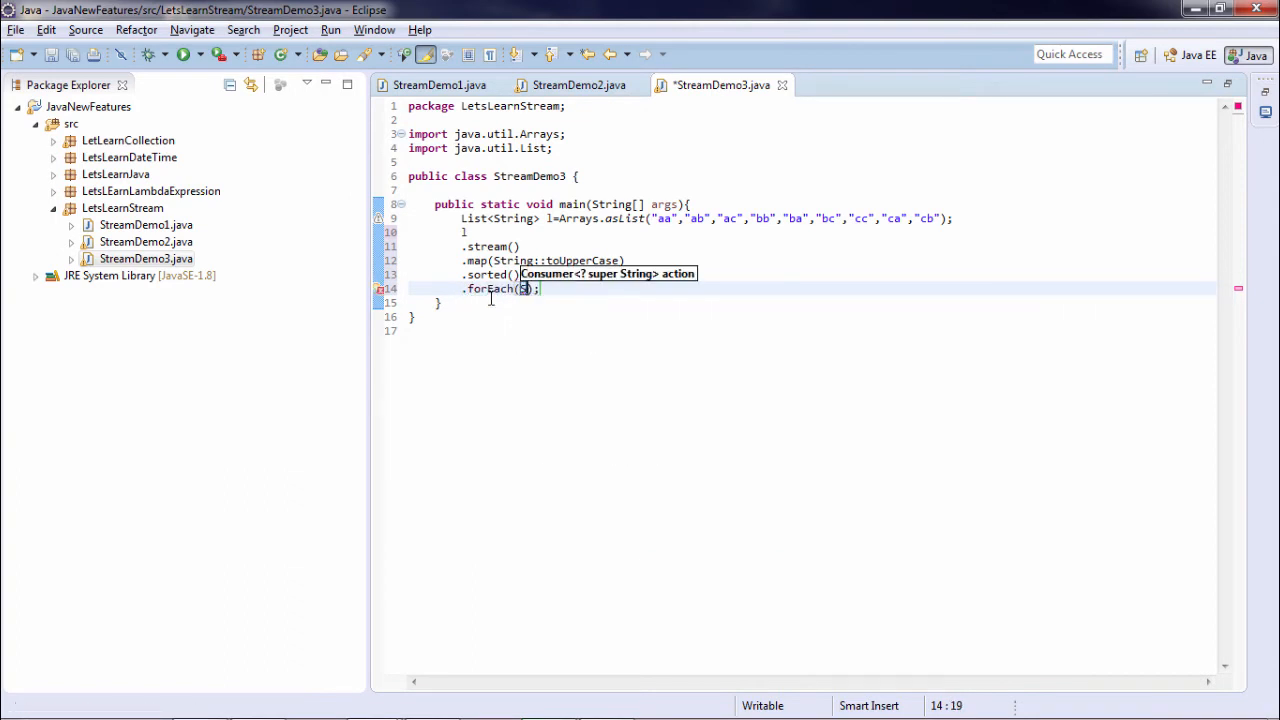
text(ystem.ou)
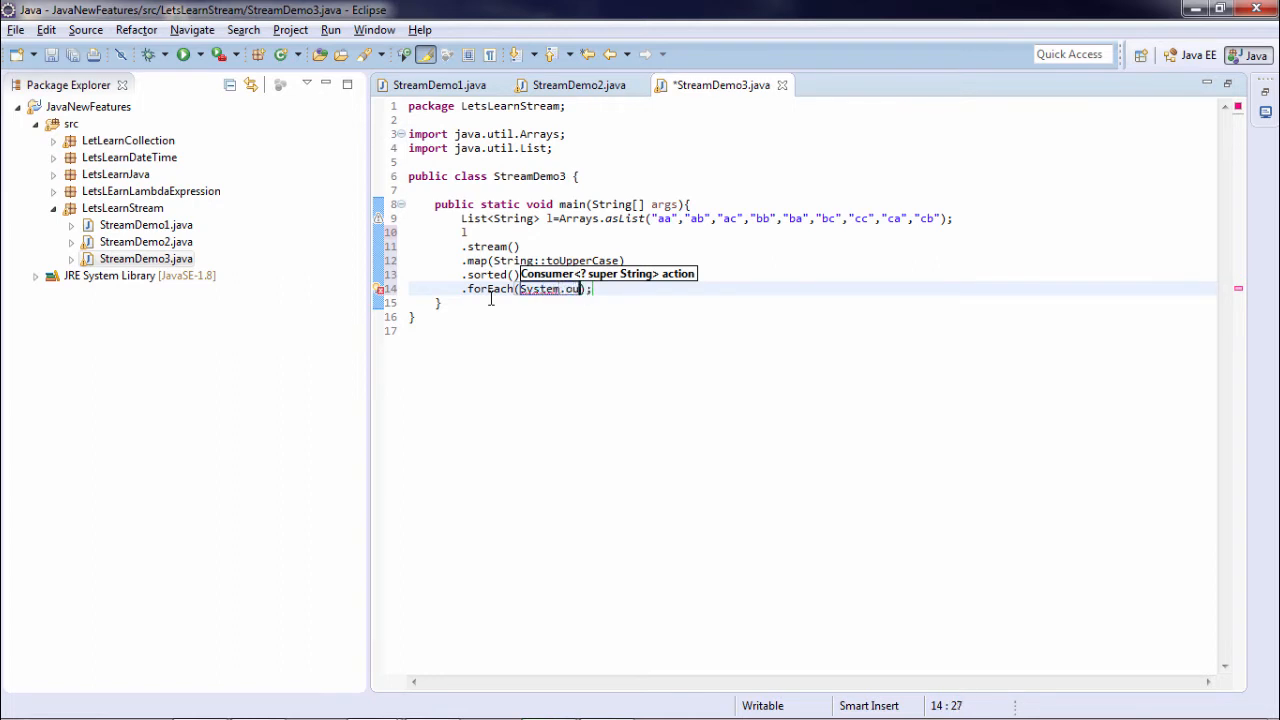
text(t::print)
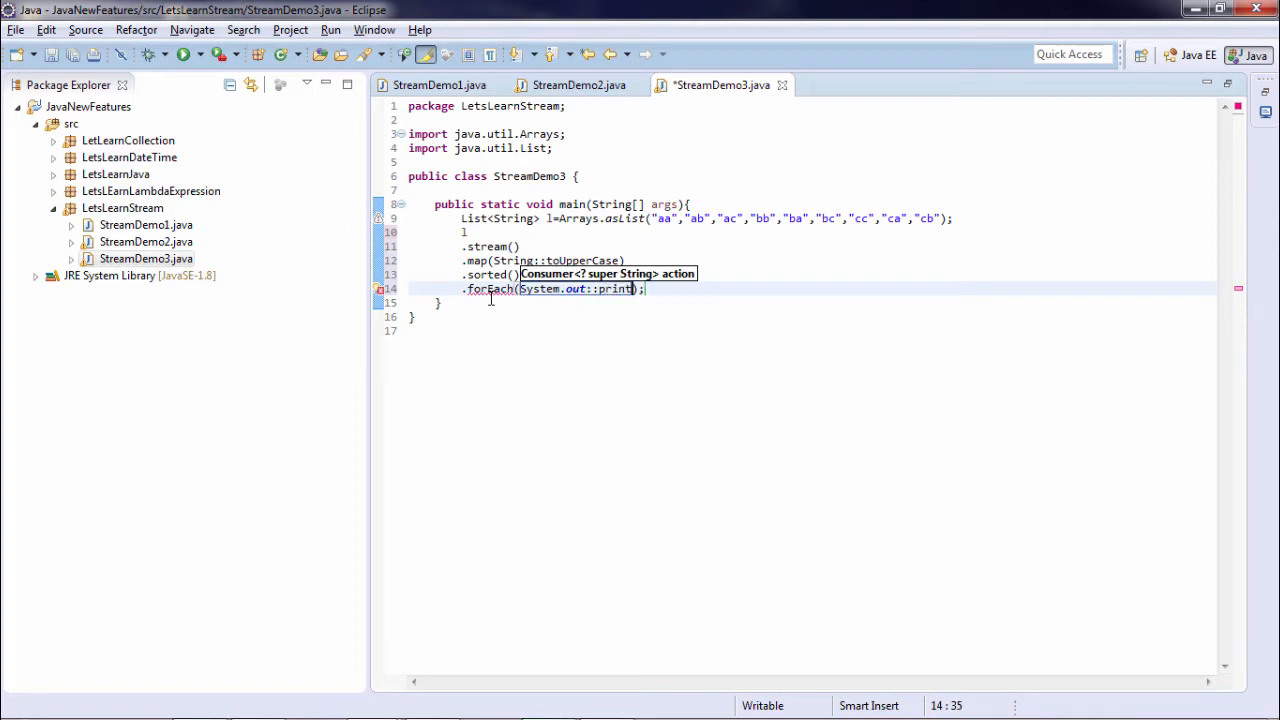
text(ln)
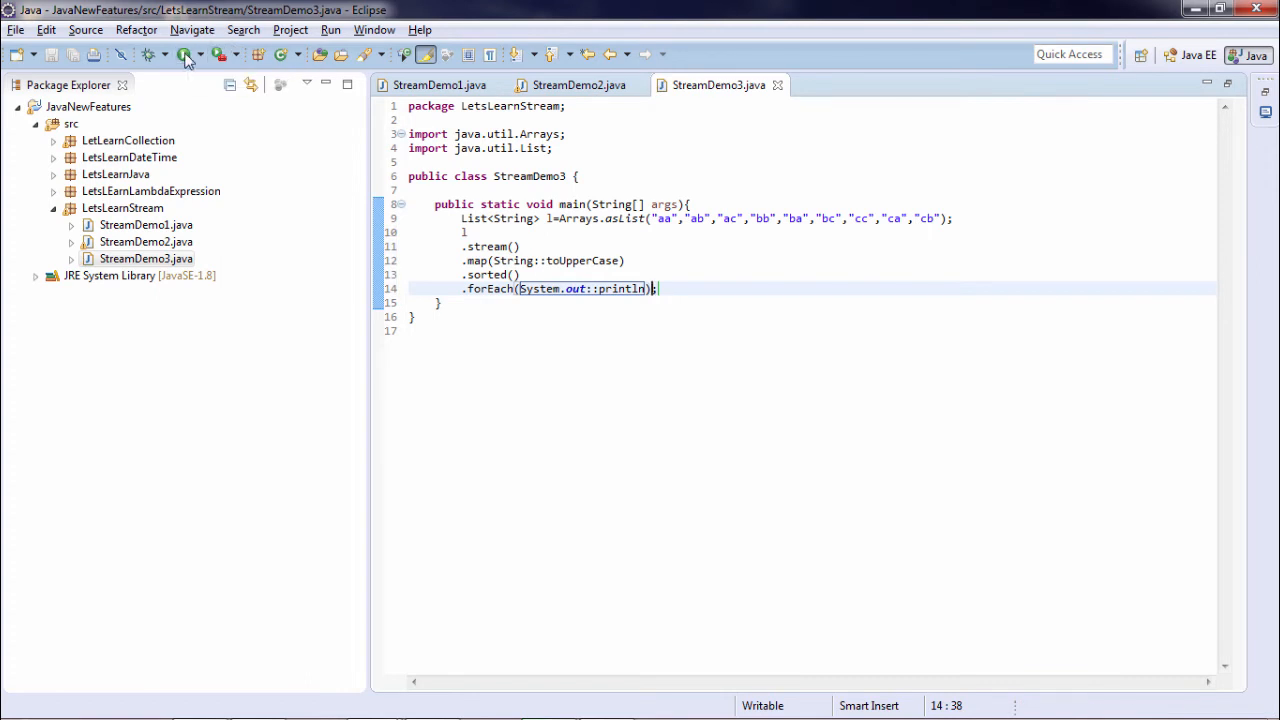
Insert blank lines after the forEach line to make room for new code
click(184, 54)
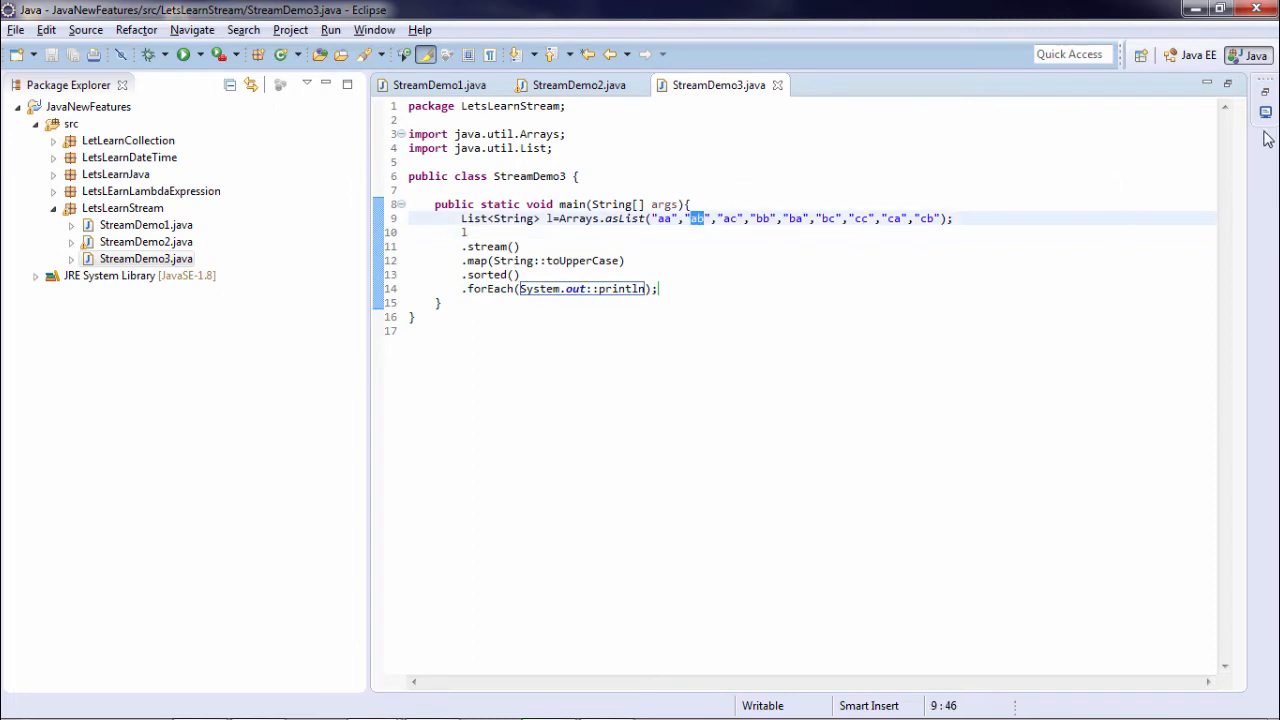
click(184, 54)
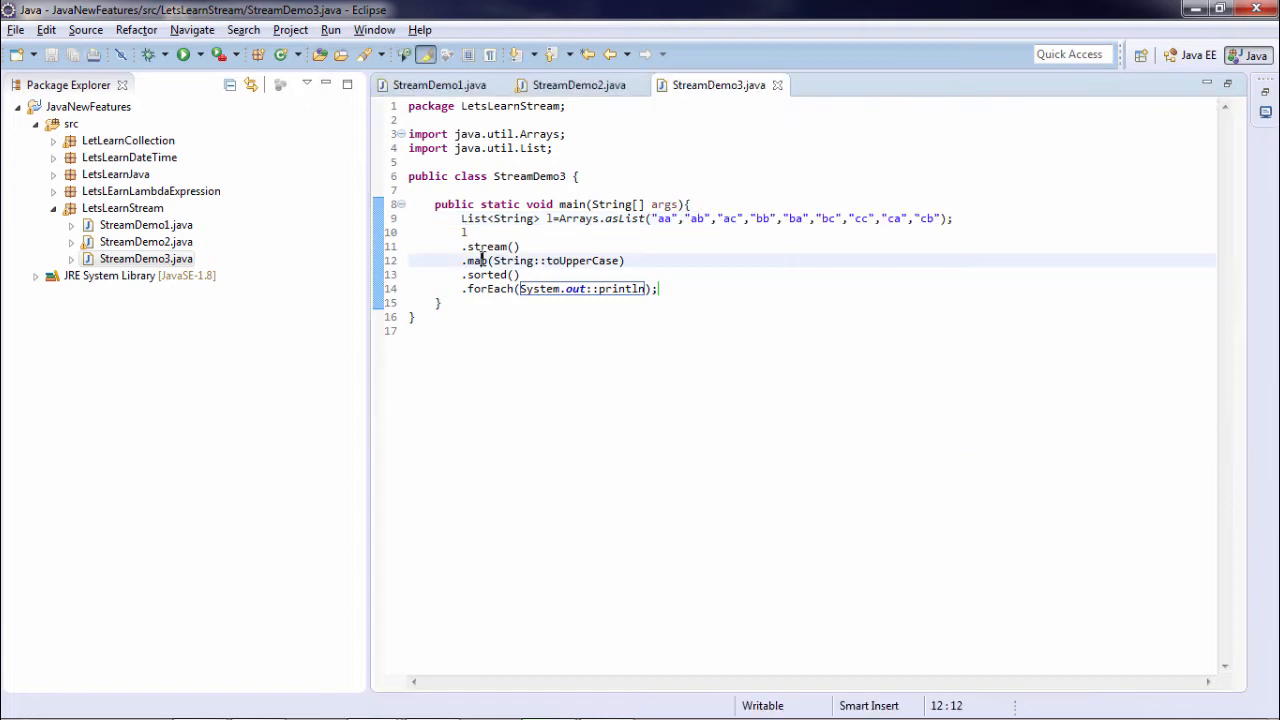
mouse_move(474, 260)
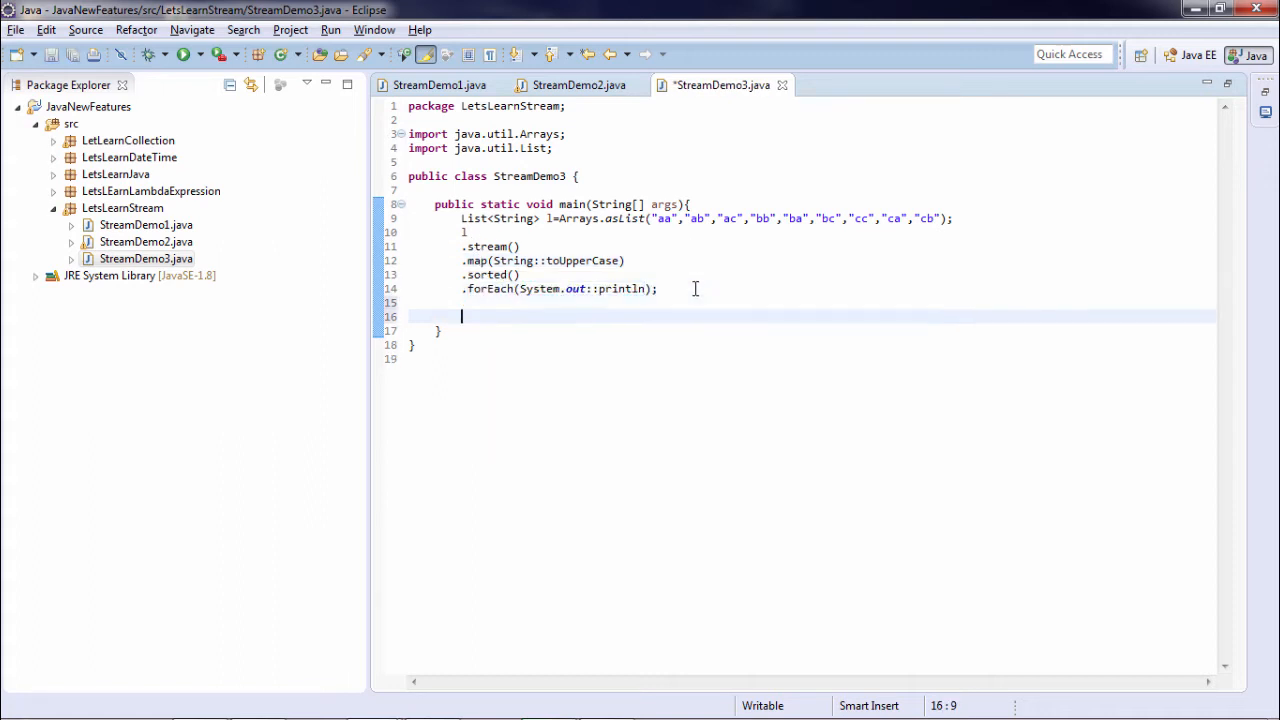
Declare Function fun = s -> s + "Hello" with the Function import added
text(Func)
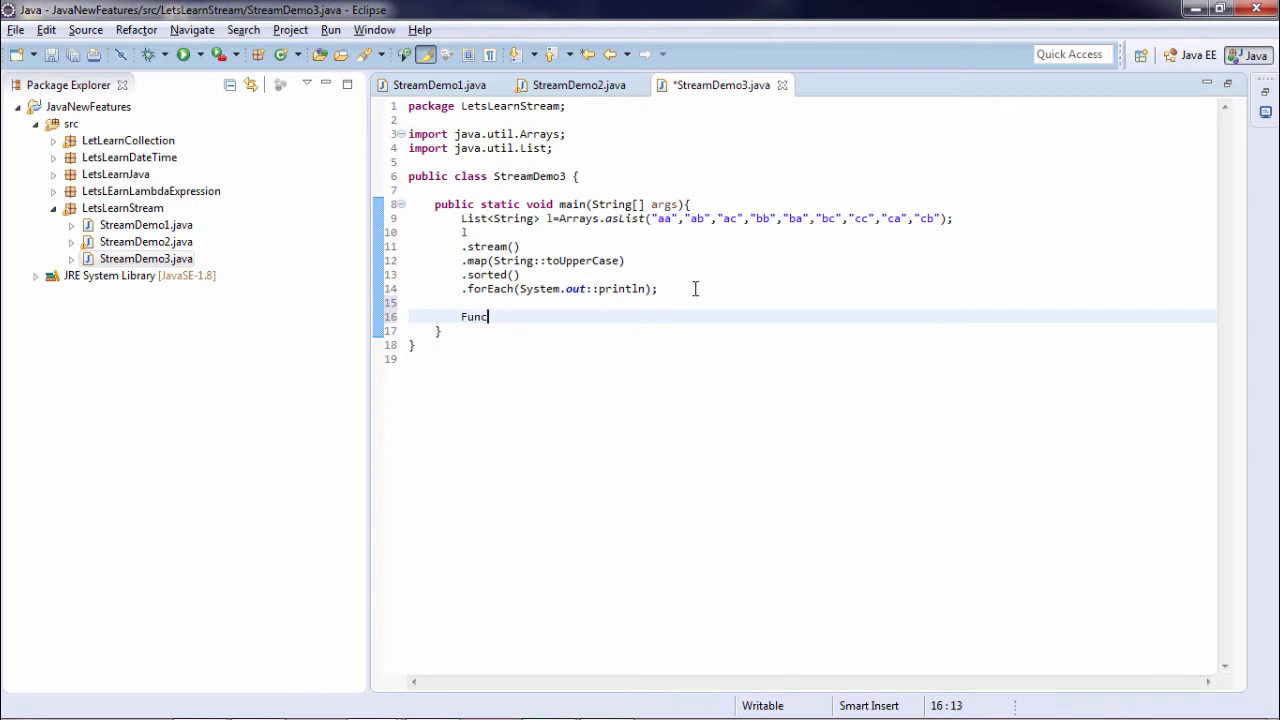
key(ctrl+space)
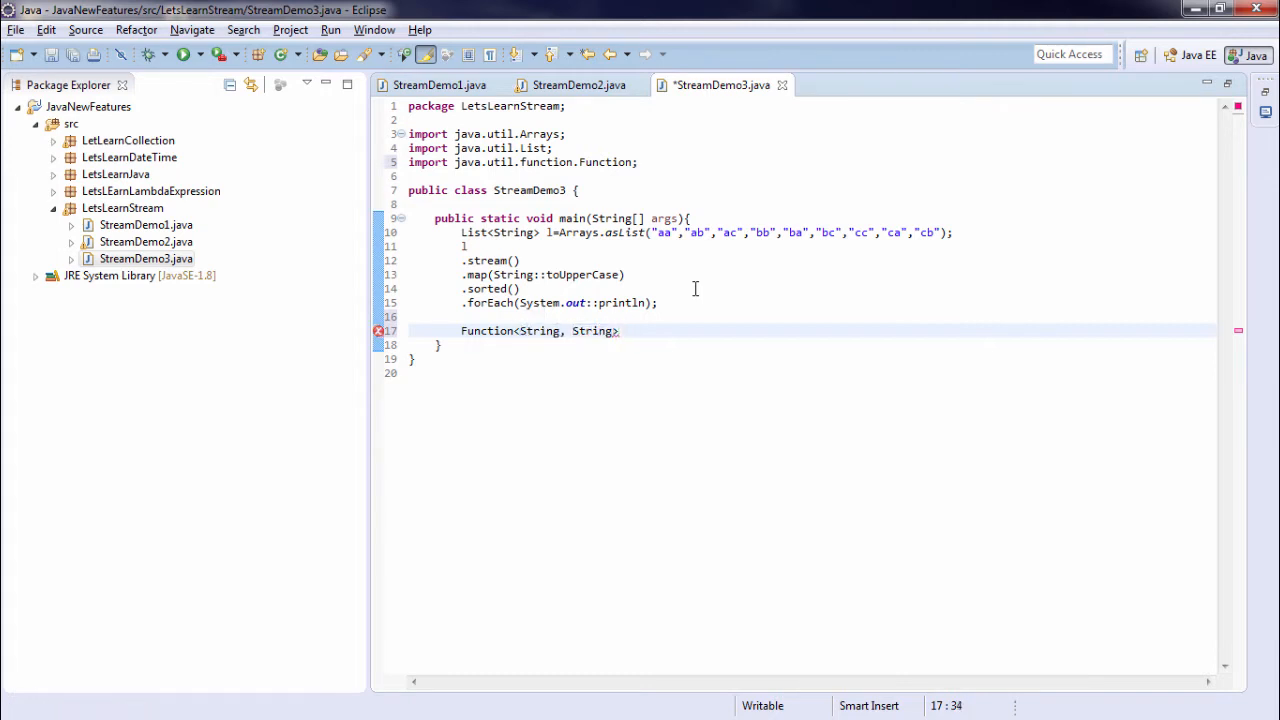
text(fun=)
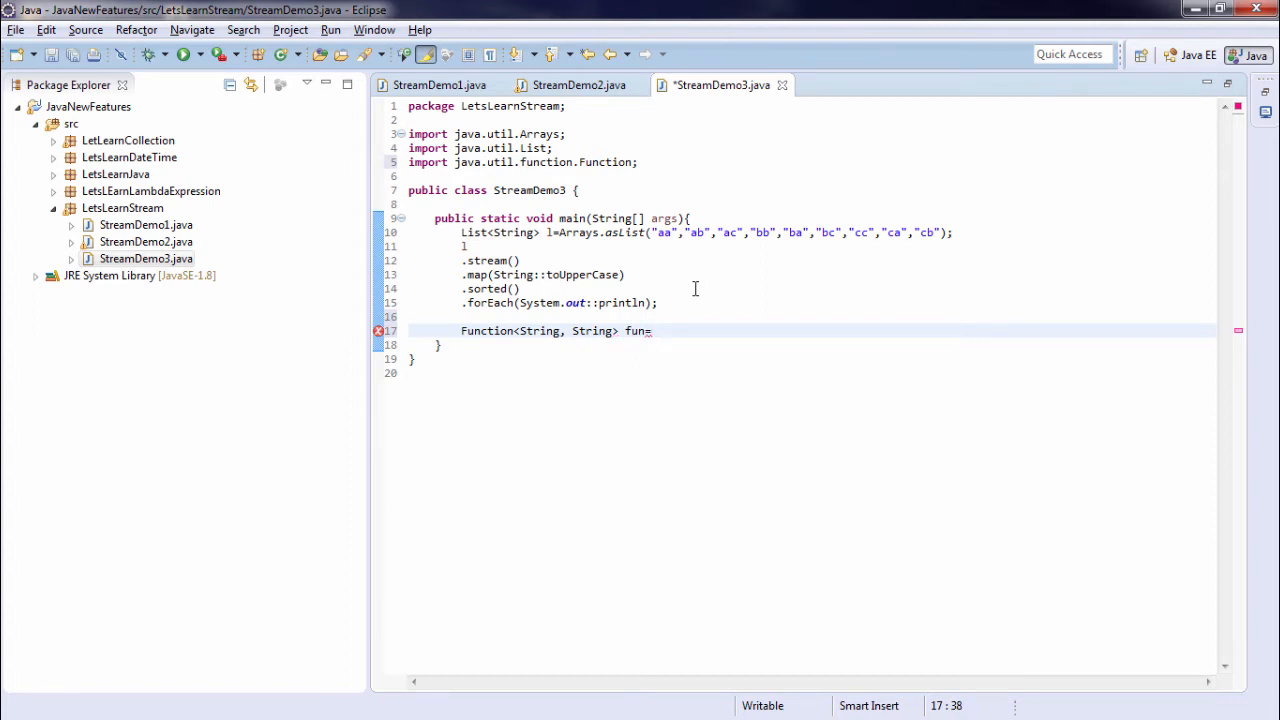
text(s->s+")
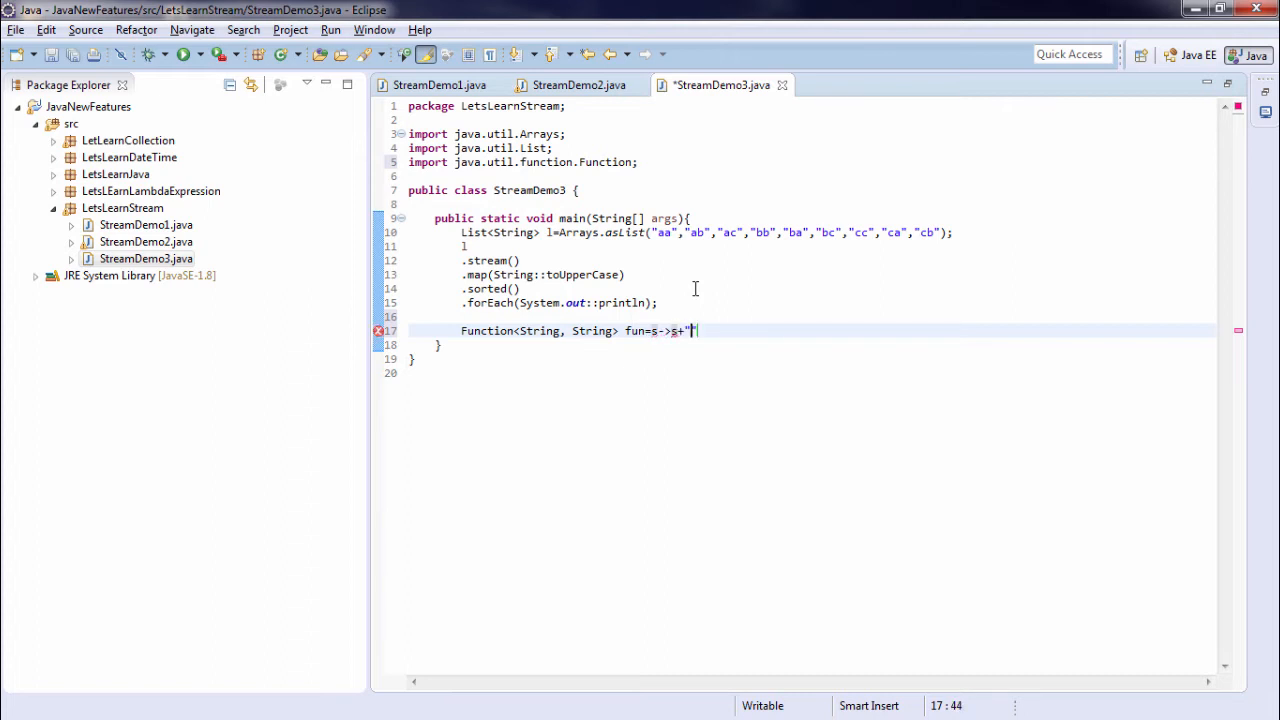
text(Hello";)
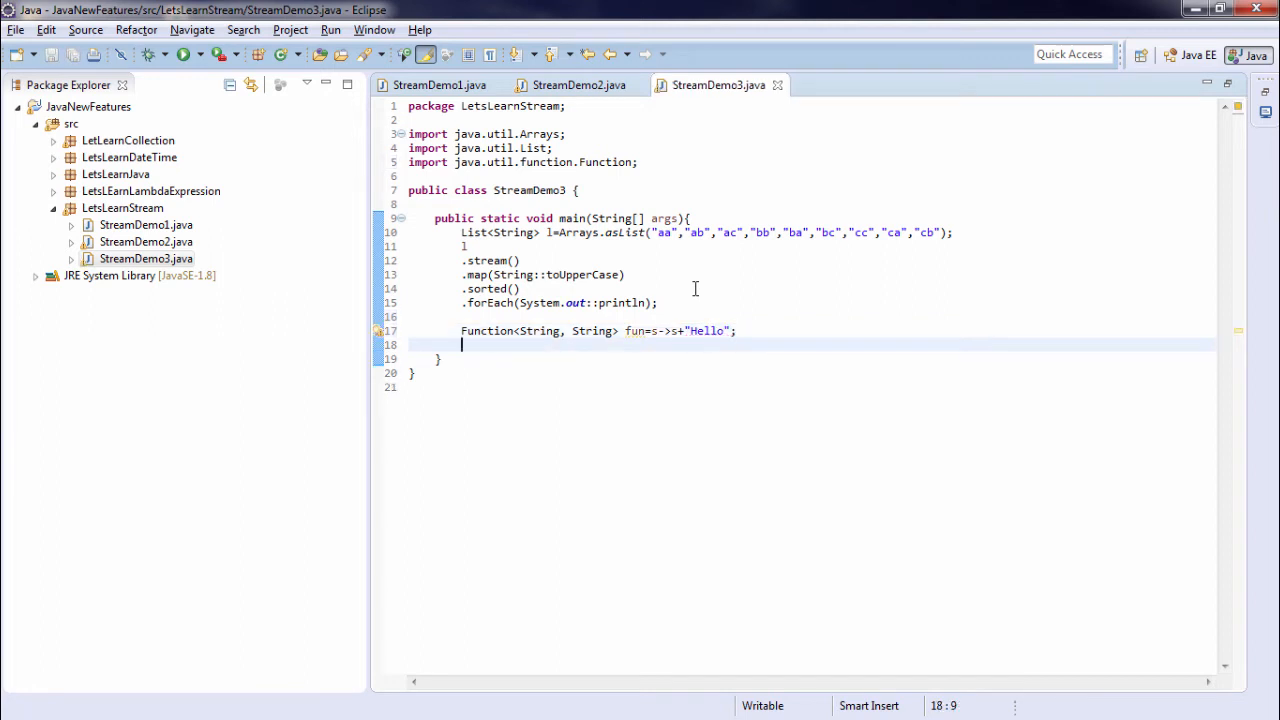
Write l.stream().map(fun).forEach(System.out::println); to print the Hello-suffixed strings and save
text(l)
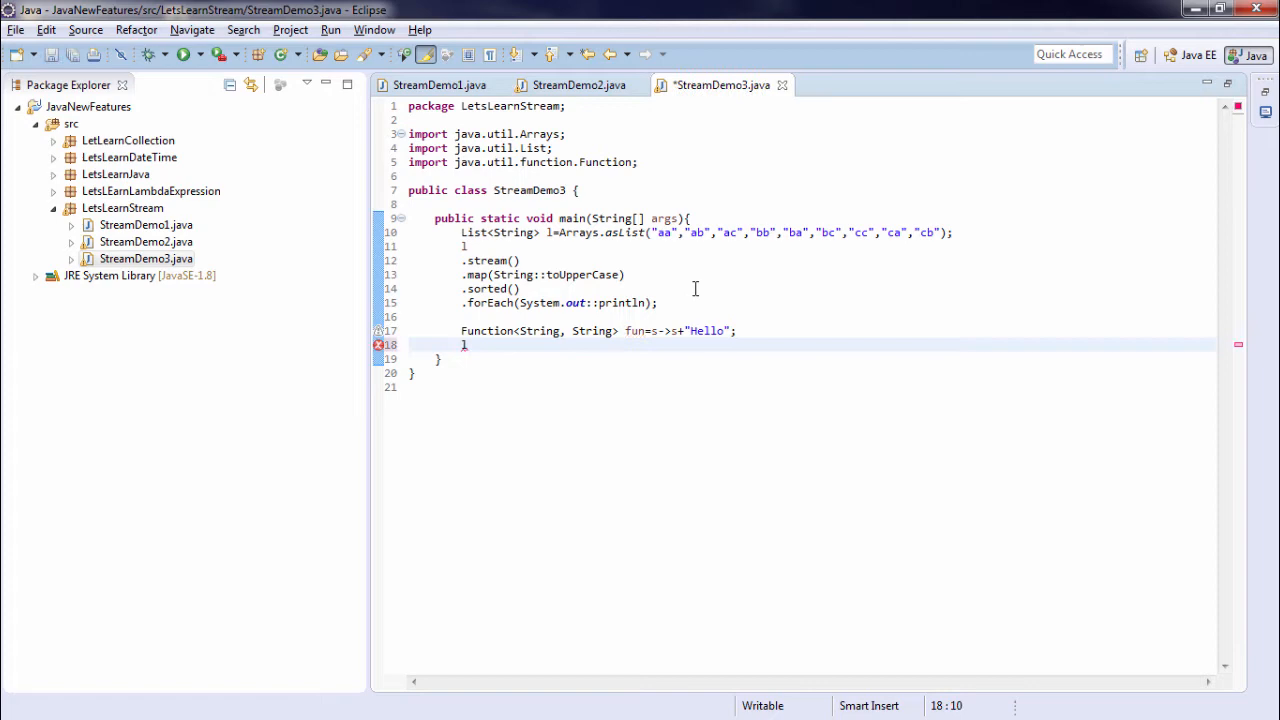
text(.)
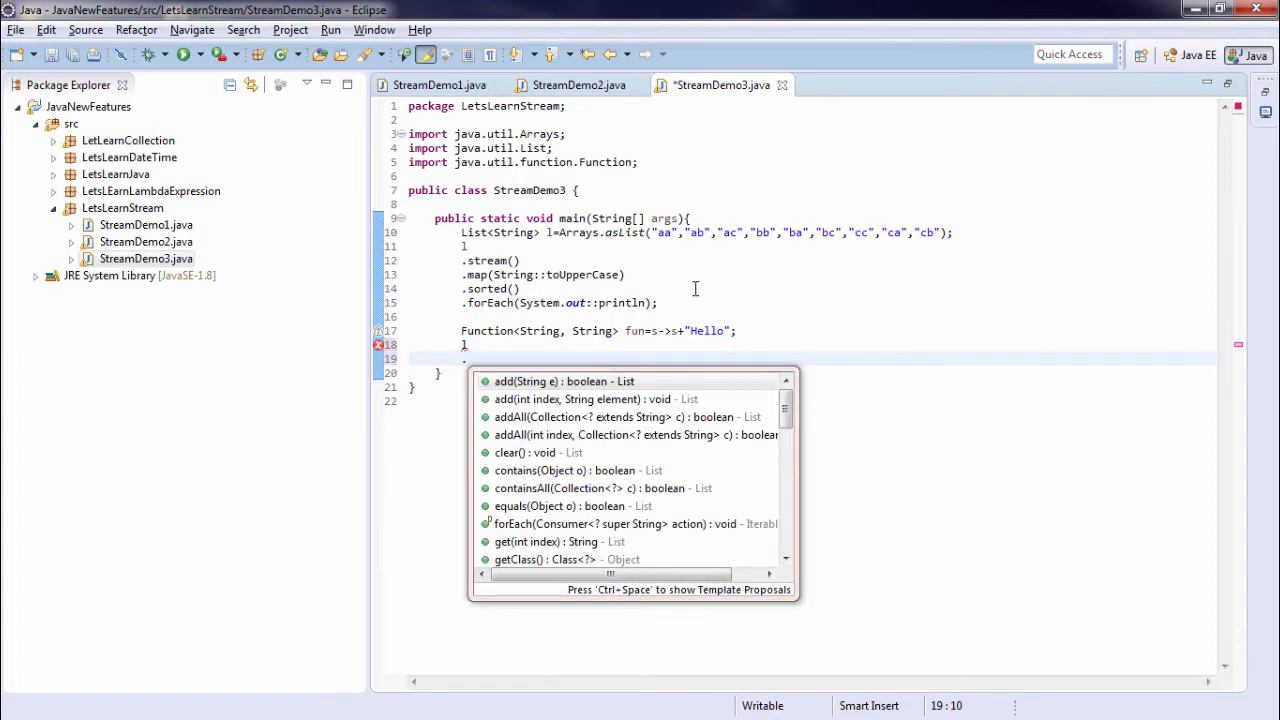
text(stream())
text(.ma())
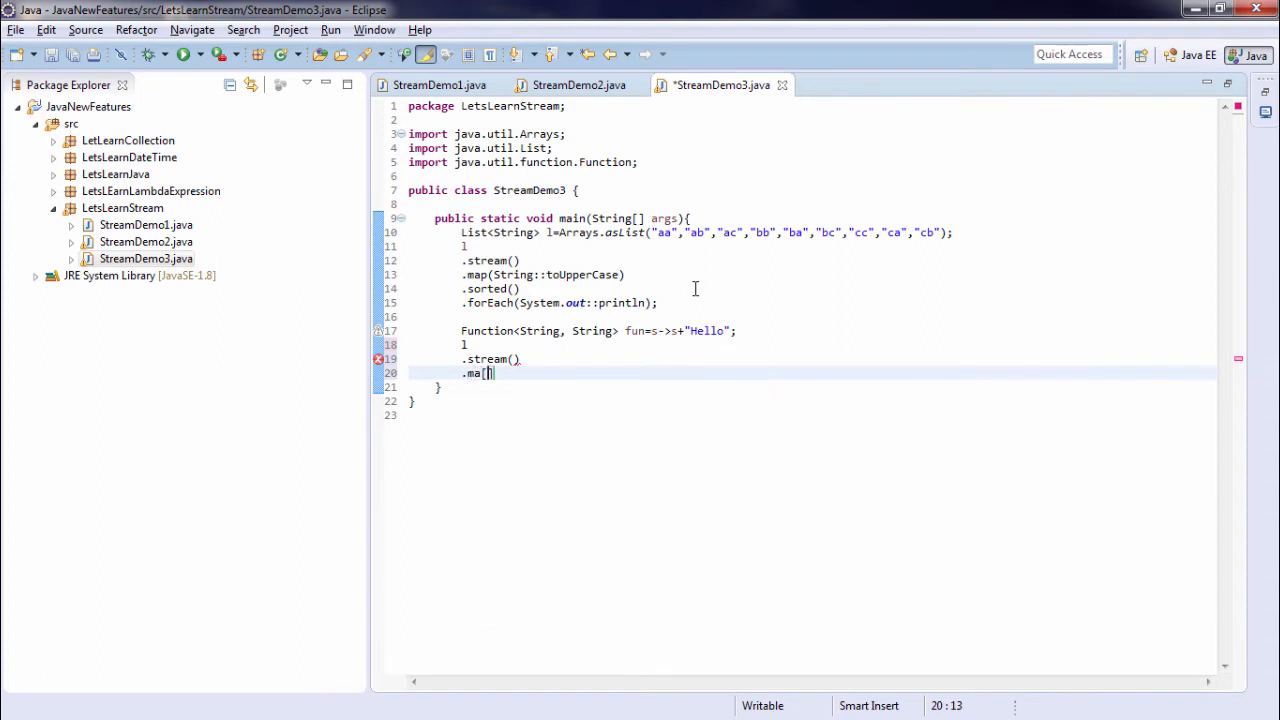
key(BackSpace)
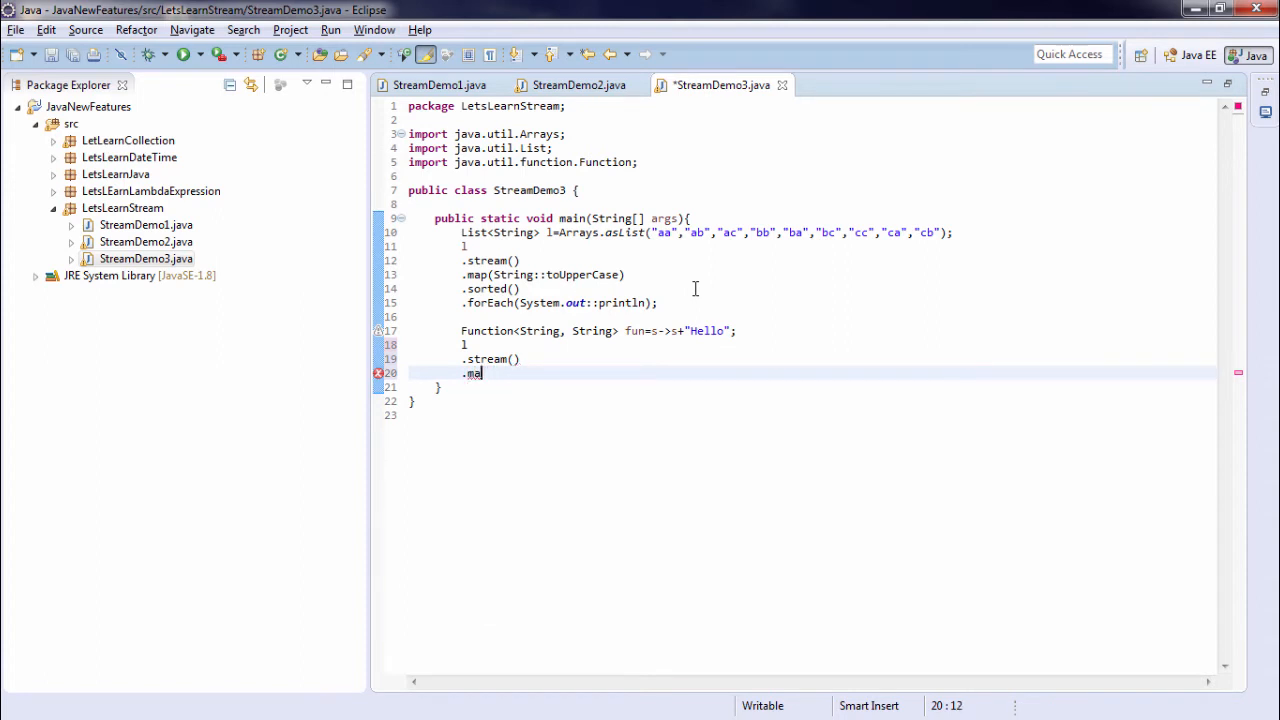
text(p())
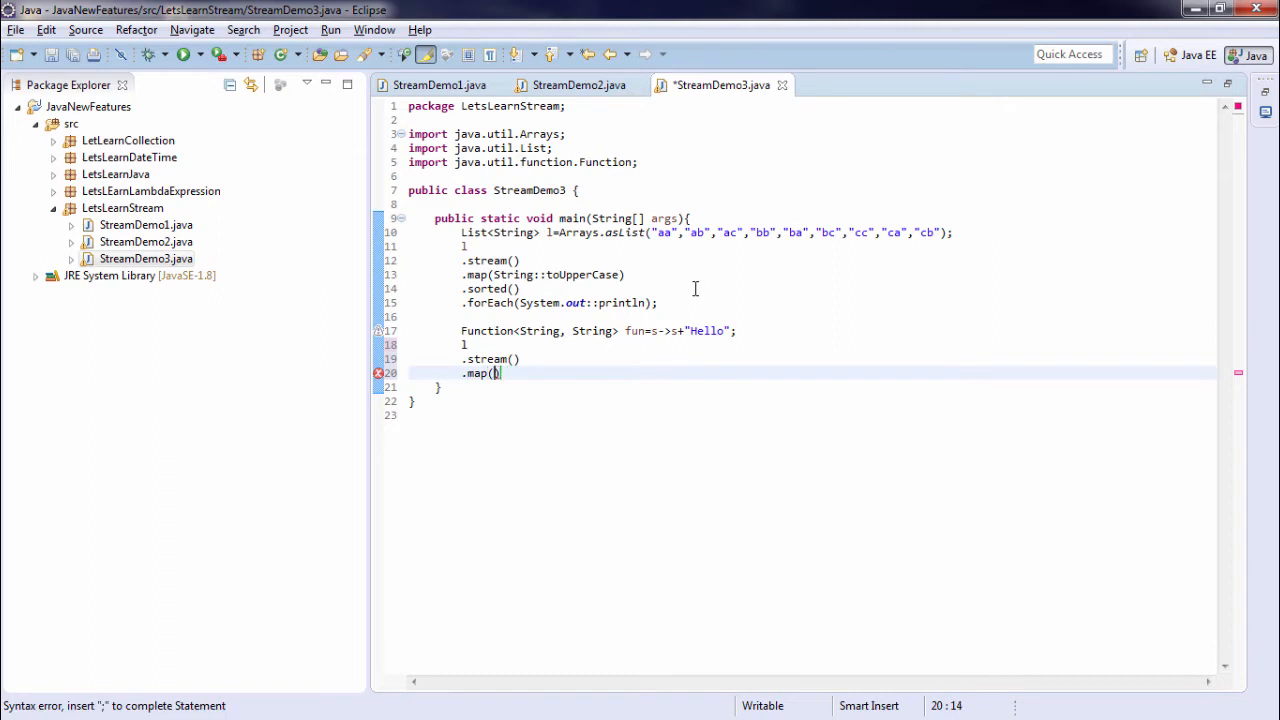
text(fun)
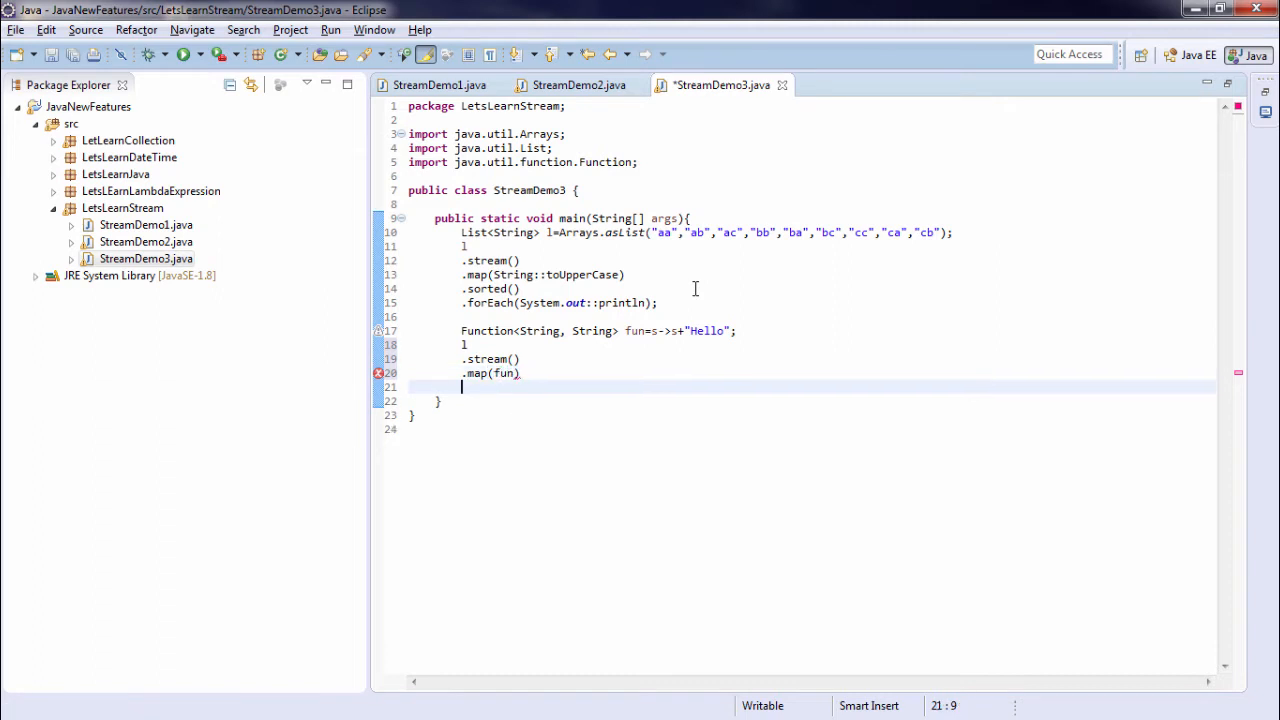
text(.)
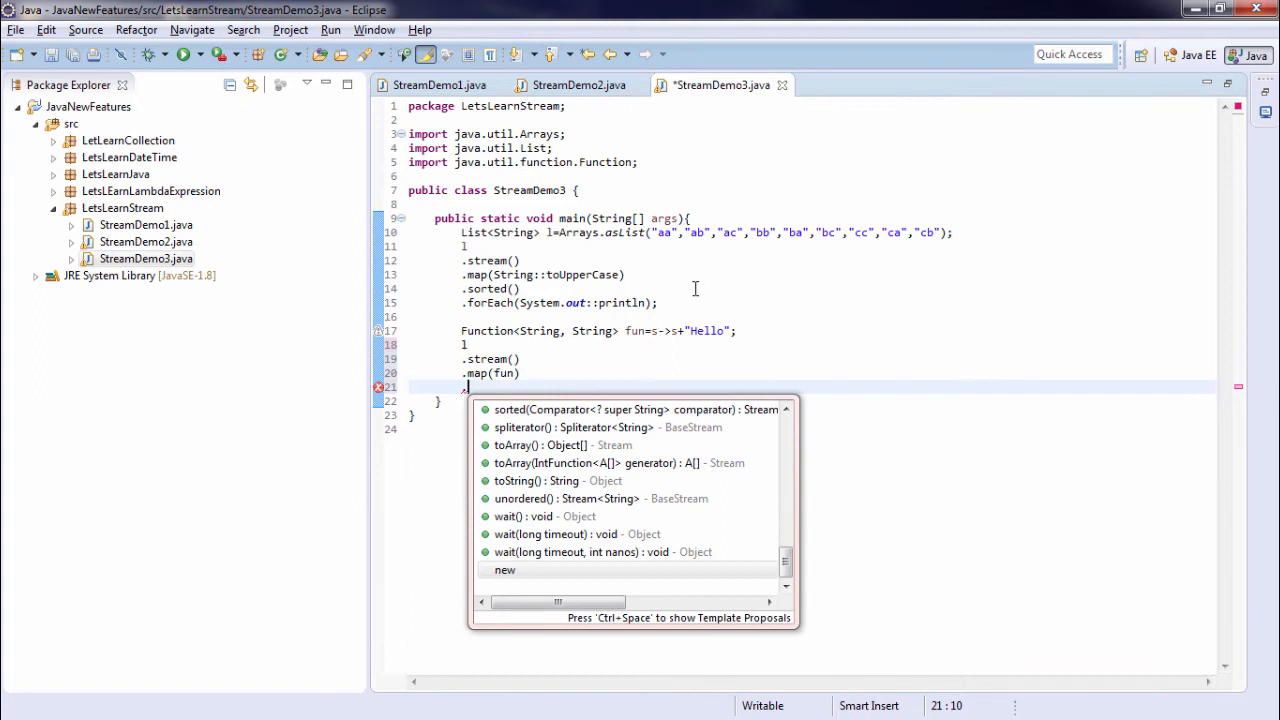
key(Escape)
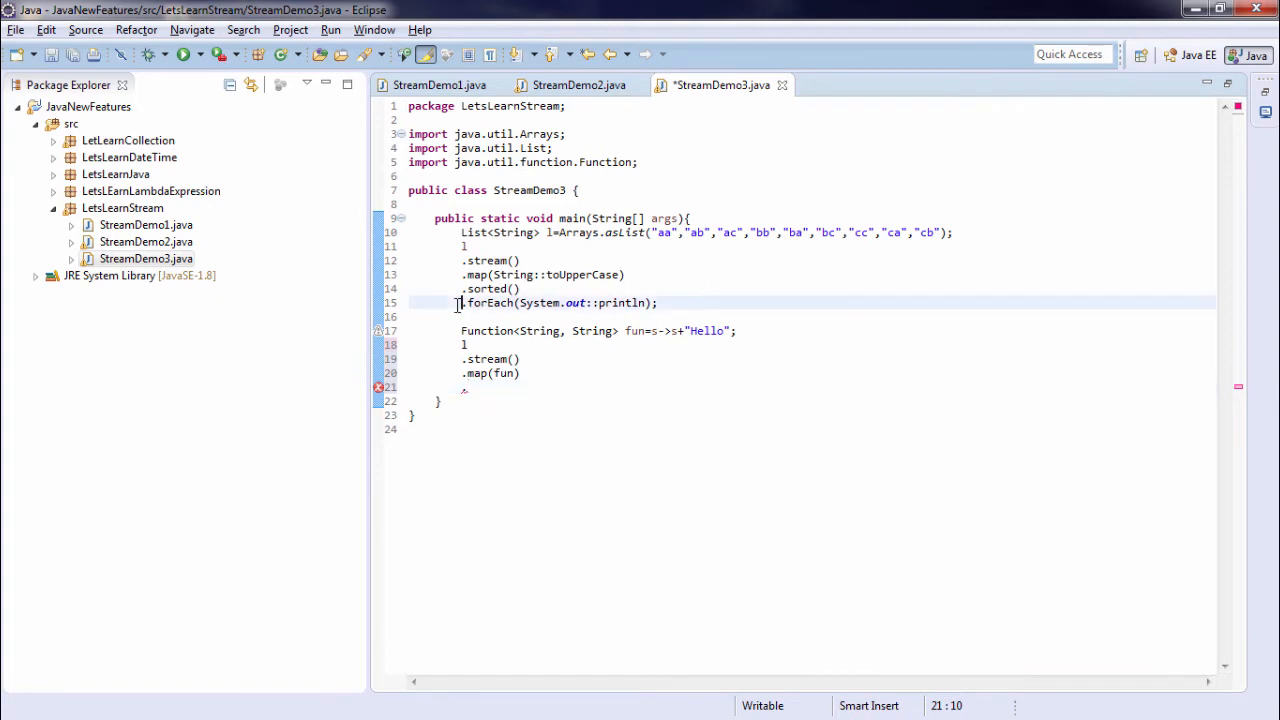
triple_click(556, 304)
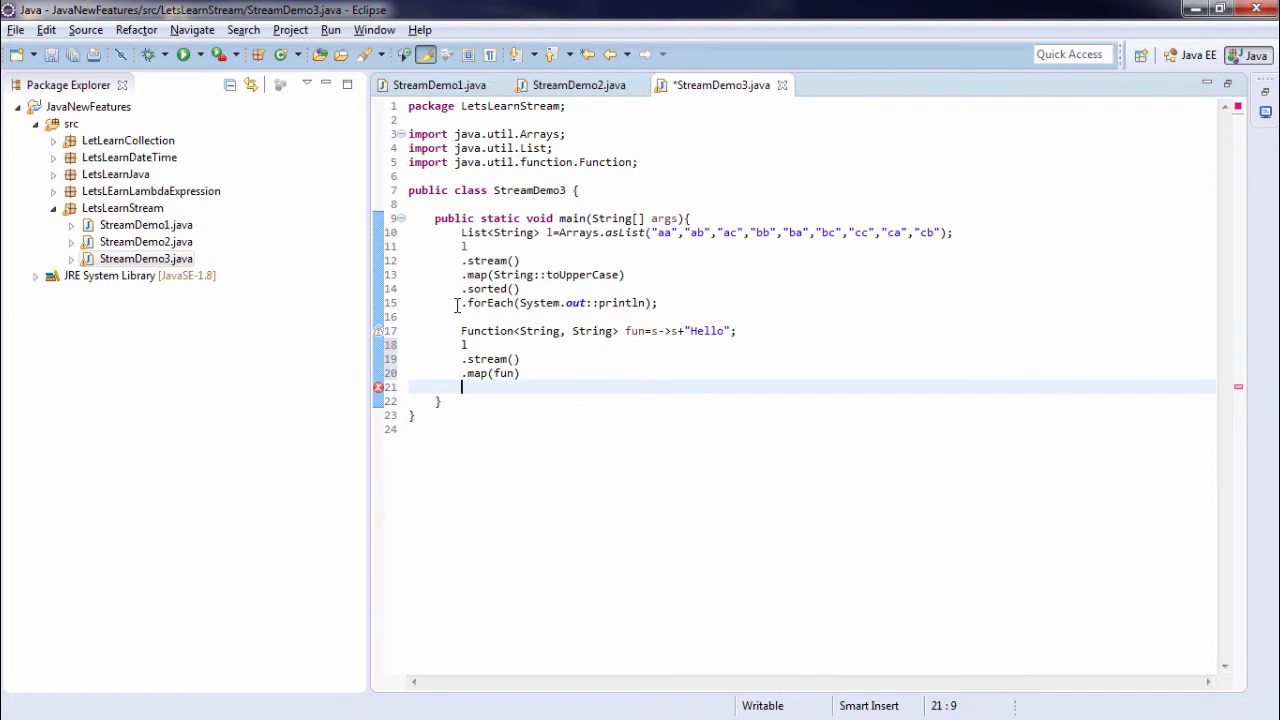
text(.forEach(System.out::println);)
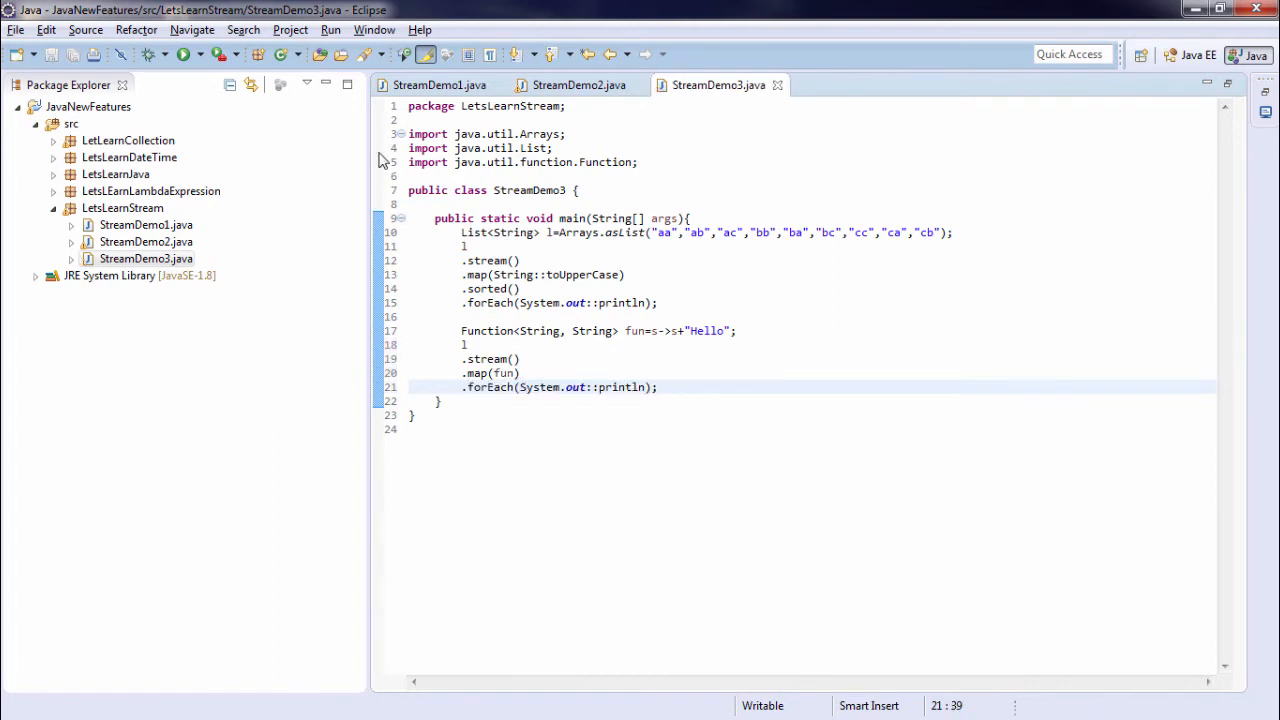
click(184, 54)
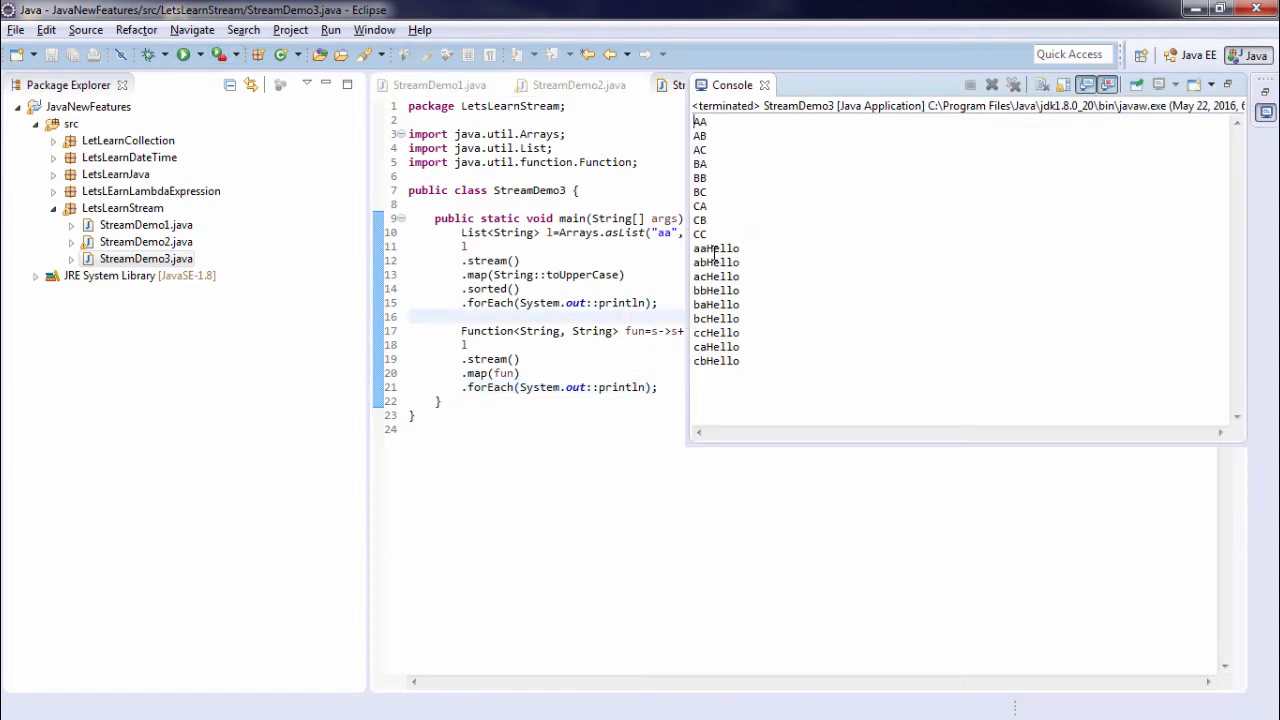
double_click(716, 248)
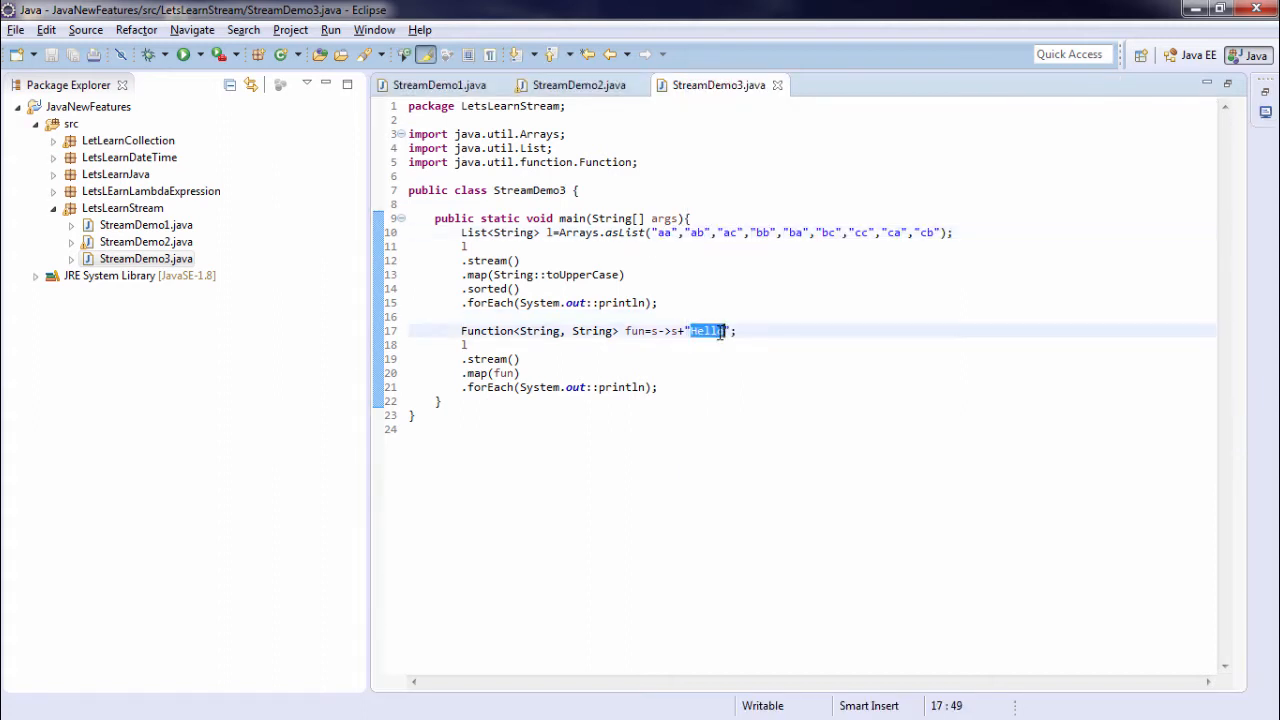
double_click(620, 388)
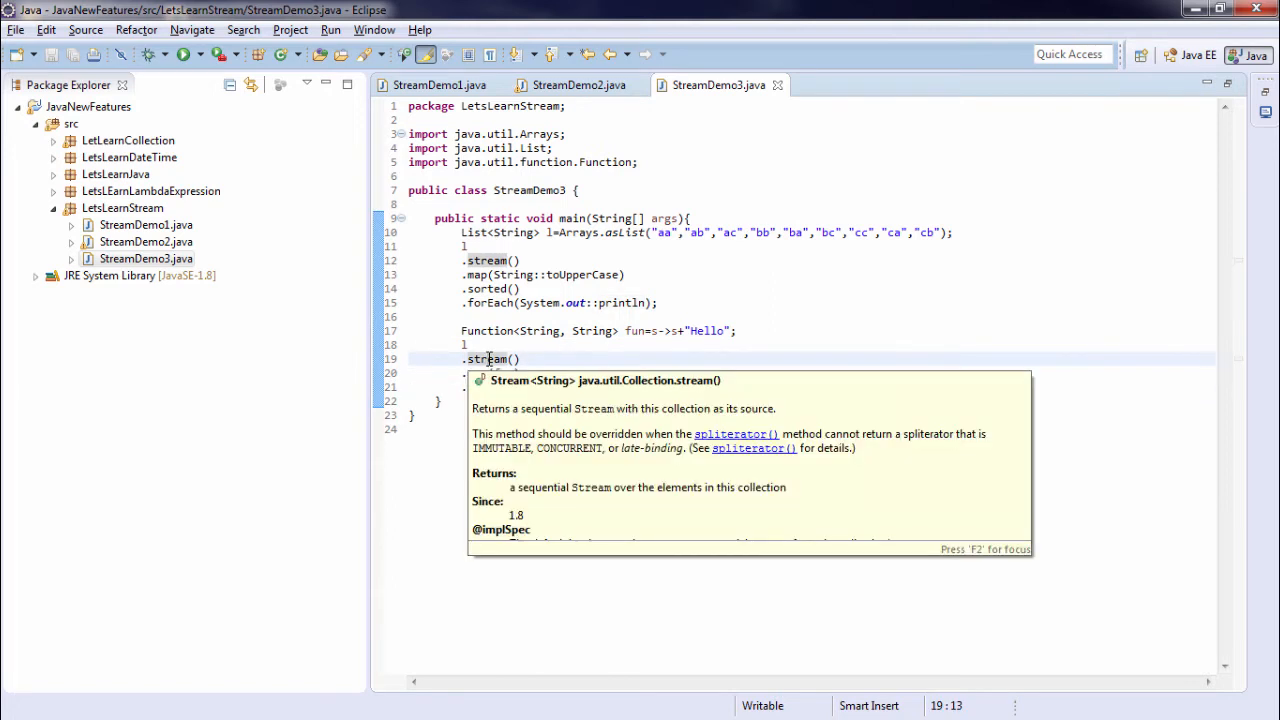
text(.map(fun))
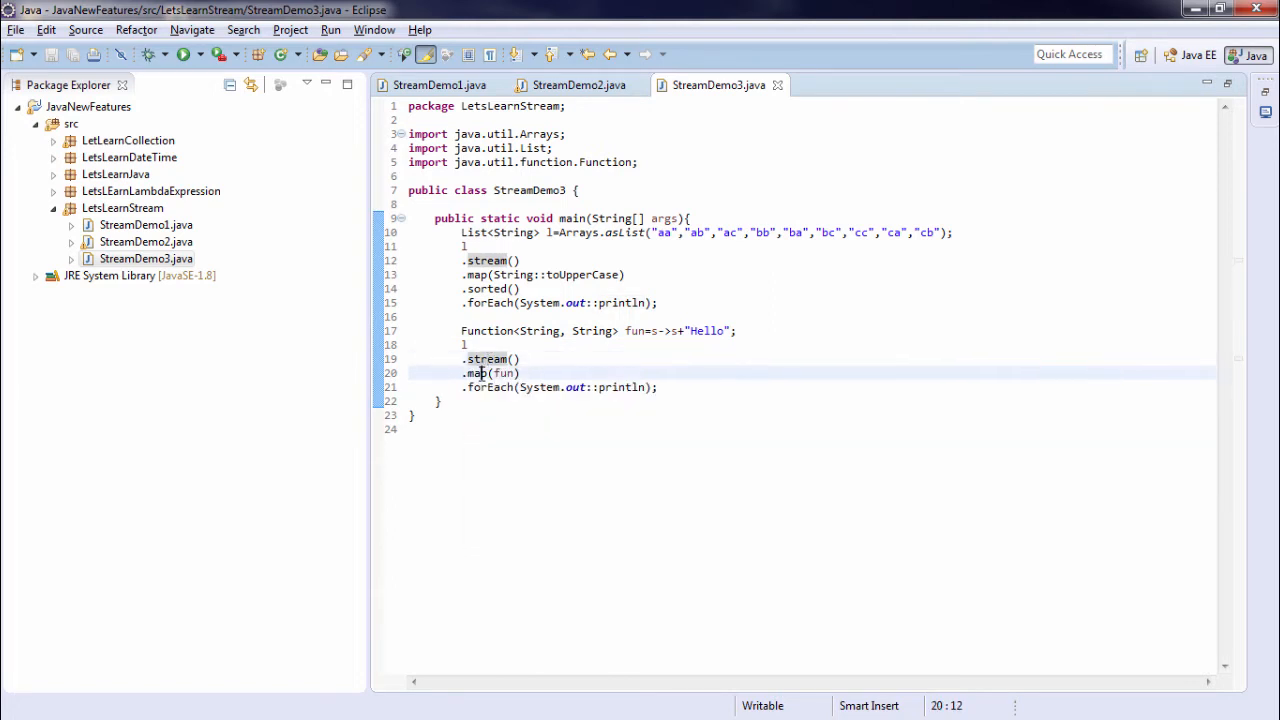
mouse_move(476, 374)
text(List<List<String>> names=Arrays.asList(l1,l2,l3);)
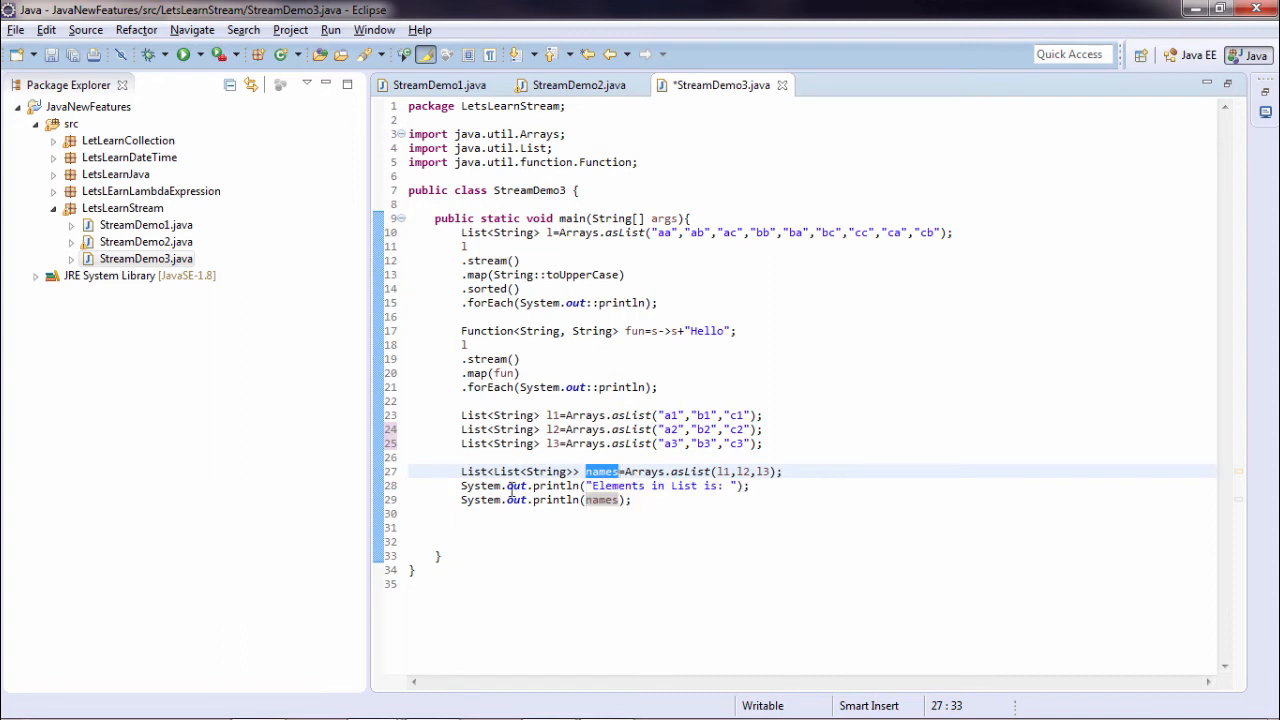
Declare Stream<List<String>> st = names.stream(); from the names list of lists
double_click(480, 500)
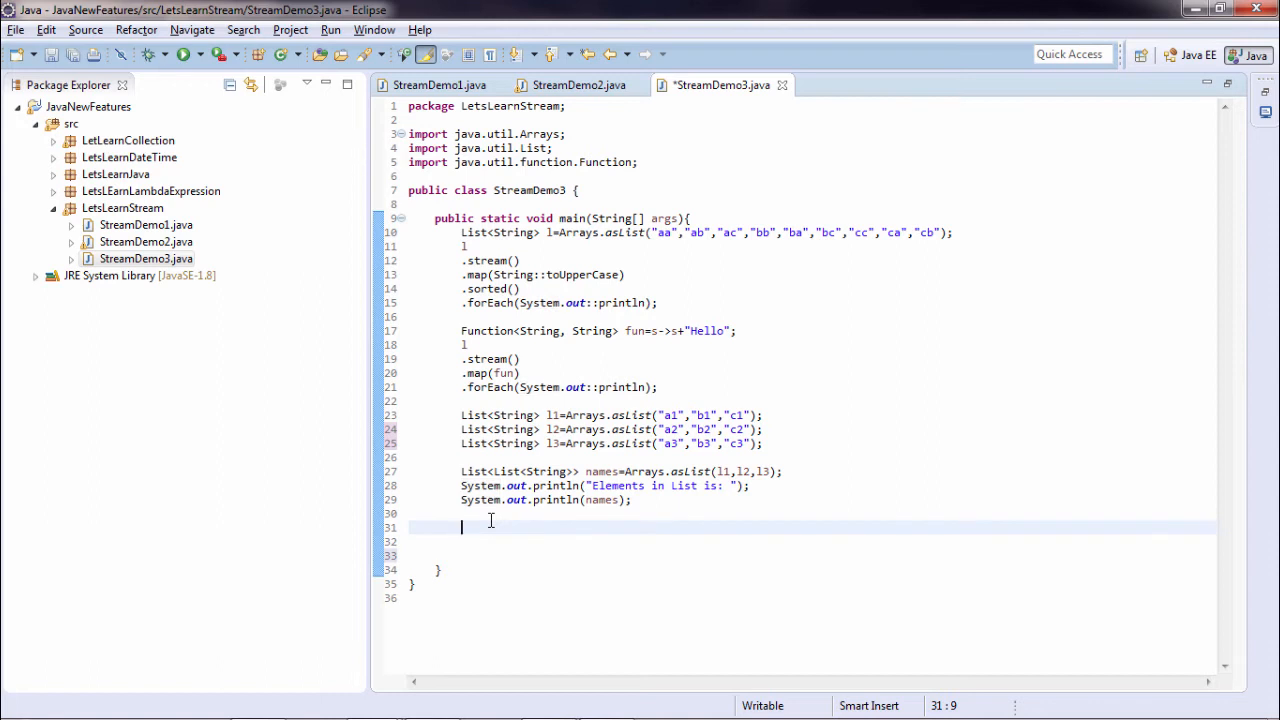
text(St)
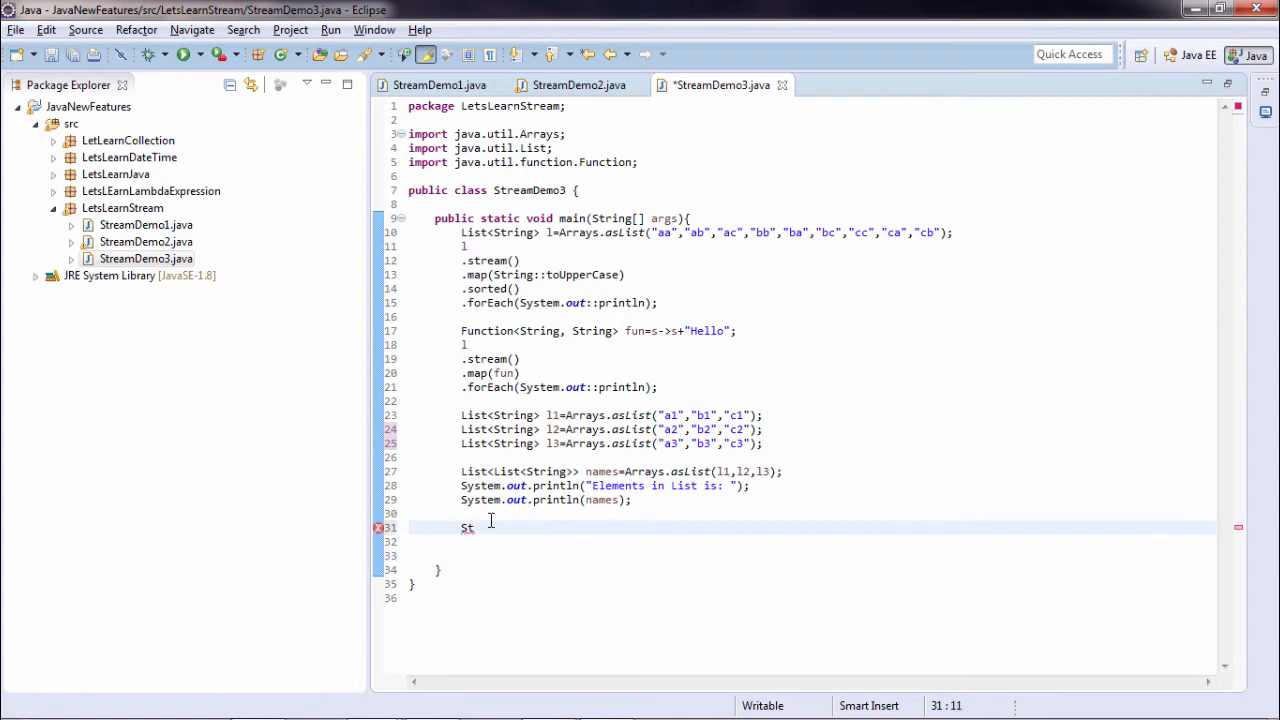
text(ream)
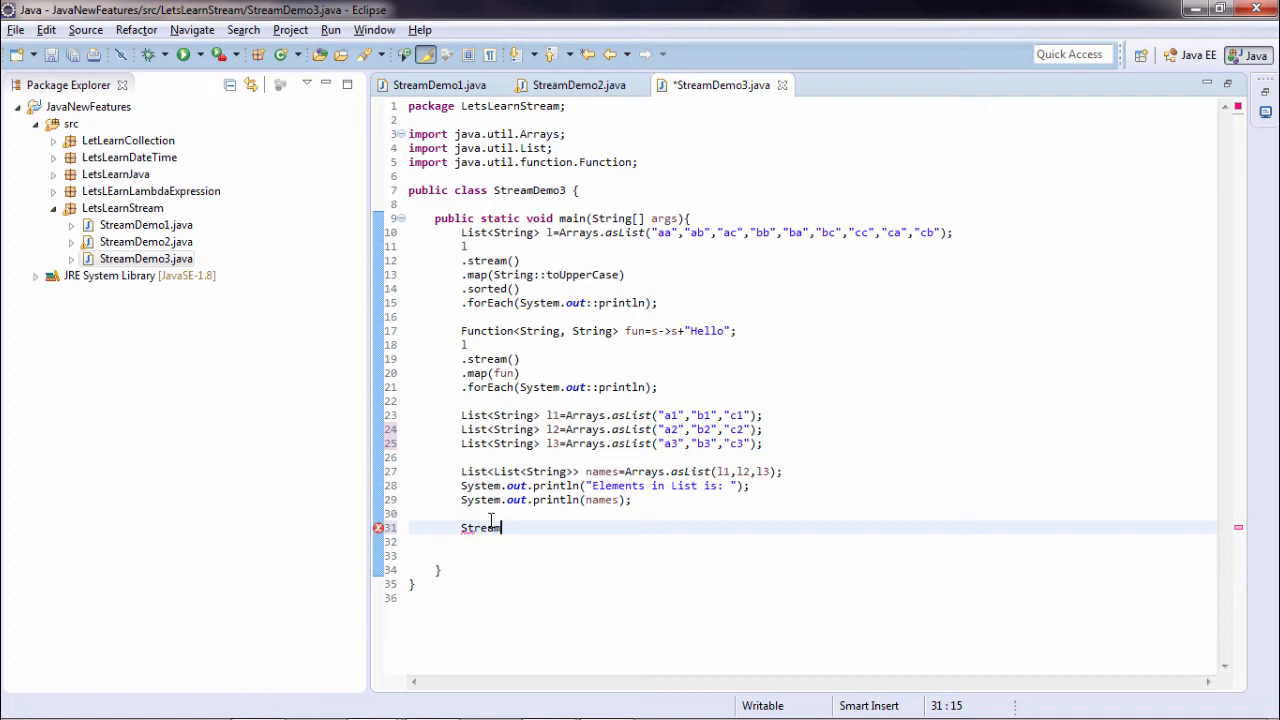
text(<>)
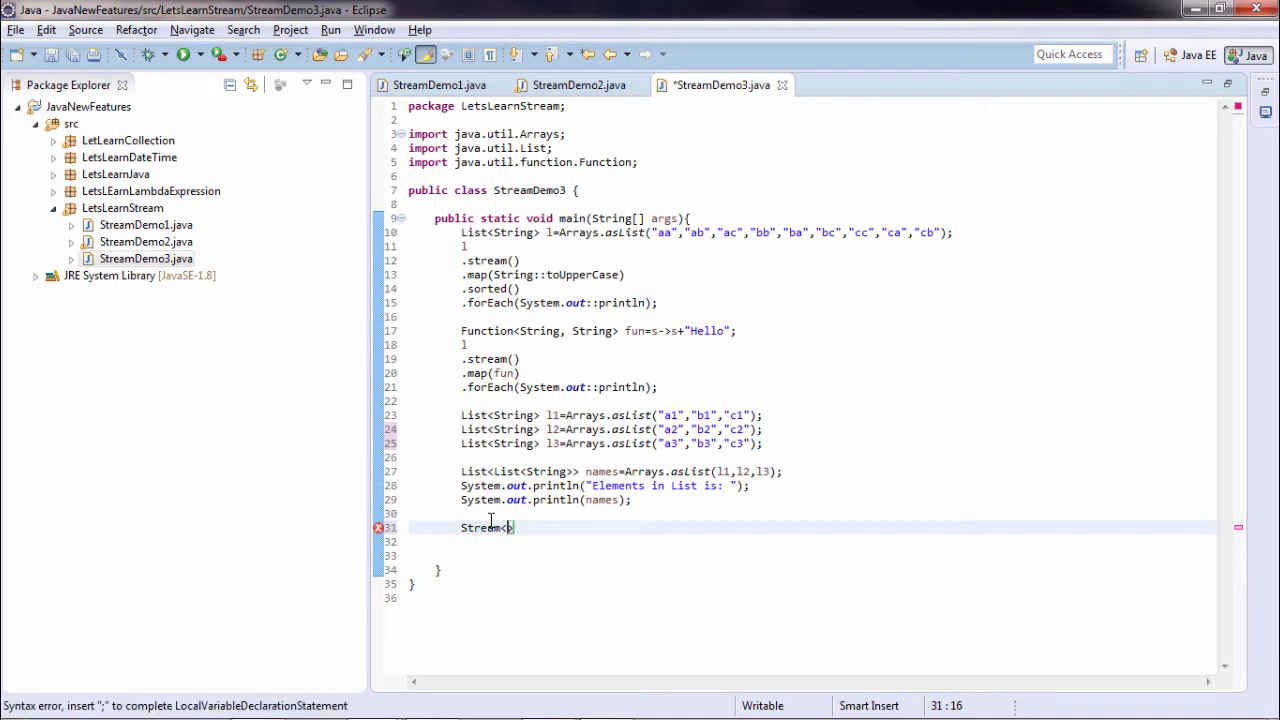
text(List)
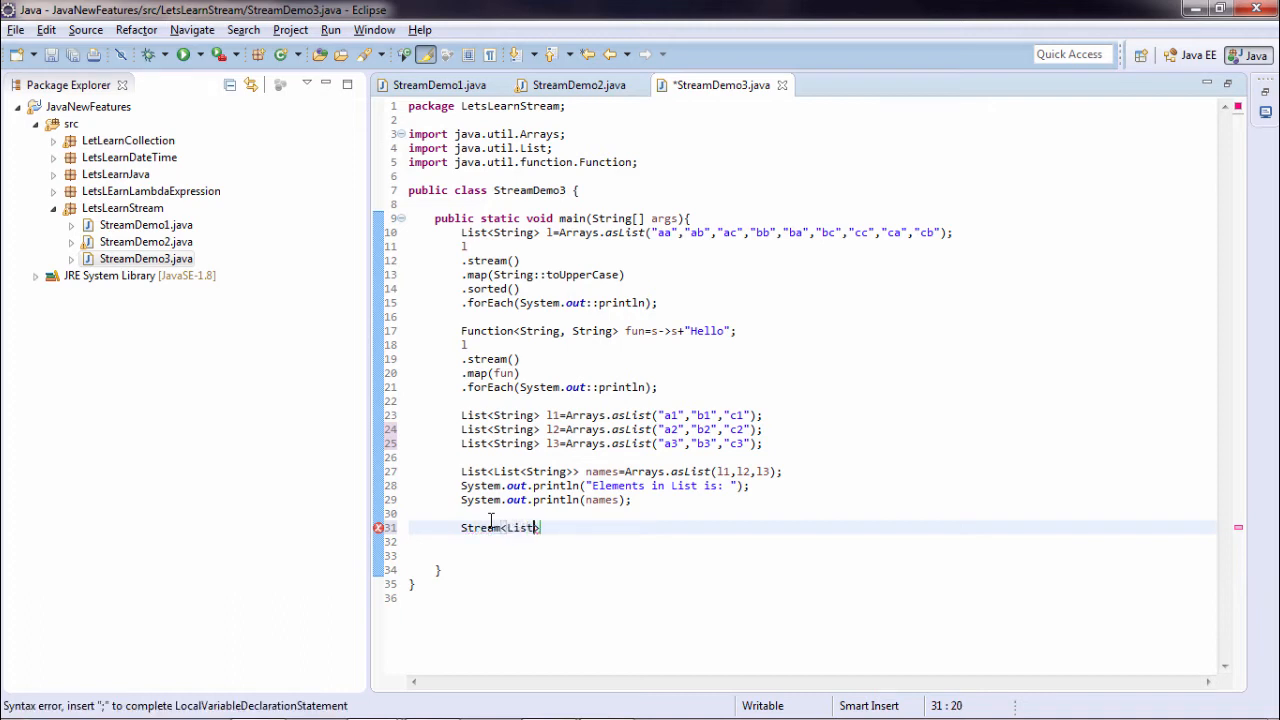
text(<Str)
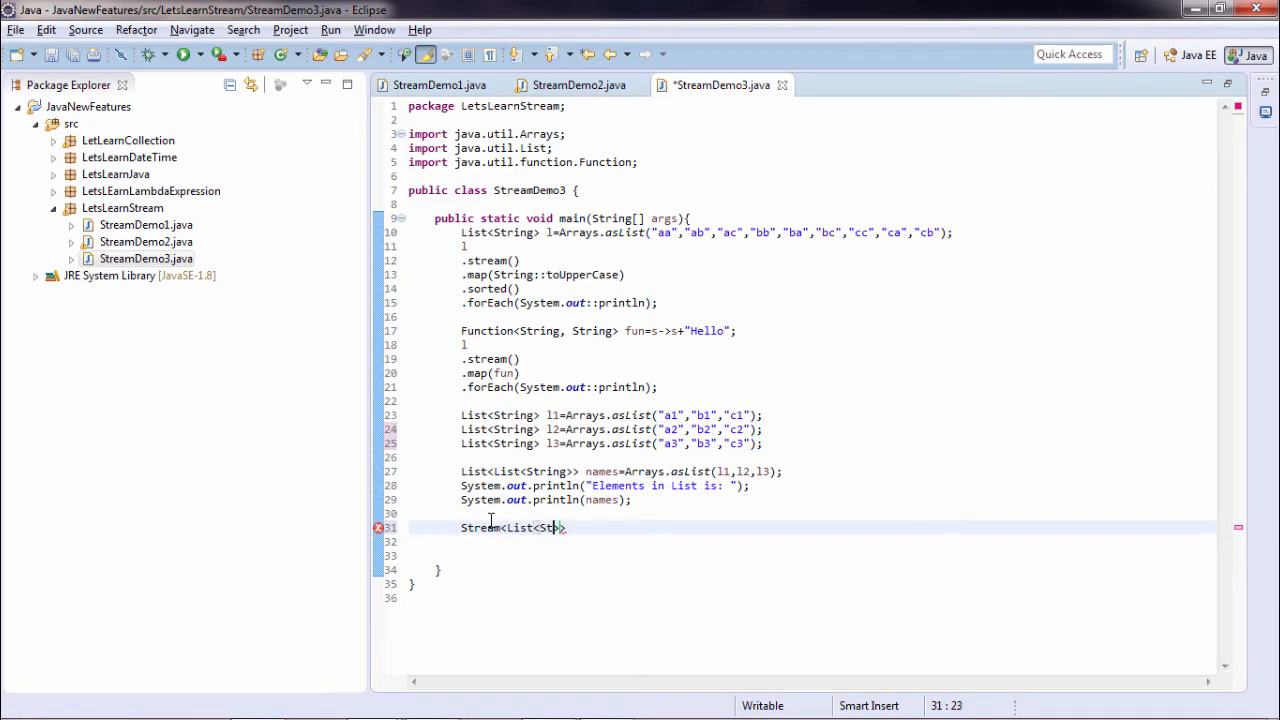
text(ring)
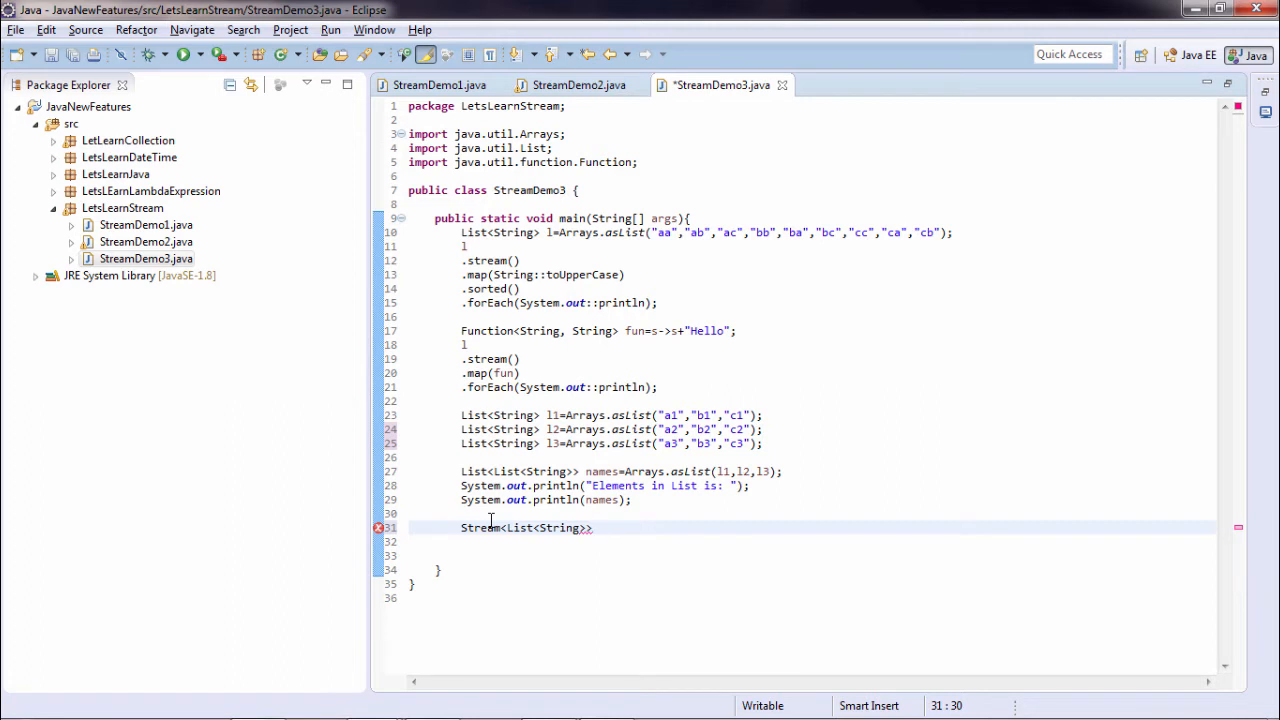
text(st)
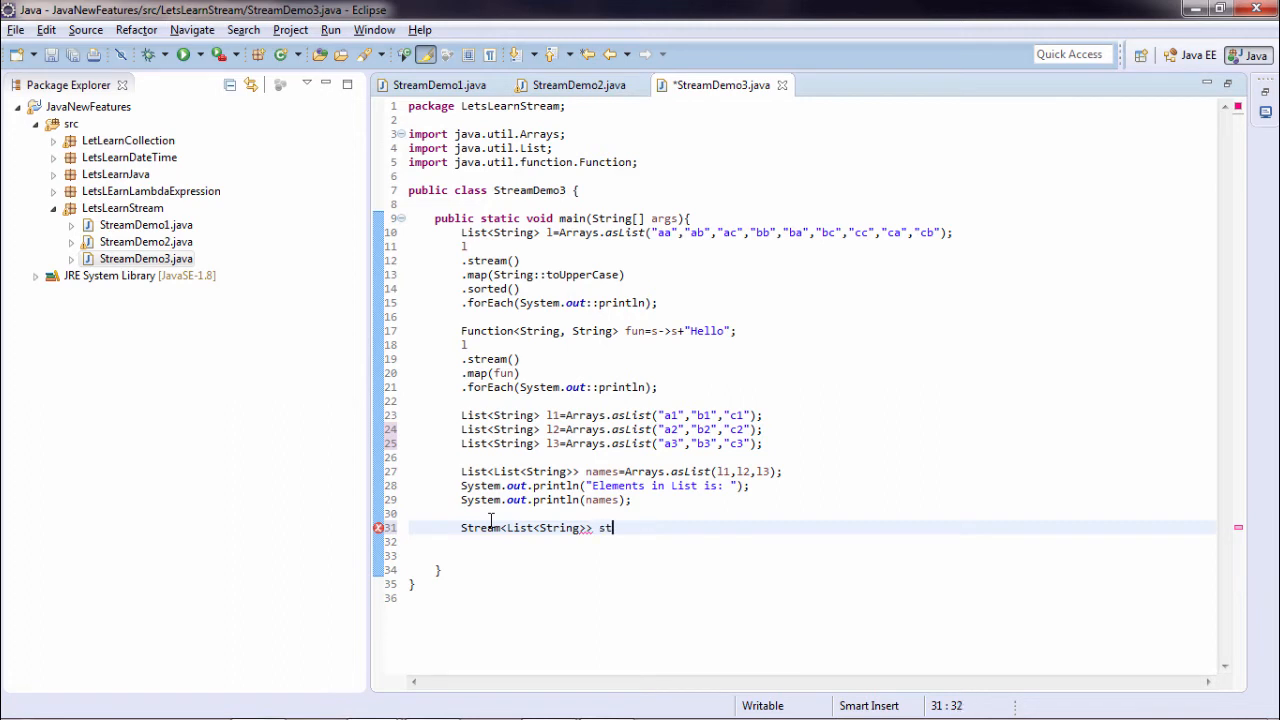
text(=name)
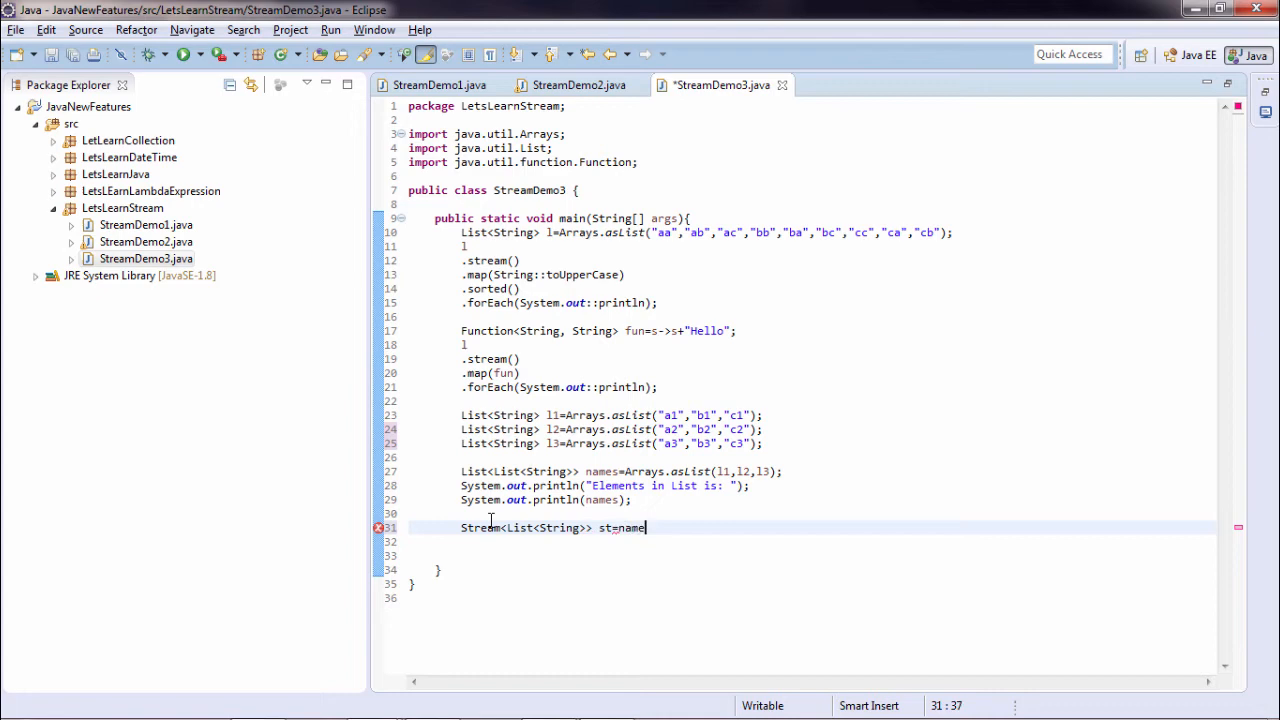
text(s.stream();)
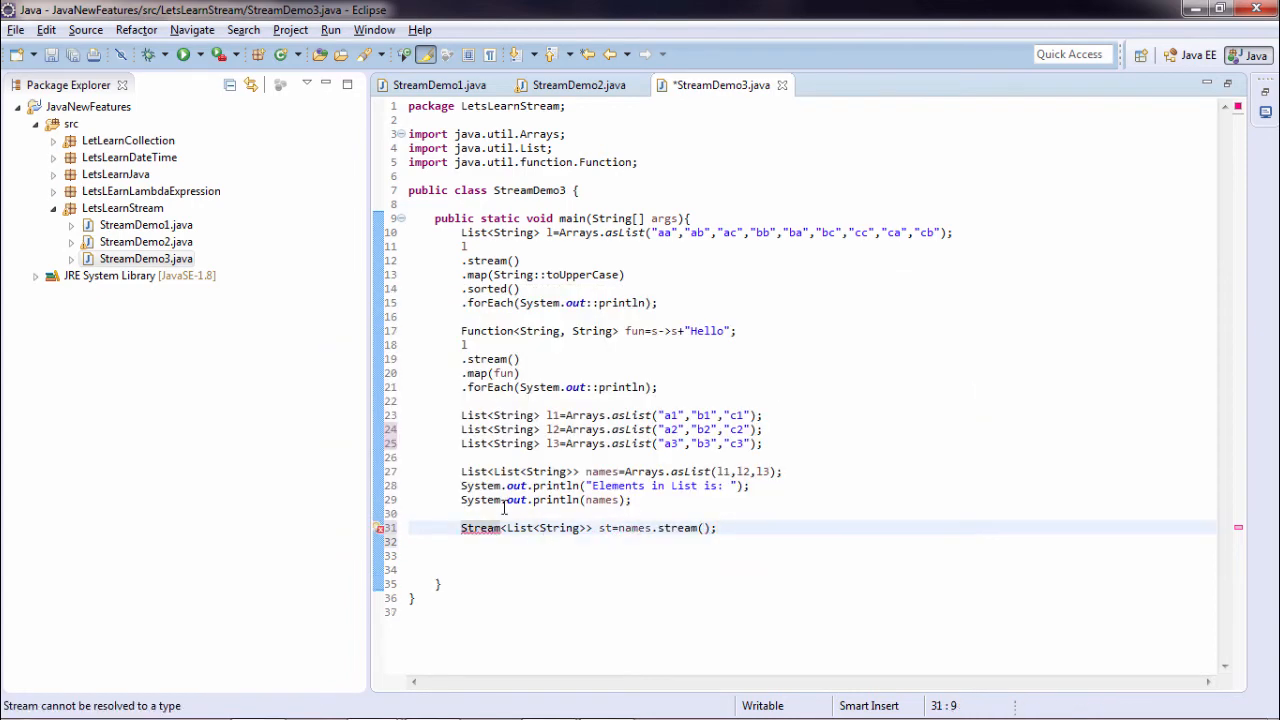
Resolve the Stream type error by importing java.util.stream.Stream via Quick Fix
click(480, 528)
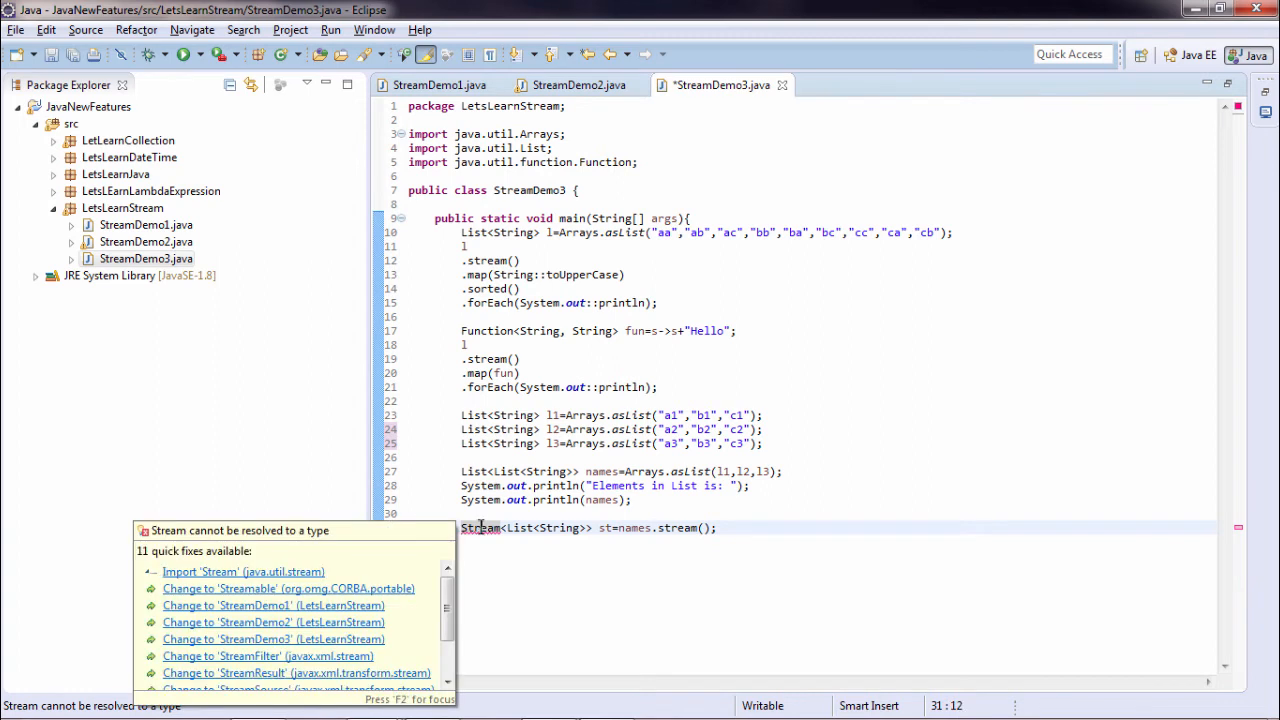
click(244, 572)
text(System.out.println("Elements in Stream : ");)
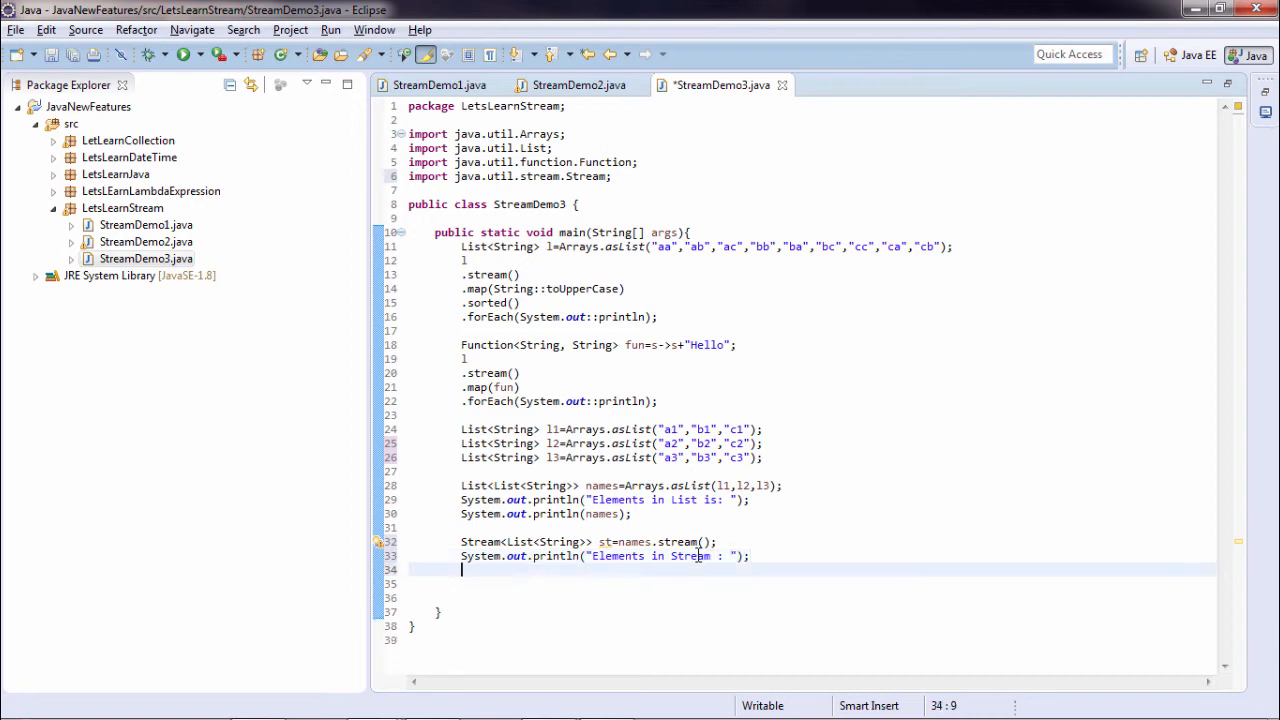
Print an "Element :" header, each list via st.forEach, and "Stream is :" plus st, then run StreamDemo3
text(st.forEach(s->);)
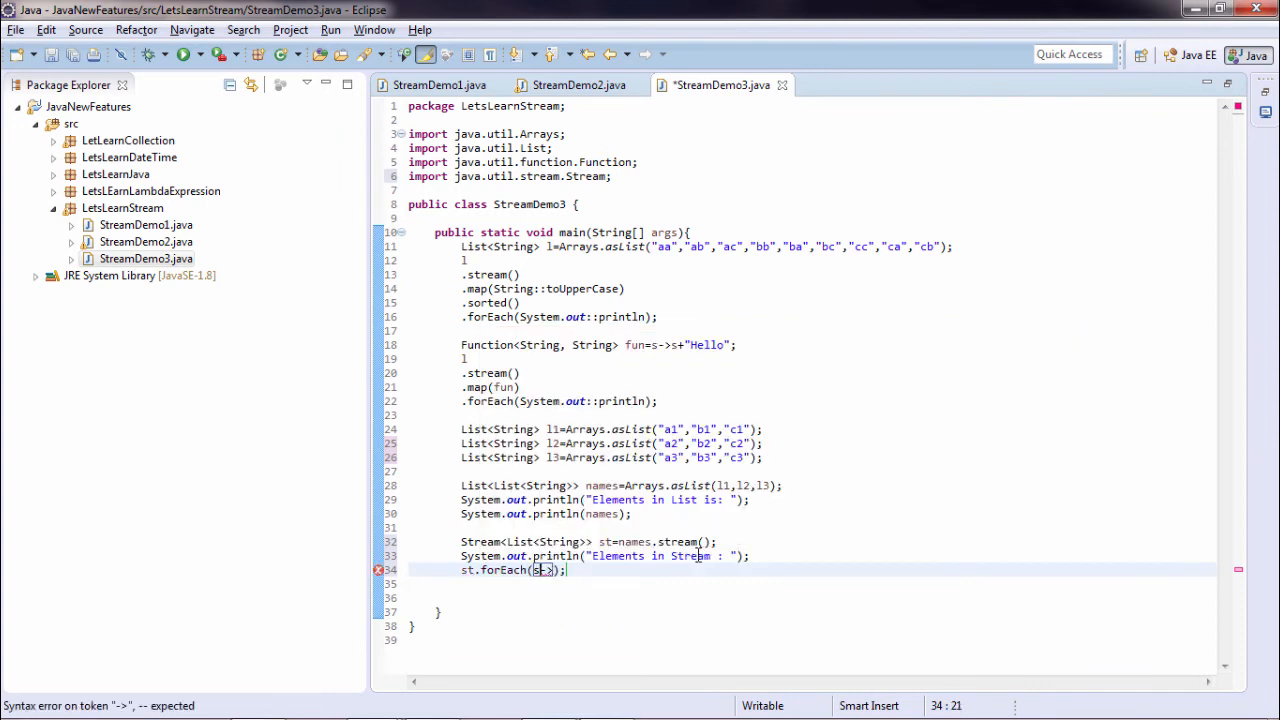
text(x-)
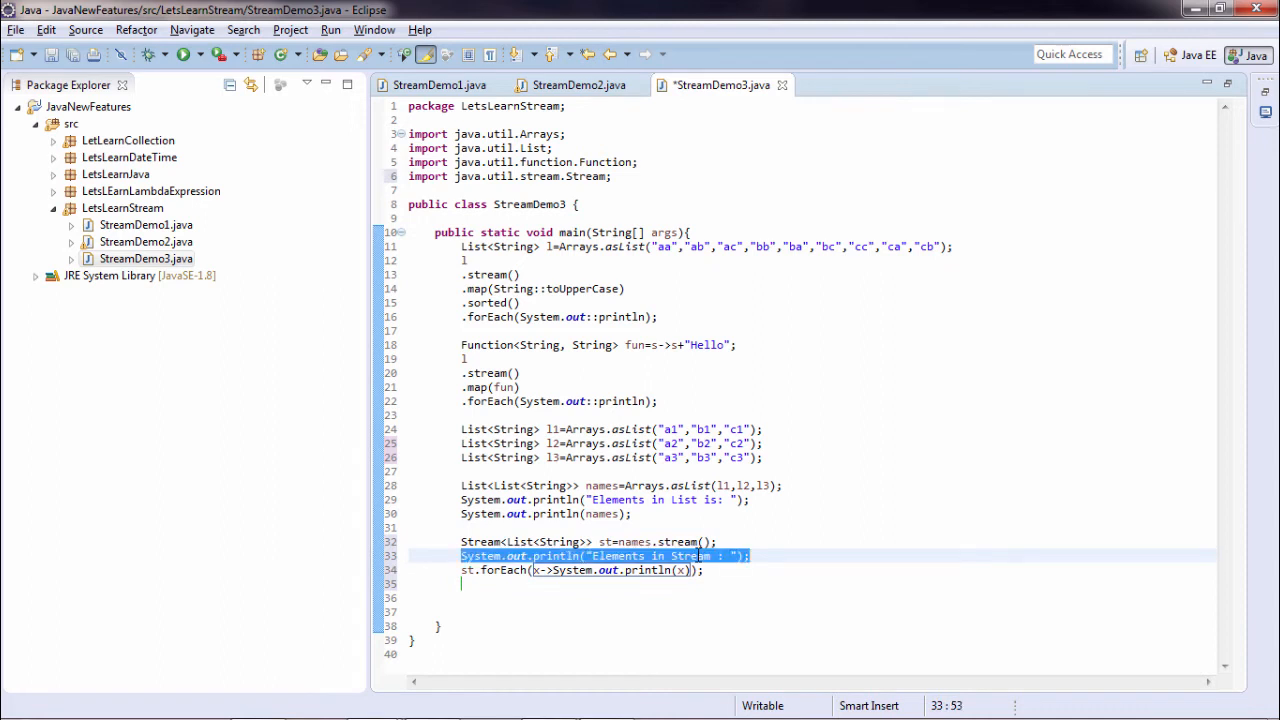
text(System.out.println("Element : ");)
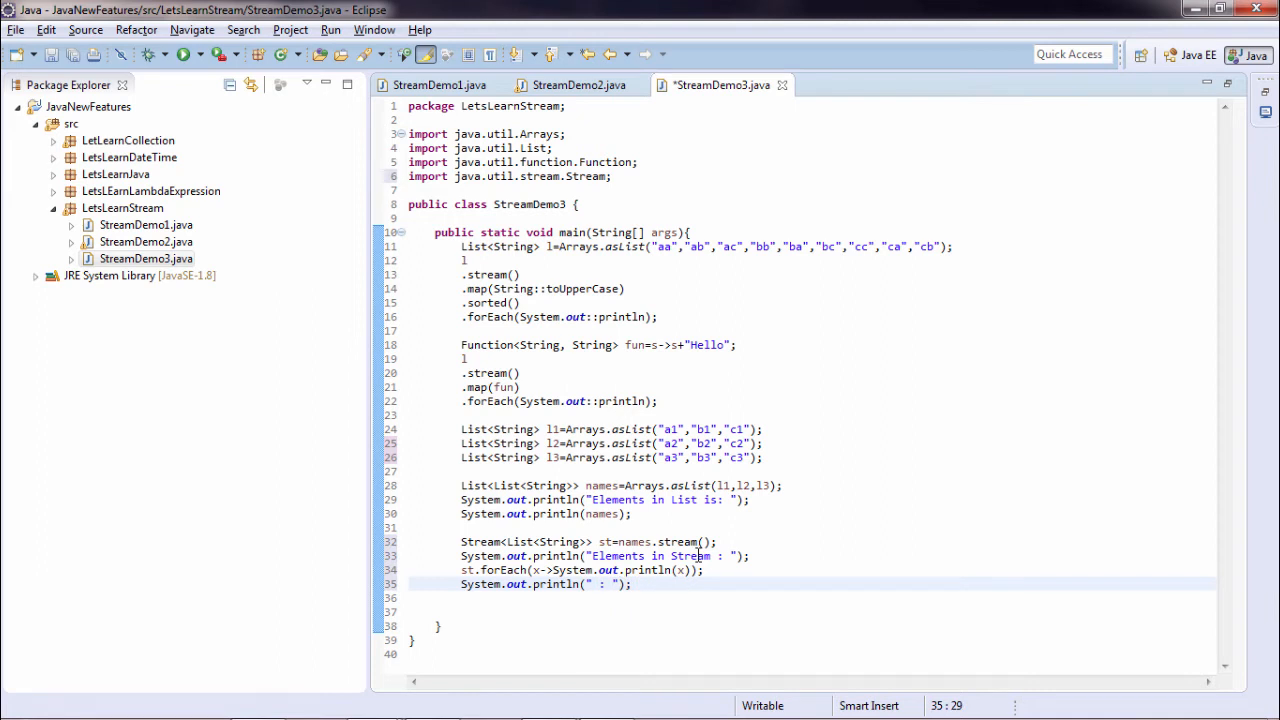
text(Stream i)
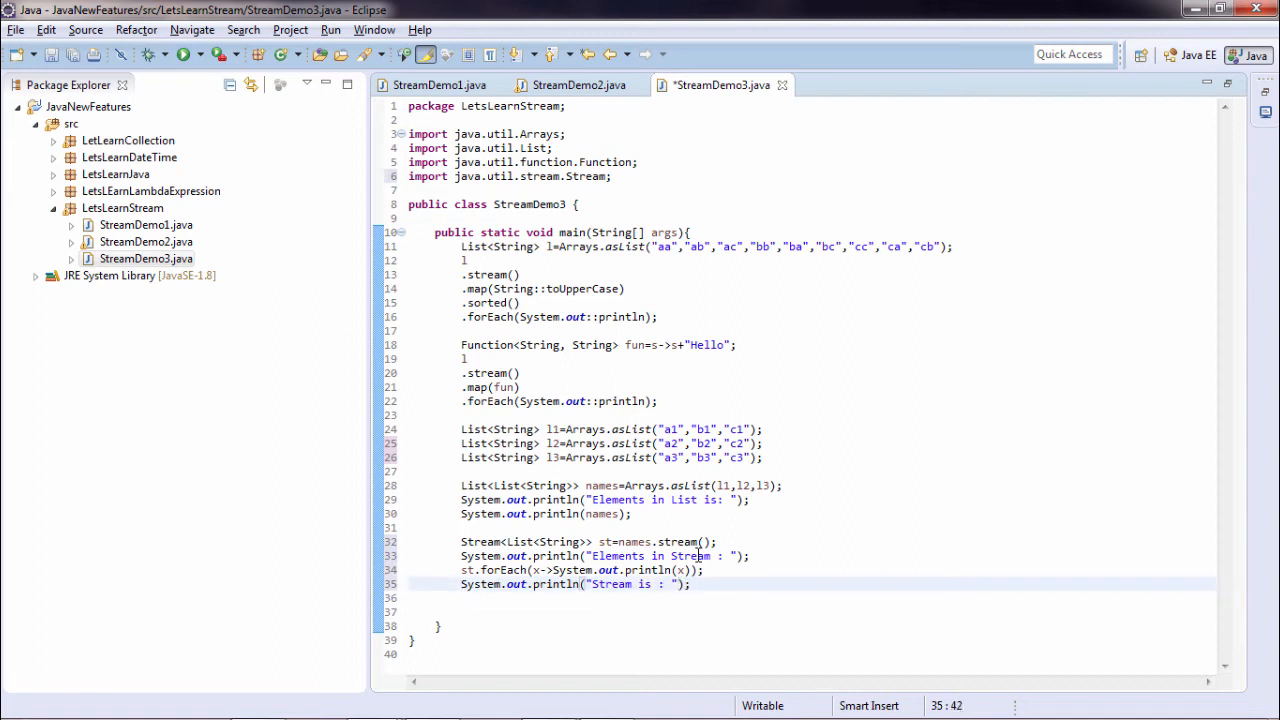
text(st)
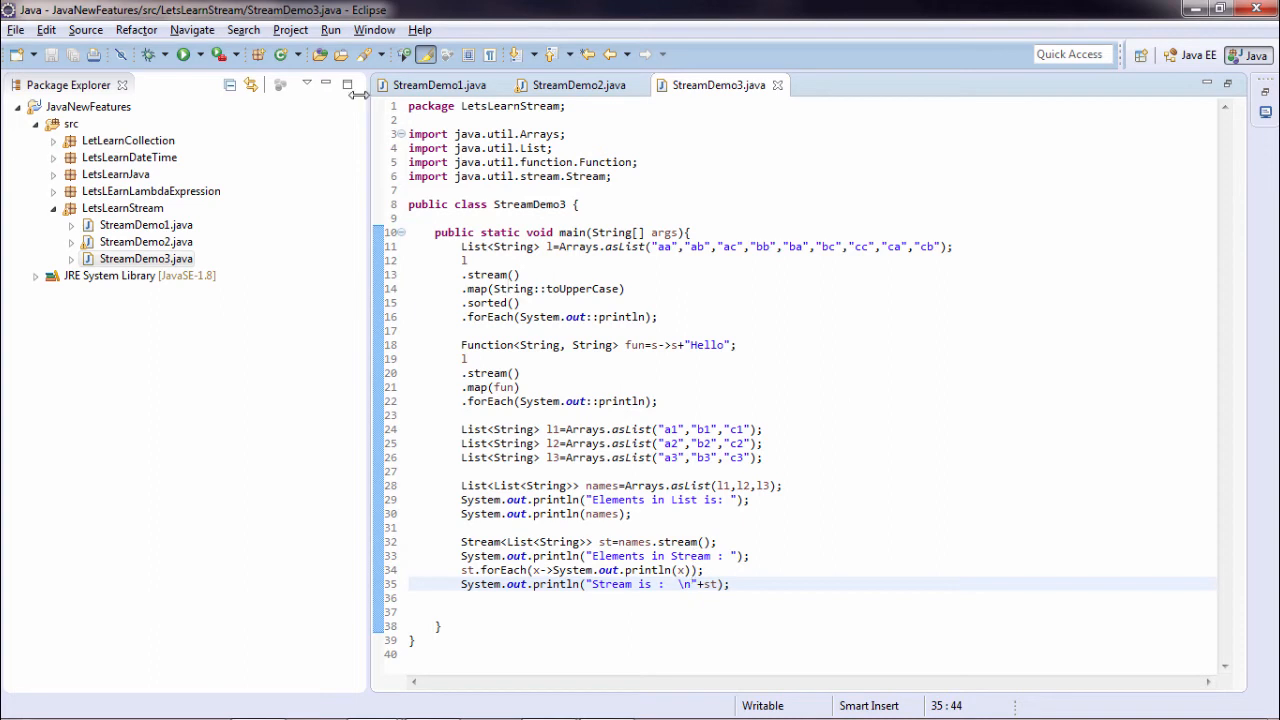
click(184, 54)
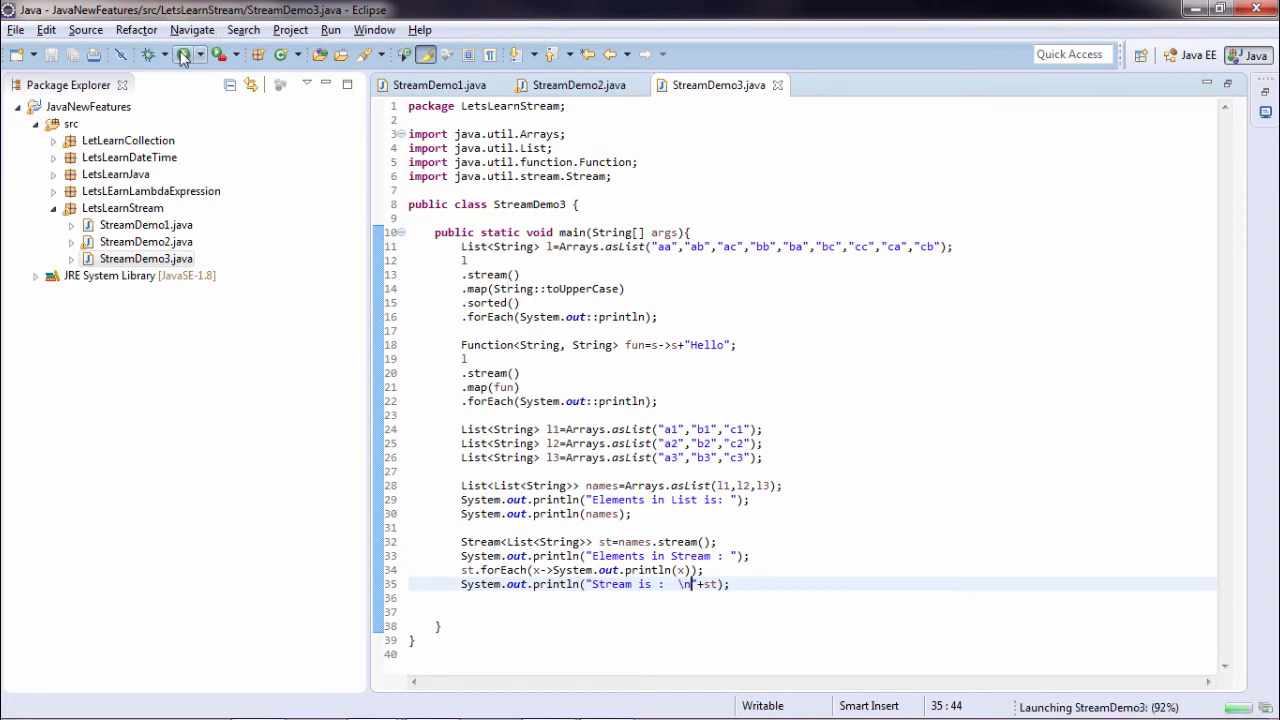
Start a new empty line after the stream-printing statements
click(184, 56)
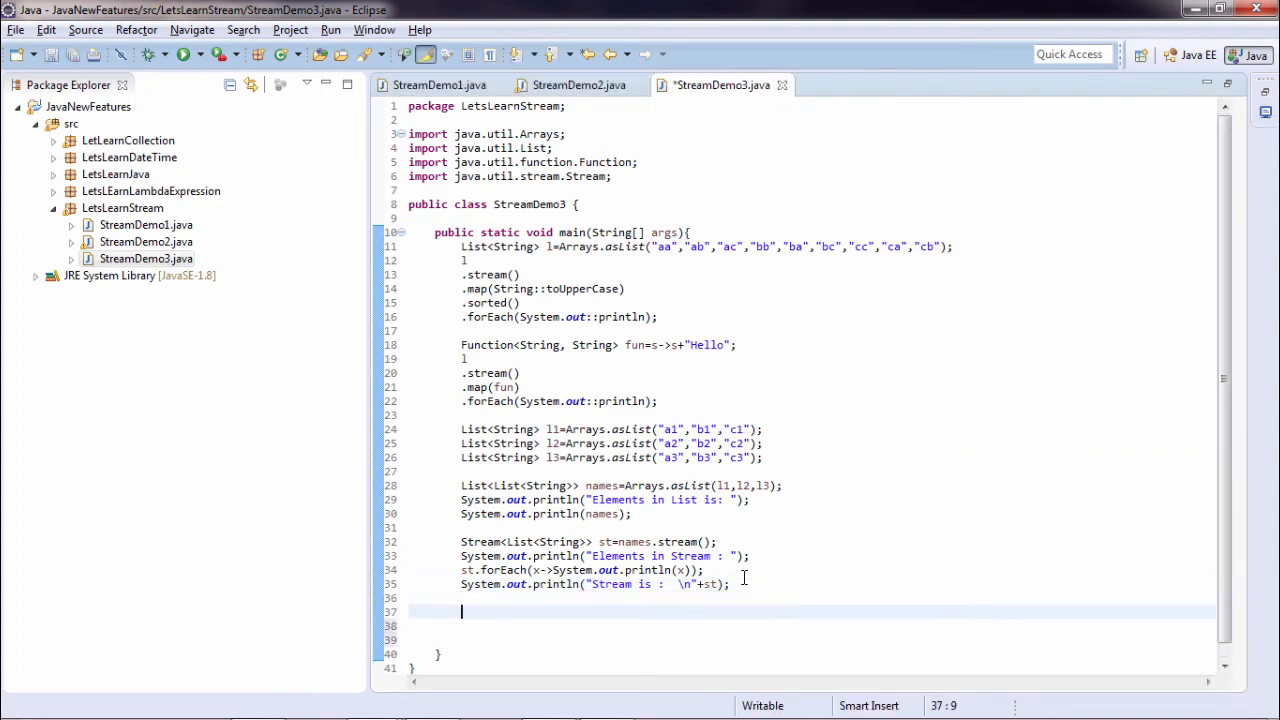
Declare Stream<List<String>> fmap = names.stream(); and begin a Function declaration
text(Stream)
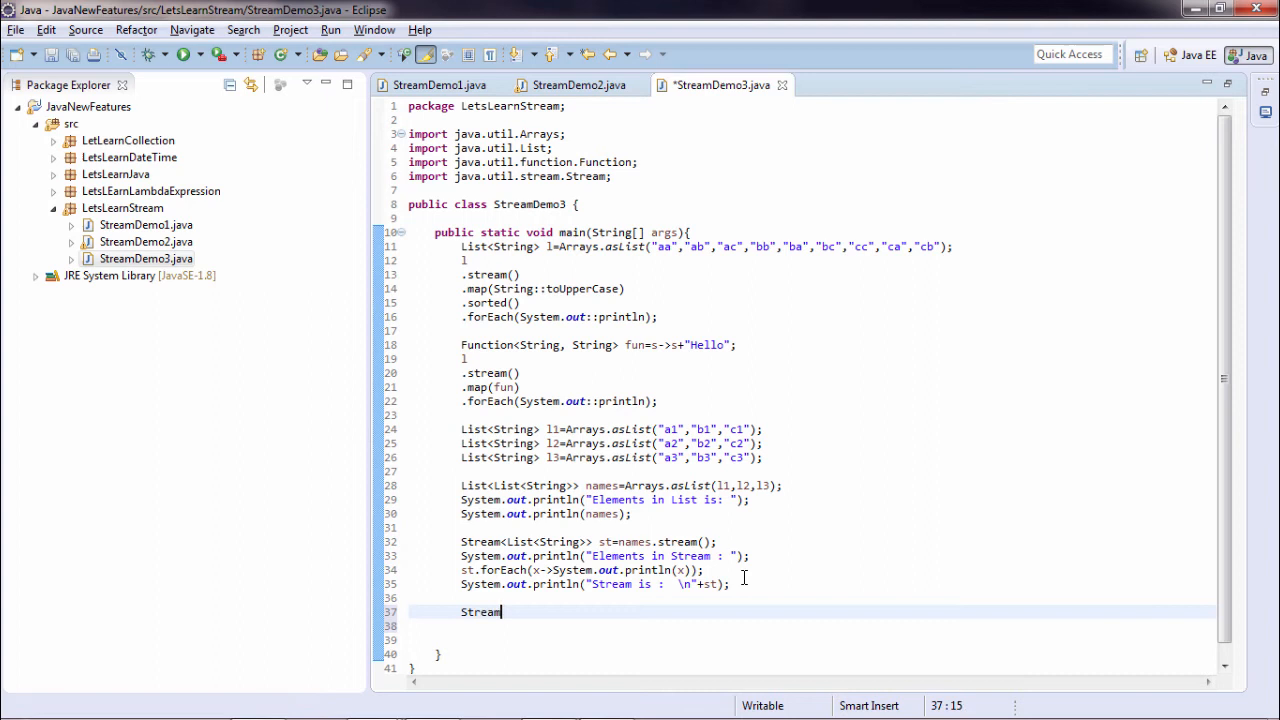
text(<>)
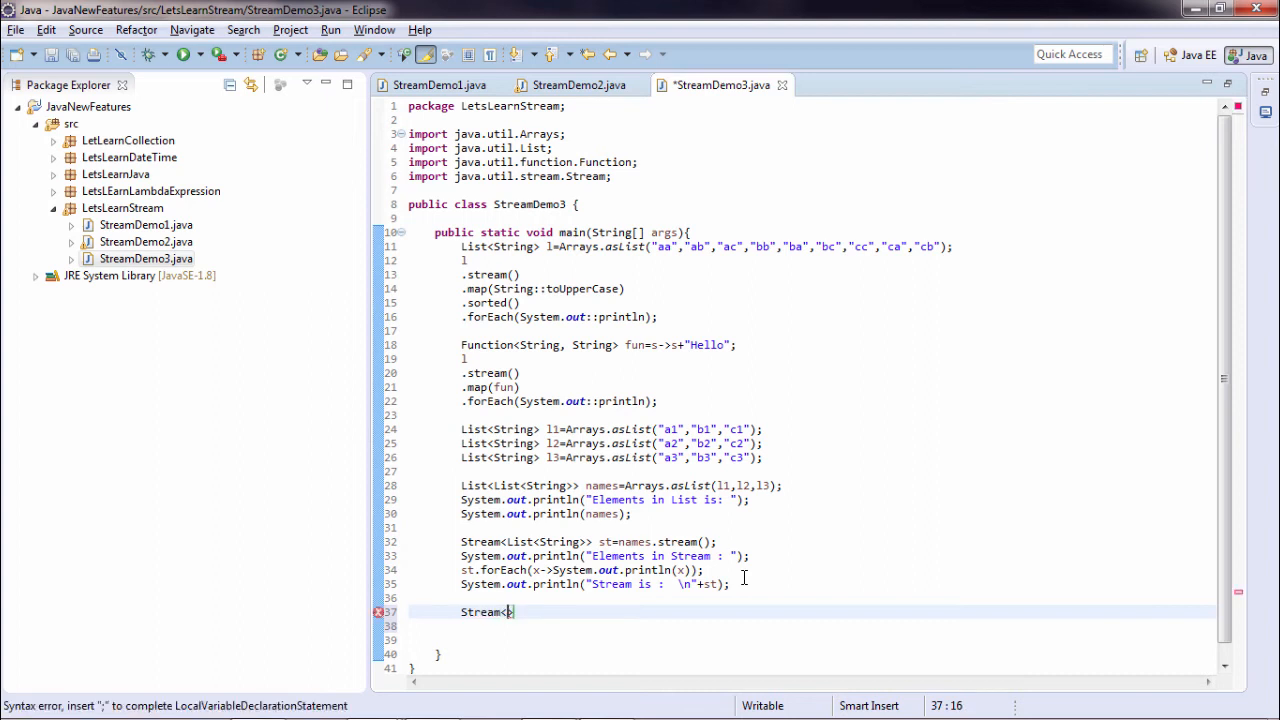
text(List>)
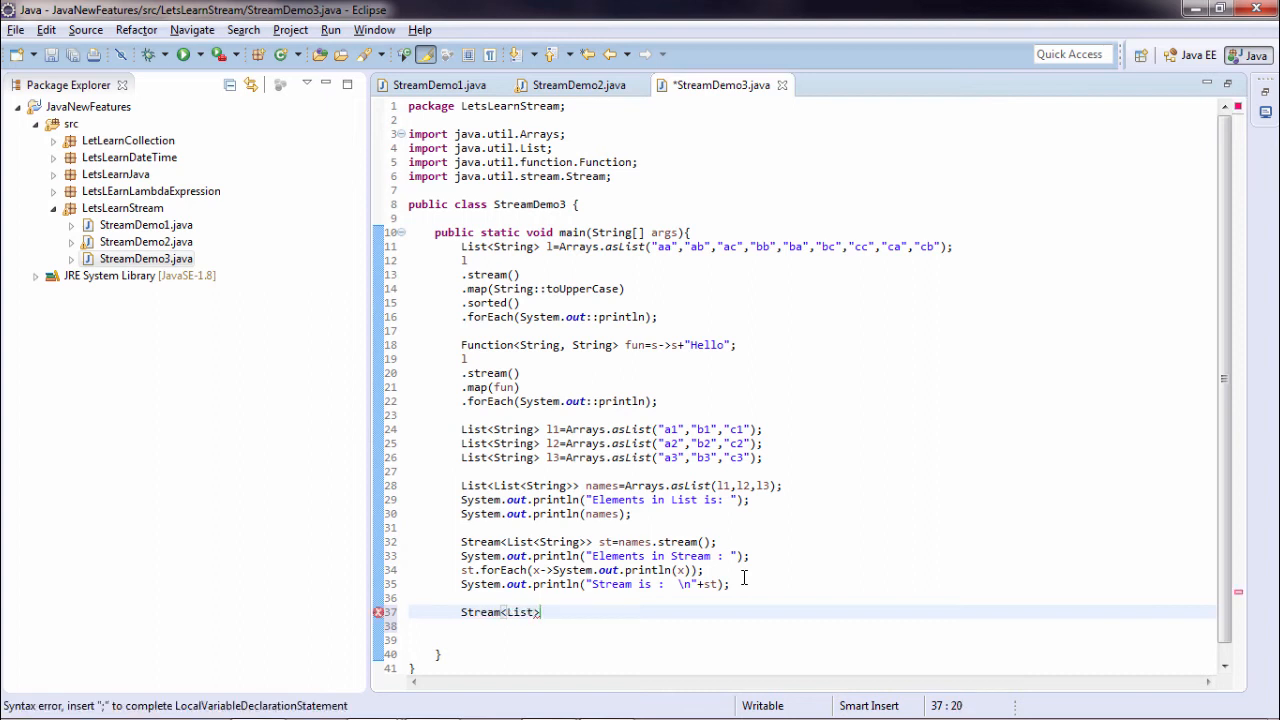
text(String)
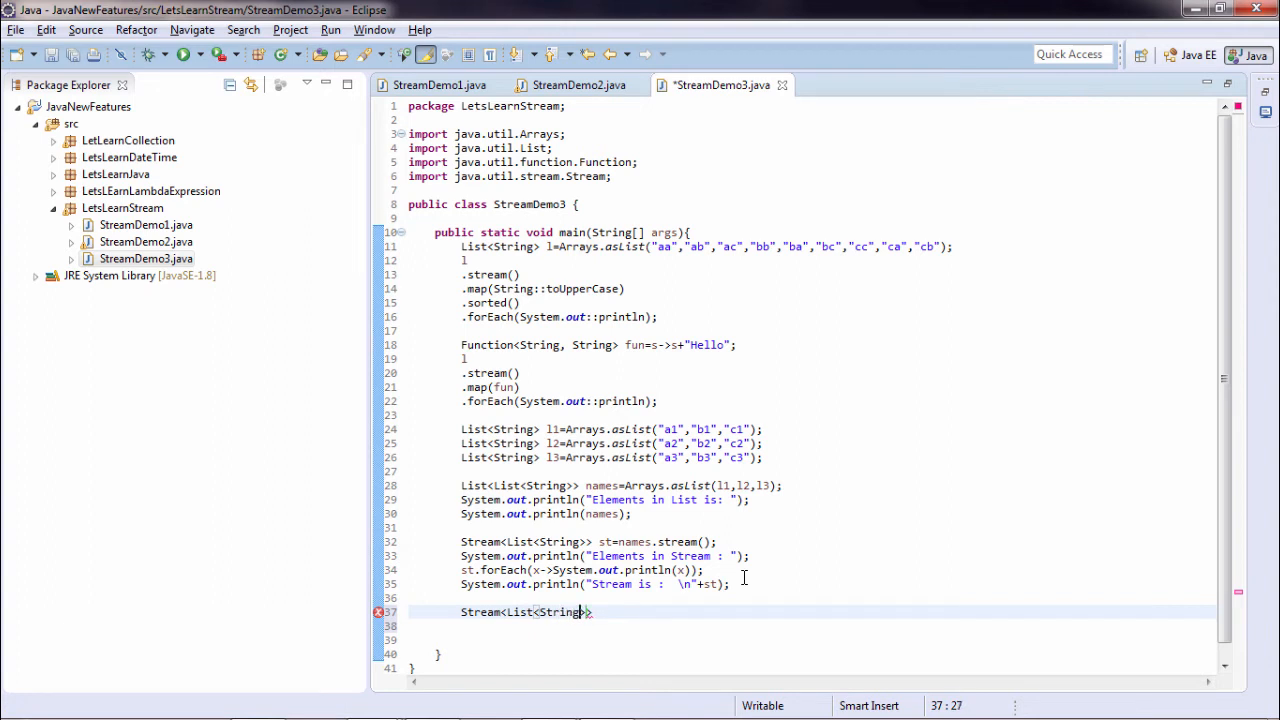
text(>)
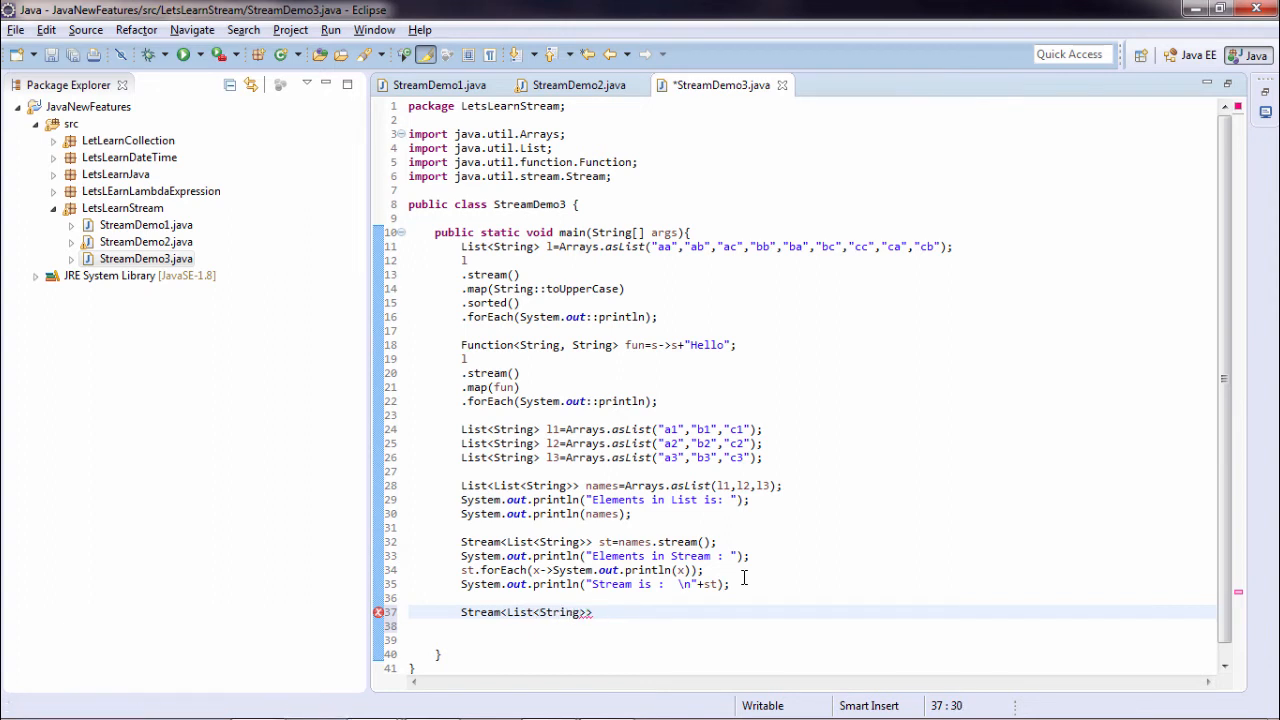
text(fmap=)
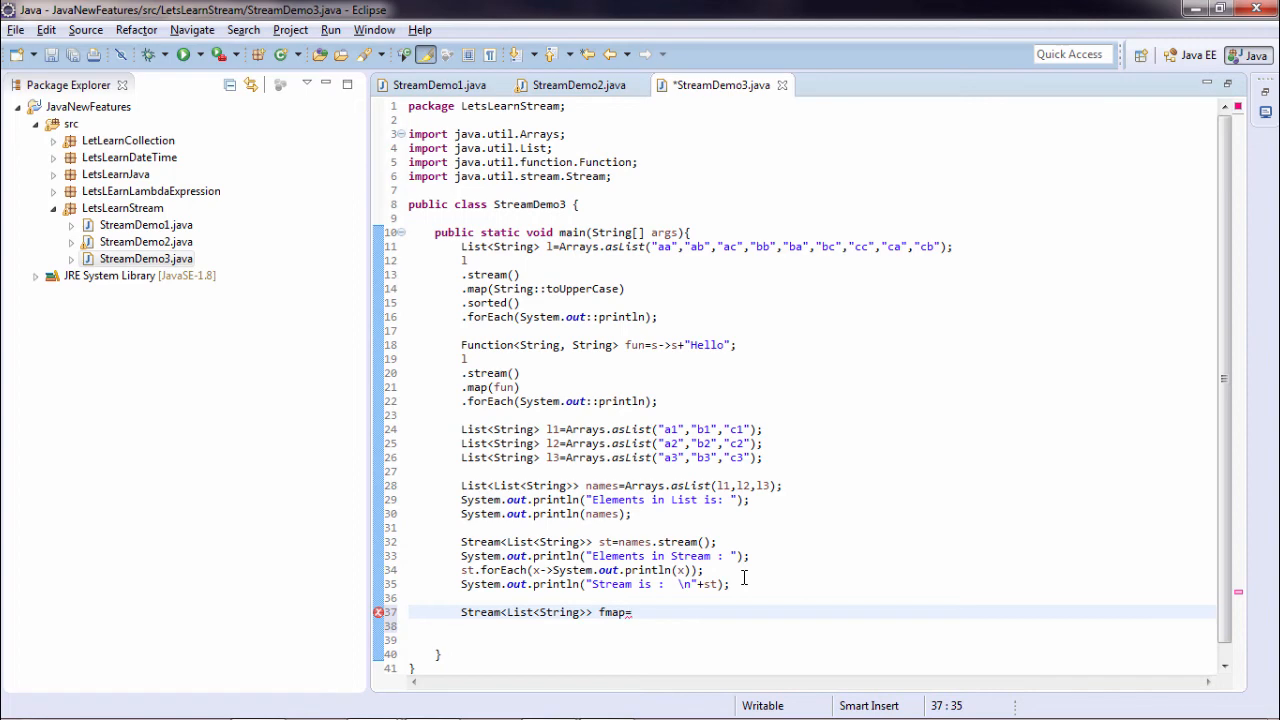
text(names.stream();)
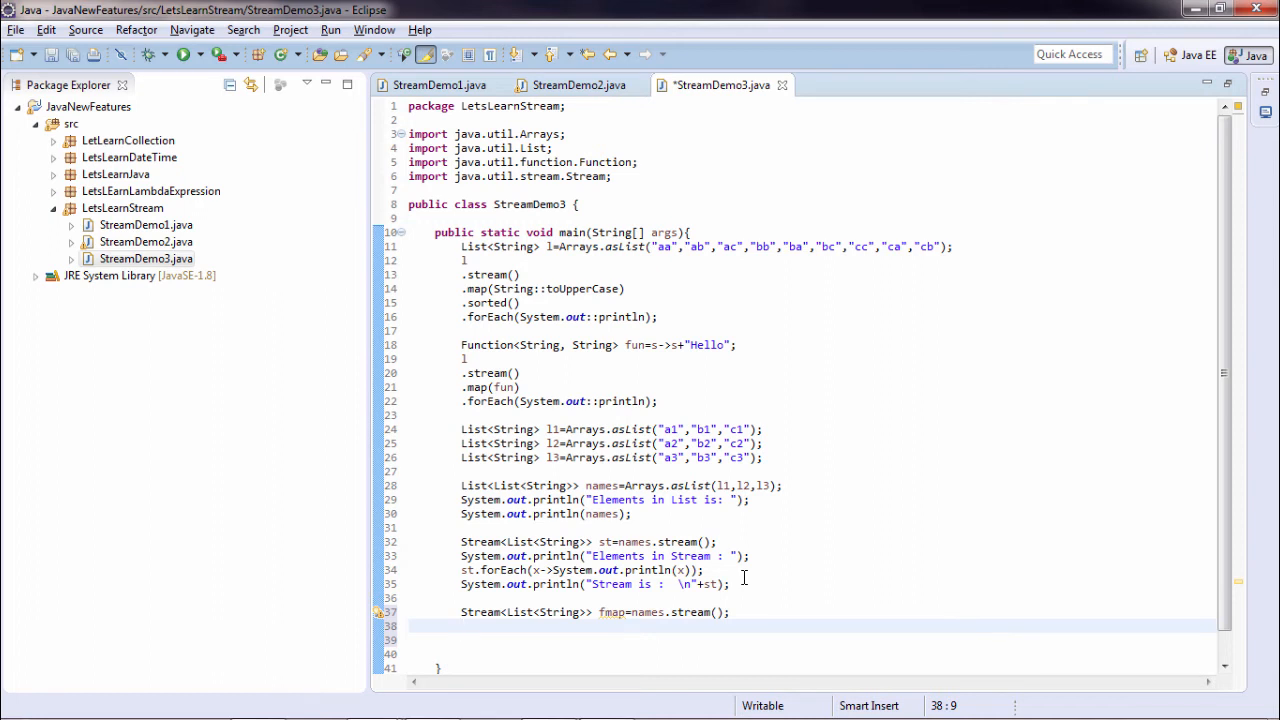
text(Function<List<String>)
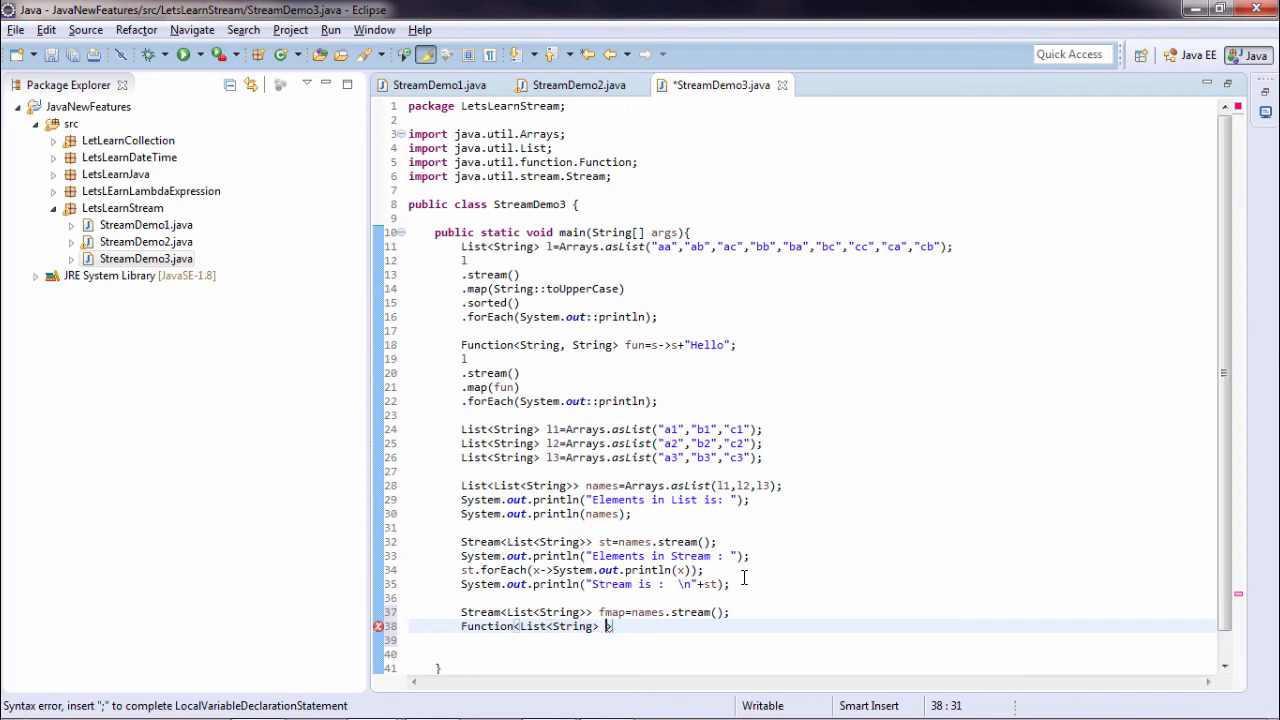
Define Function<List<String>,Stream<String>> fun1 = ls -> ls.stream(); and start a call on fmap
text(,S)
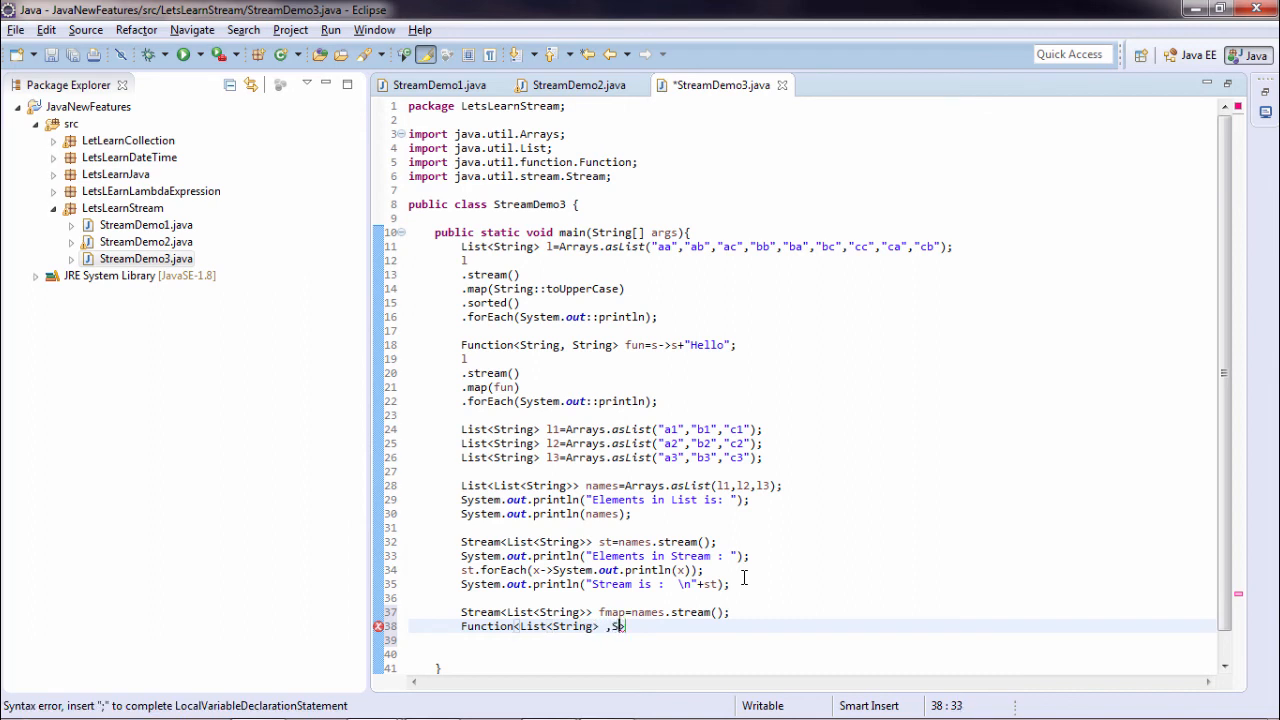
text(tream>)
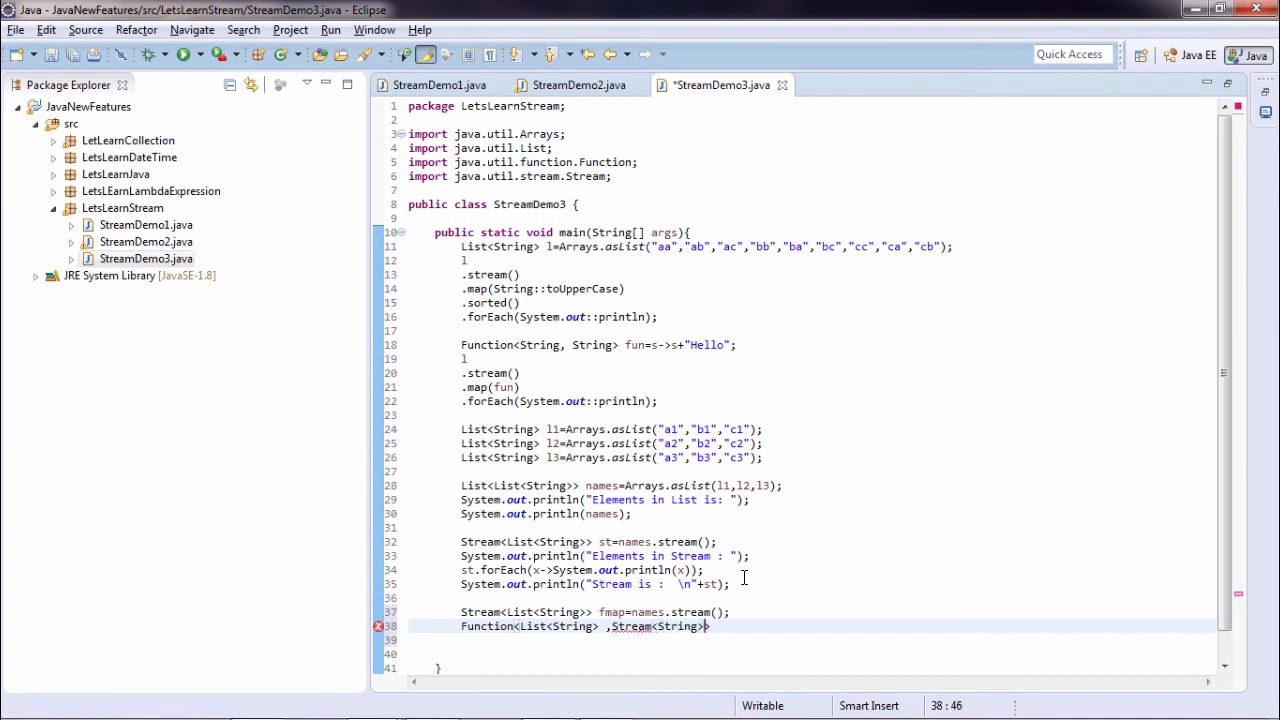
text("  ")
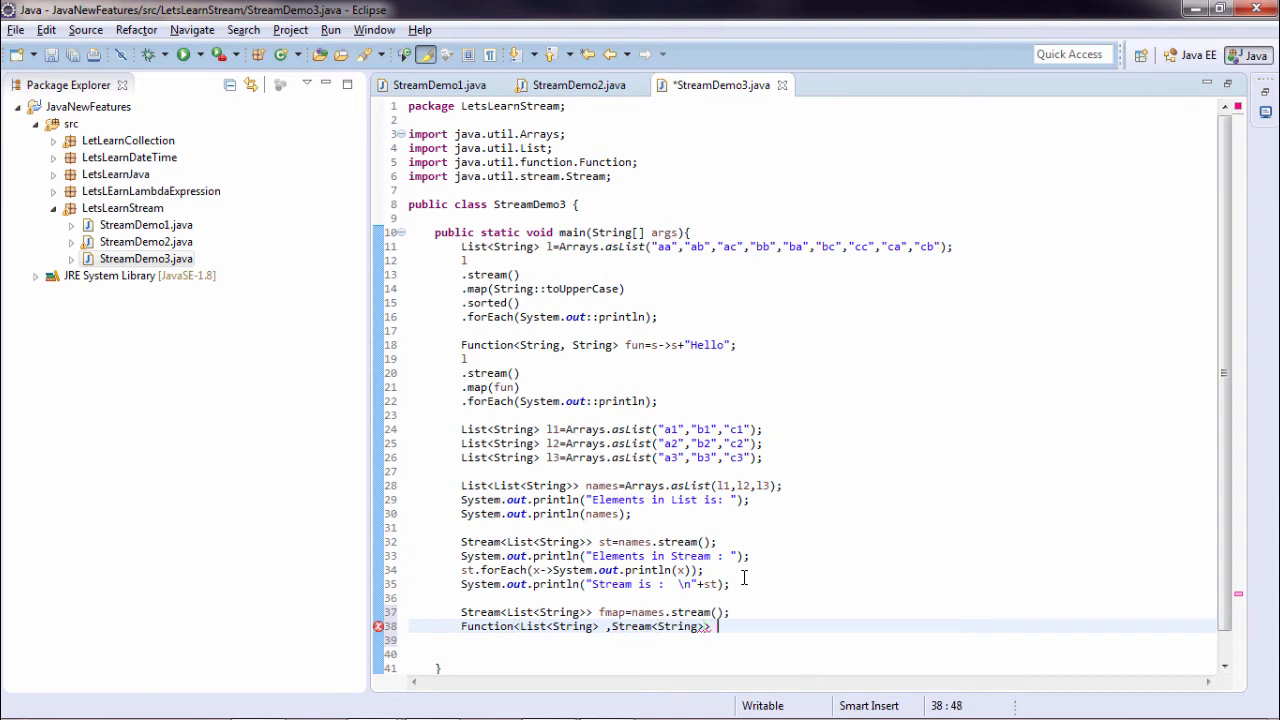
text(fun=)
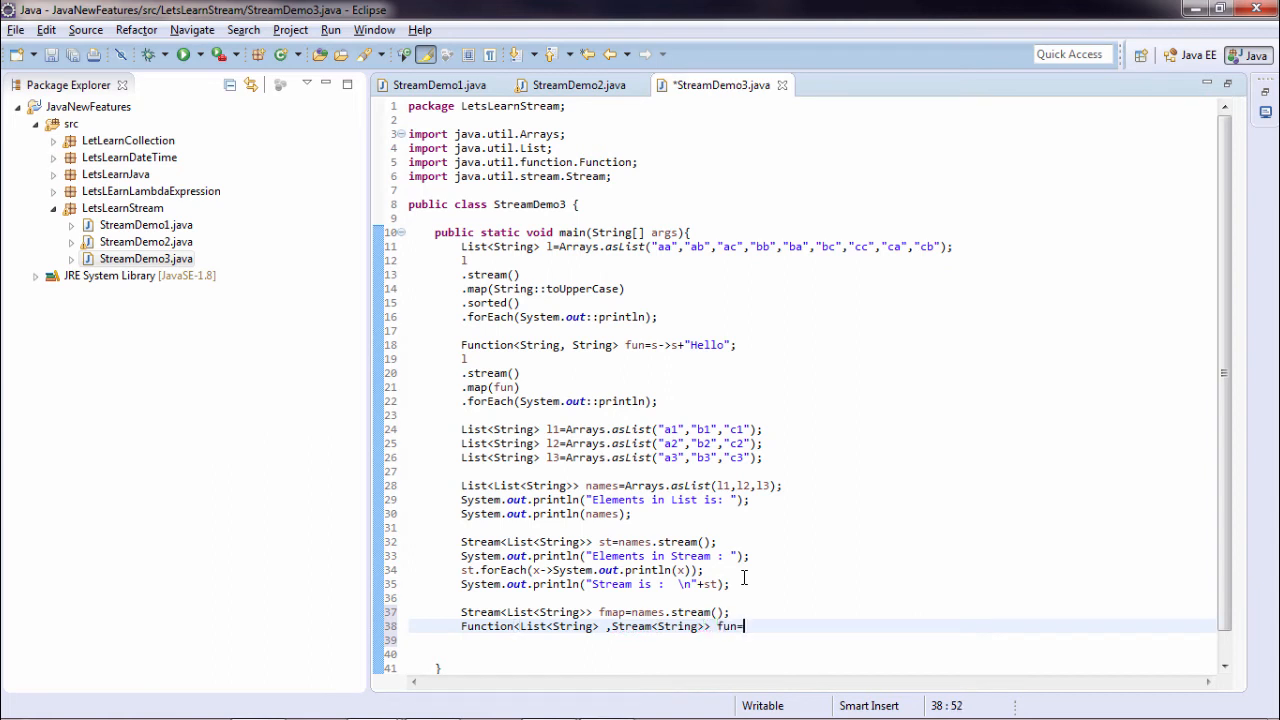
text(l-)
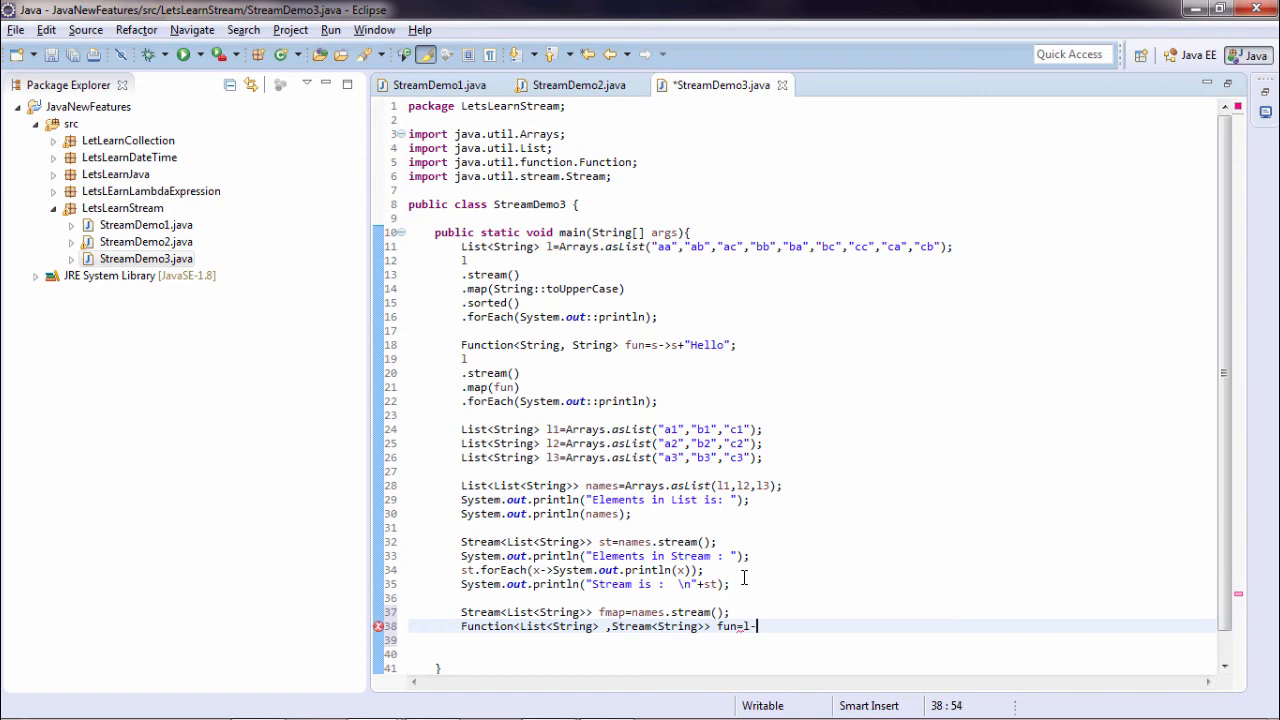
text(>)
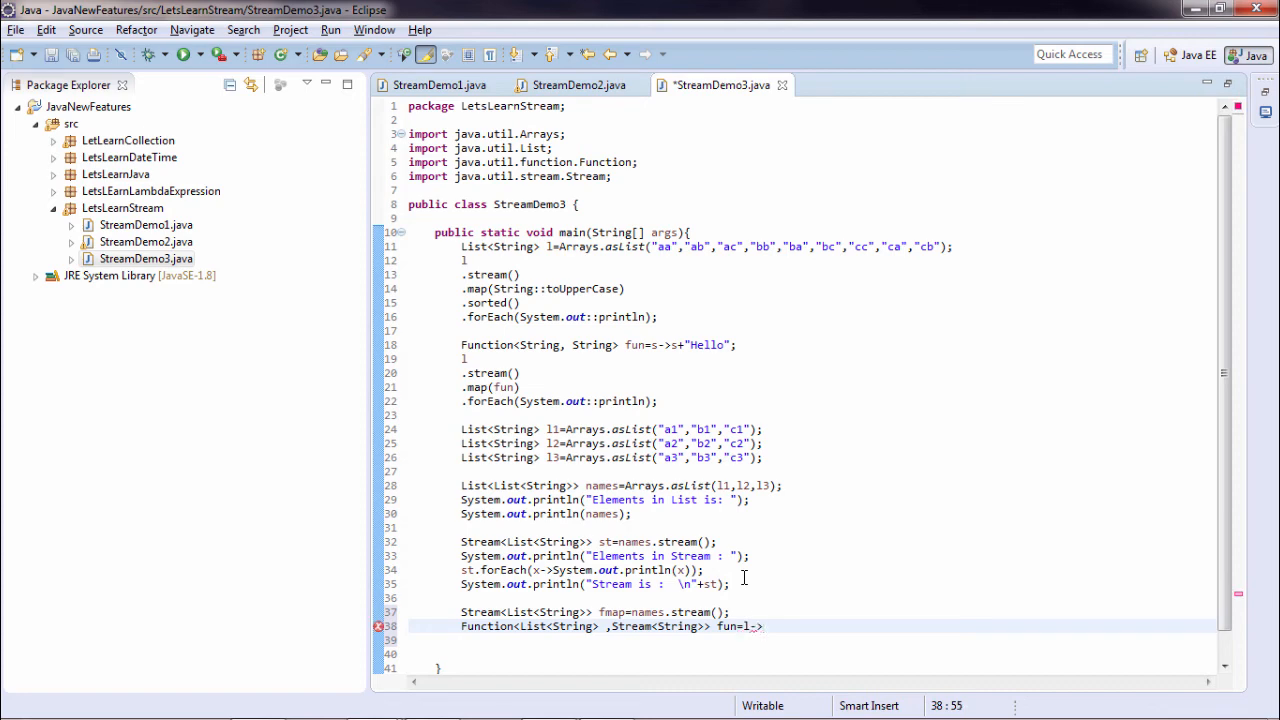
text(1.stream();)
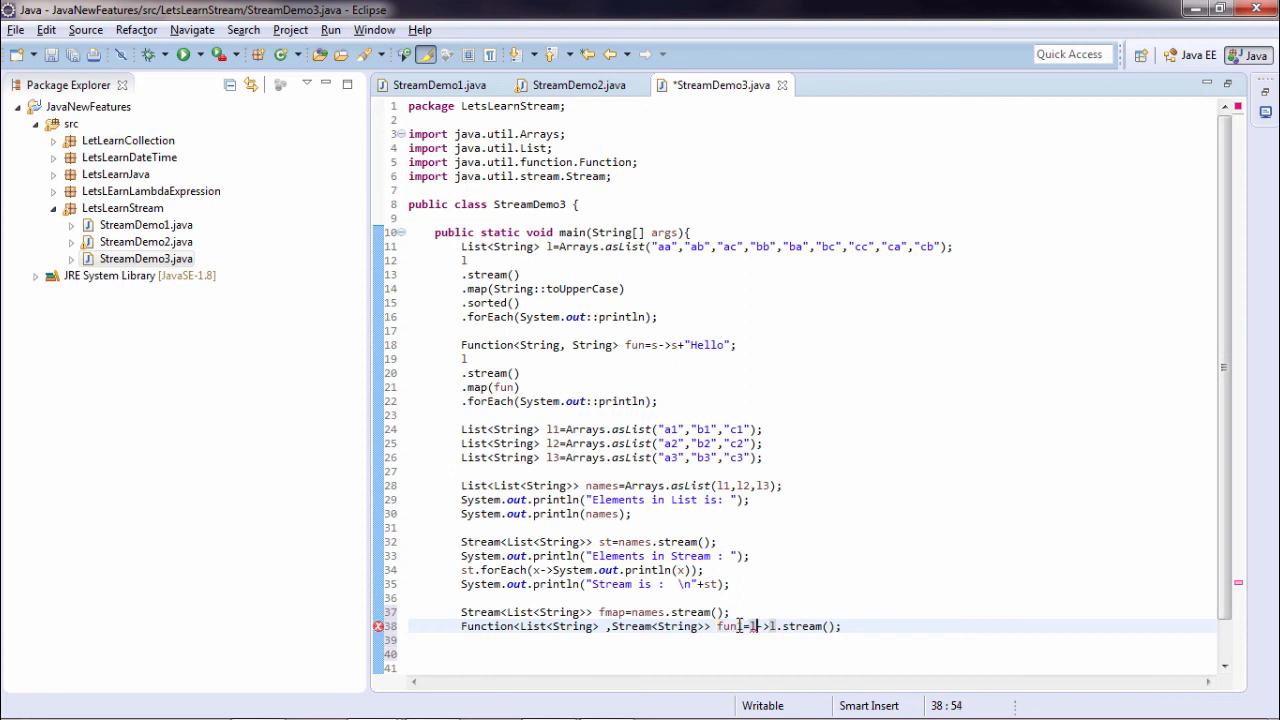
text(s)
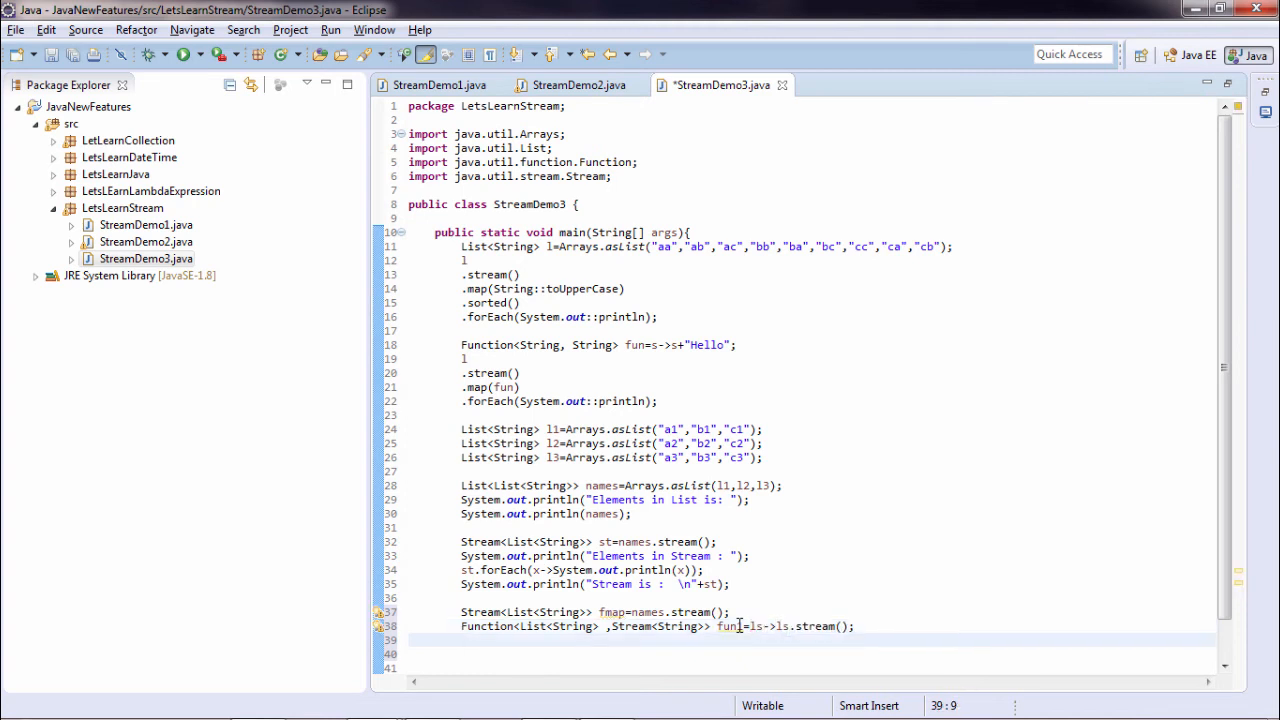
text(fmap.)
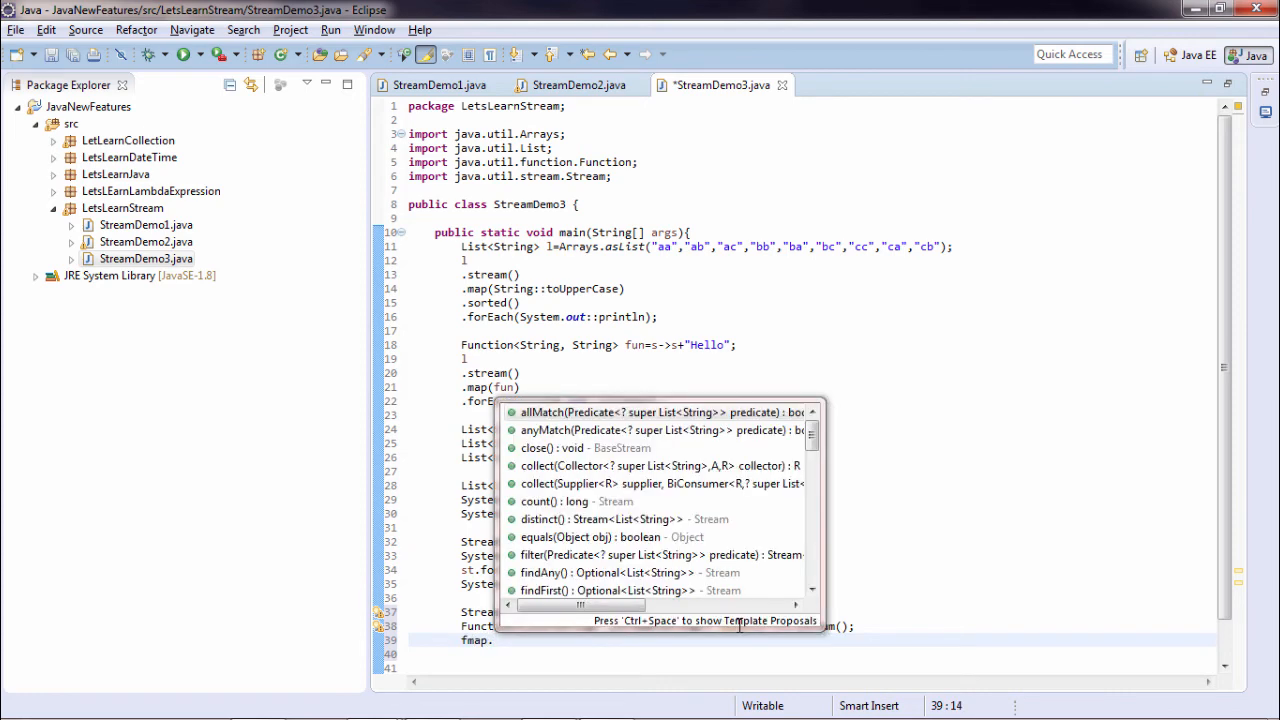
Write fmap.flatMap(fun1).forEach(System.out::println); to print every flattened element
text(latMap(mapper)
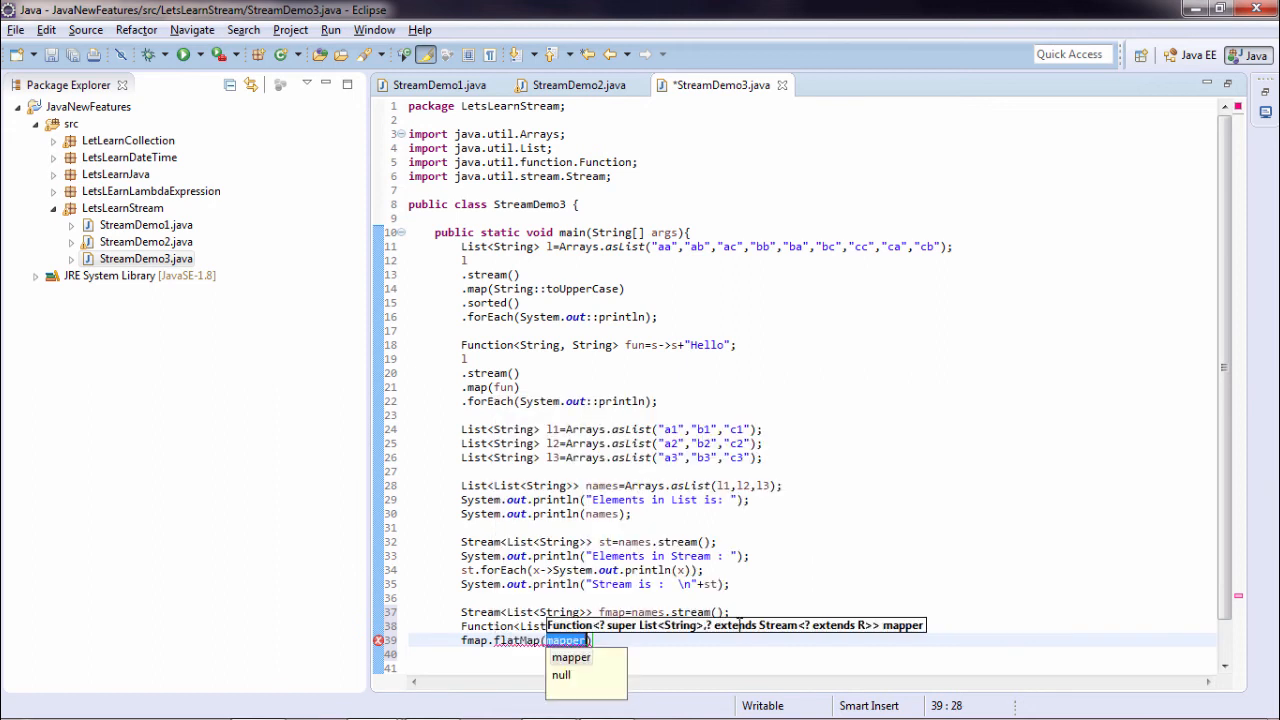
text(fun1)
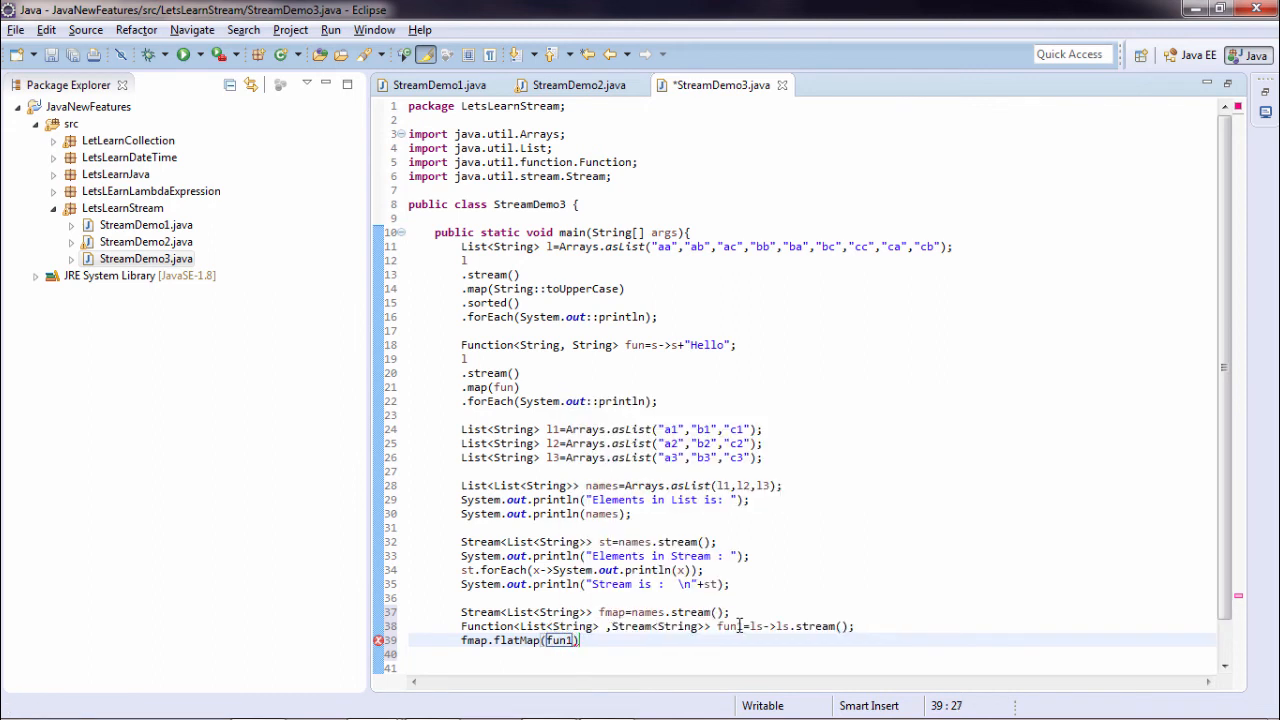
text(.forEach(System.out::println);)
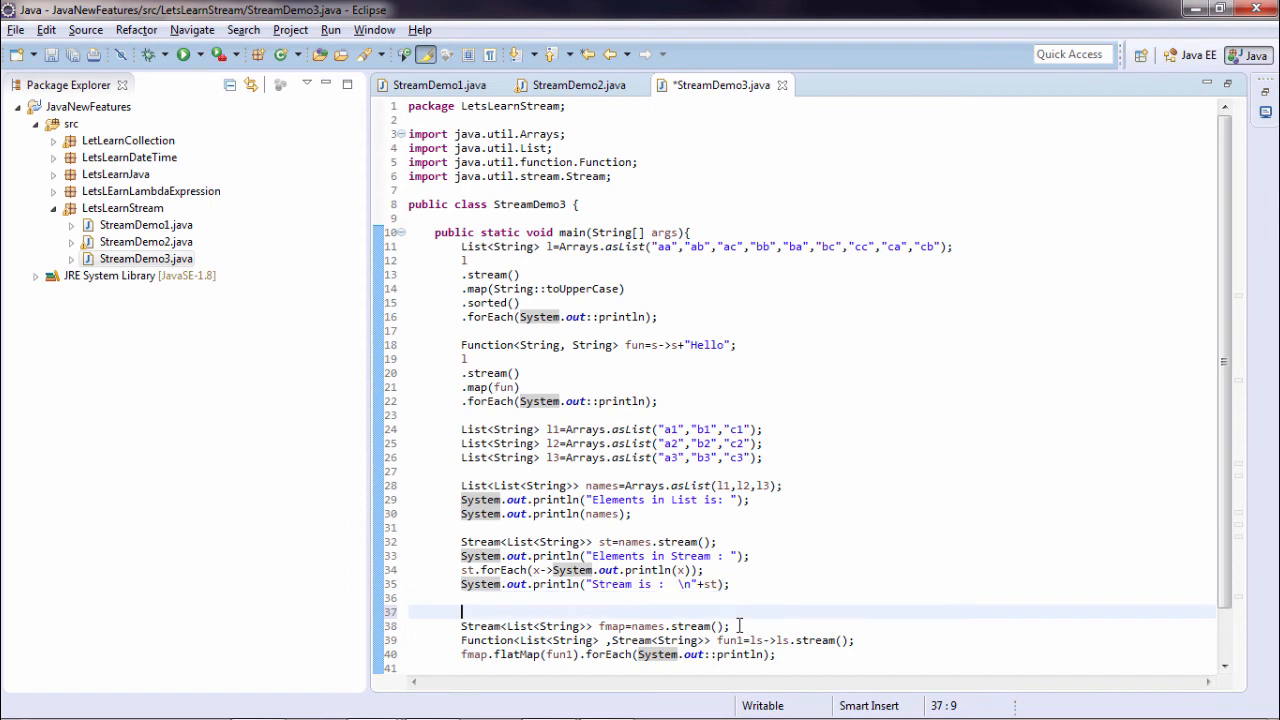
Reuse the println line as a "Stream after flatmap :" heading before the flatMap code
text(System.out.println("Stream is :  \n"+st);)
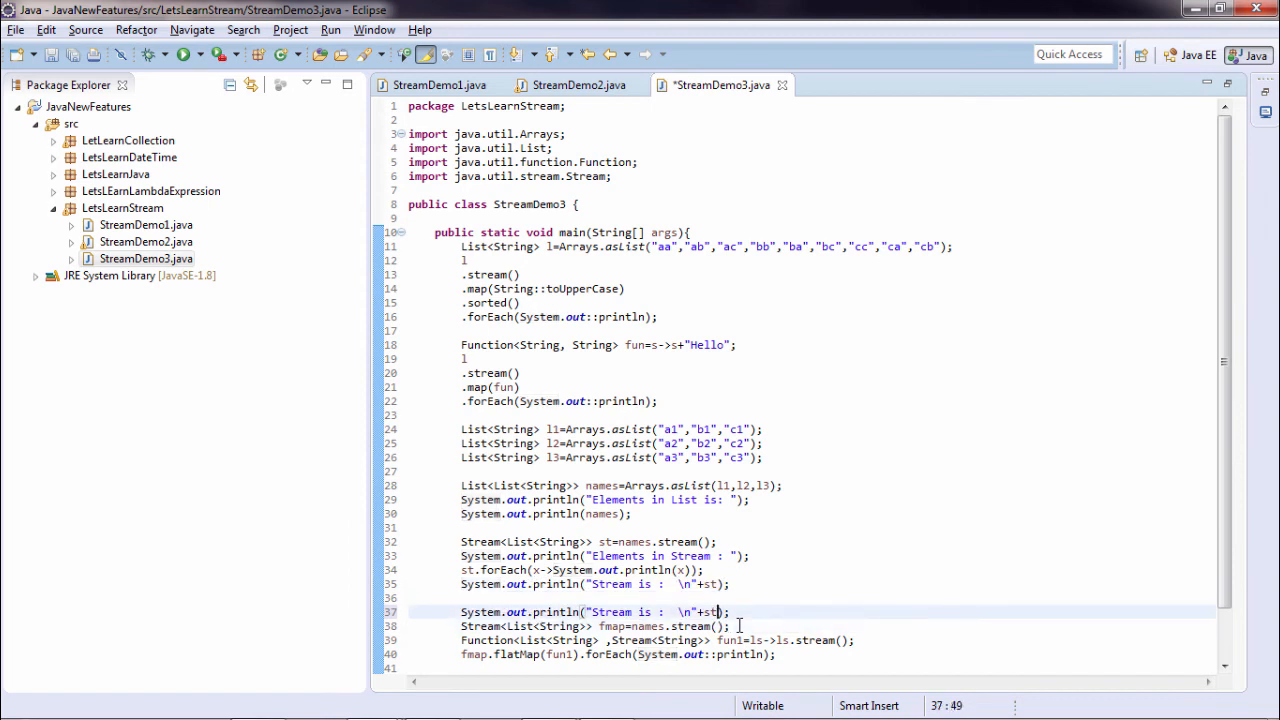
key(BackSpace)
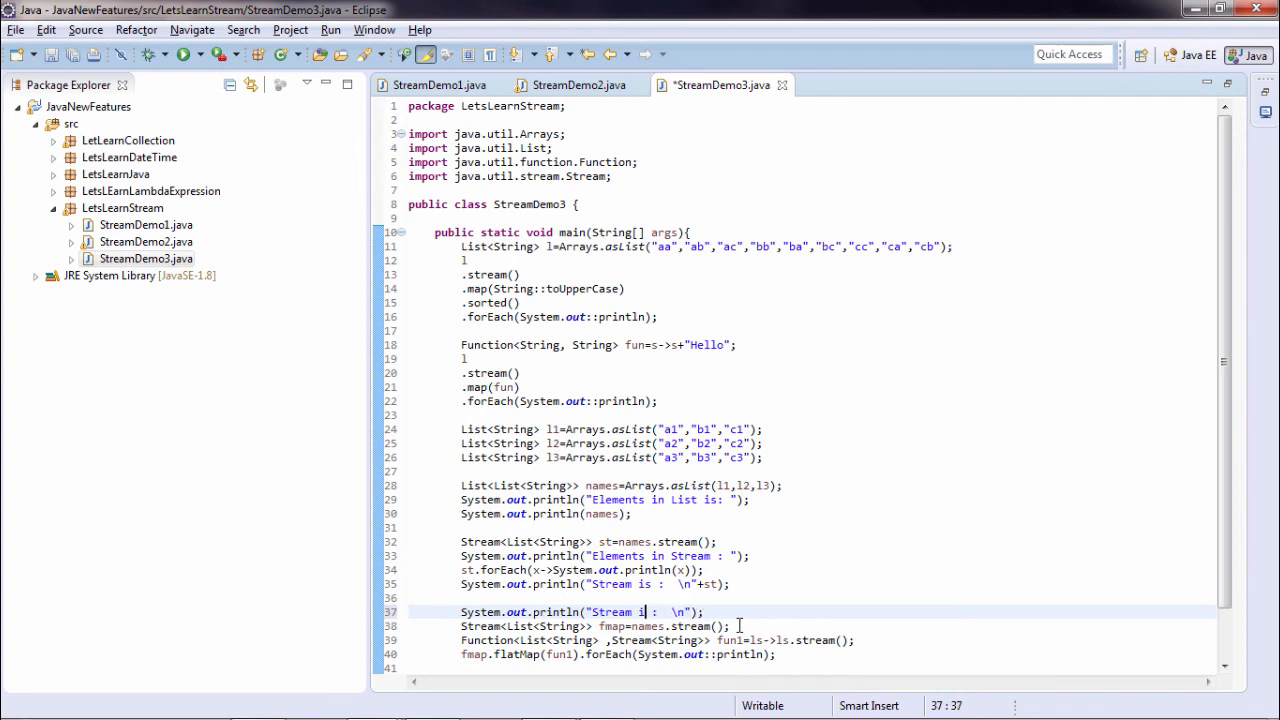
key(BackSpace)
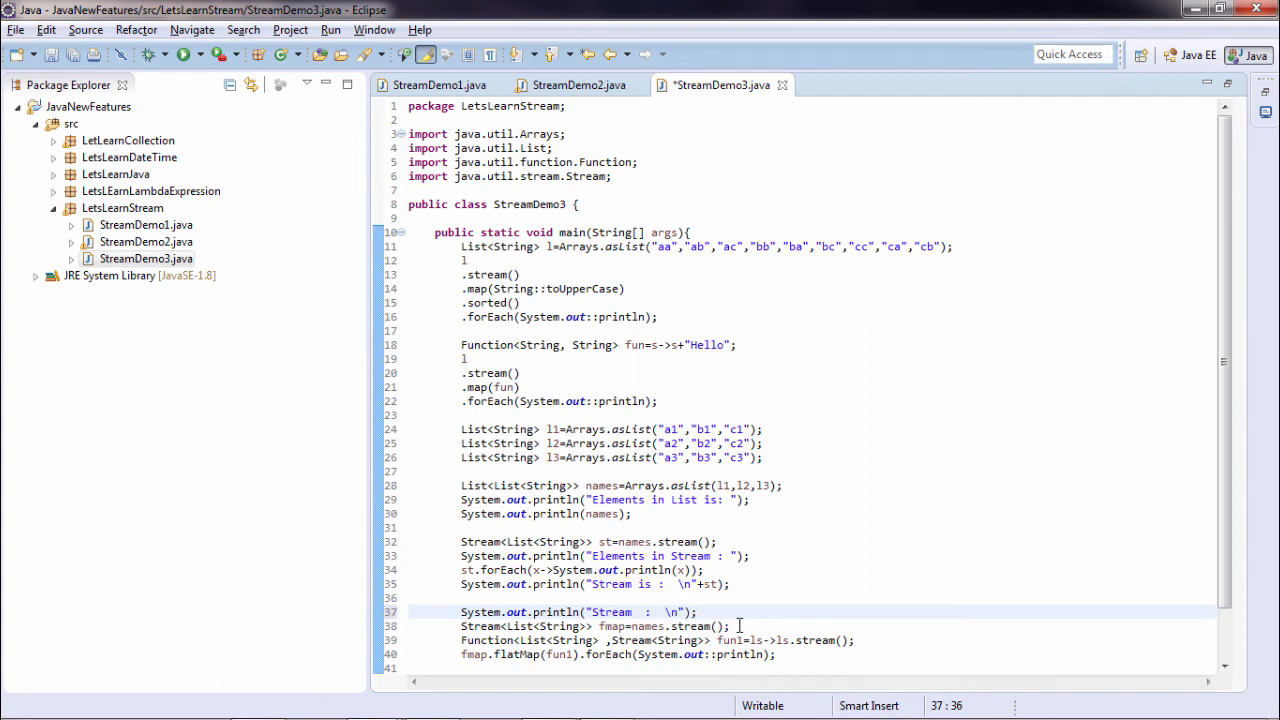
text(after)
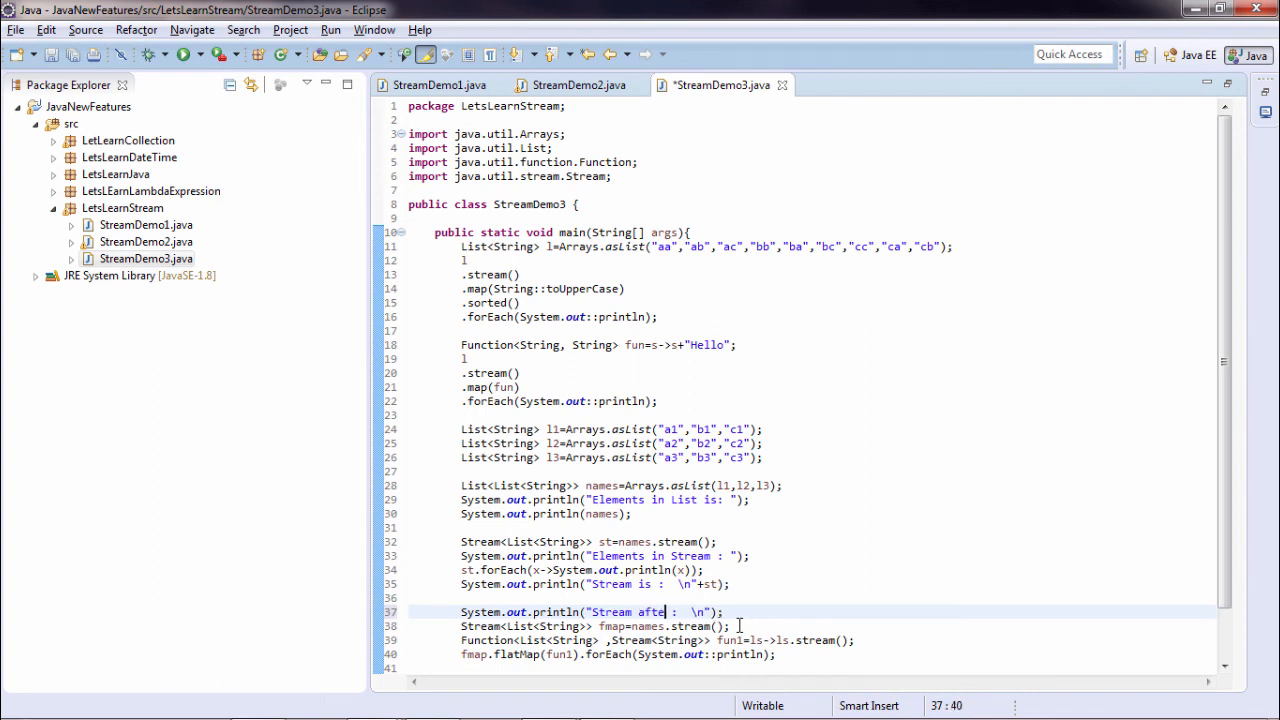
text(flatmap)
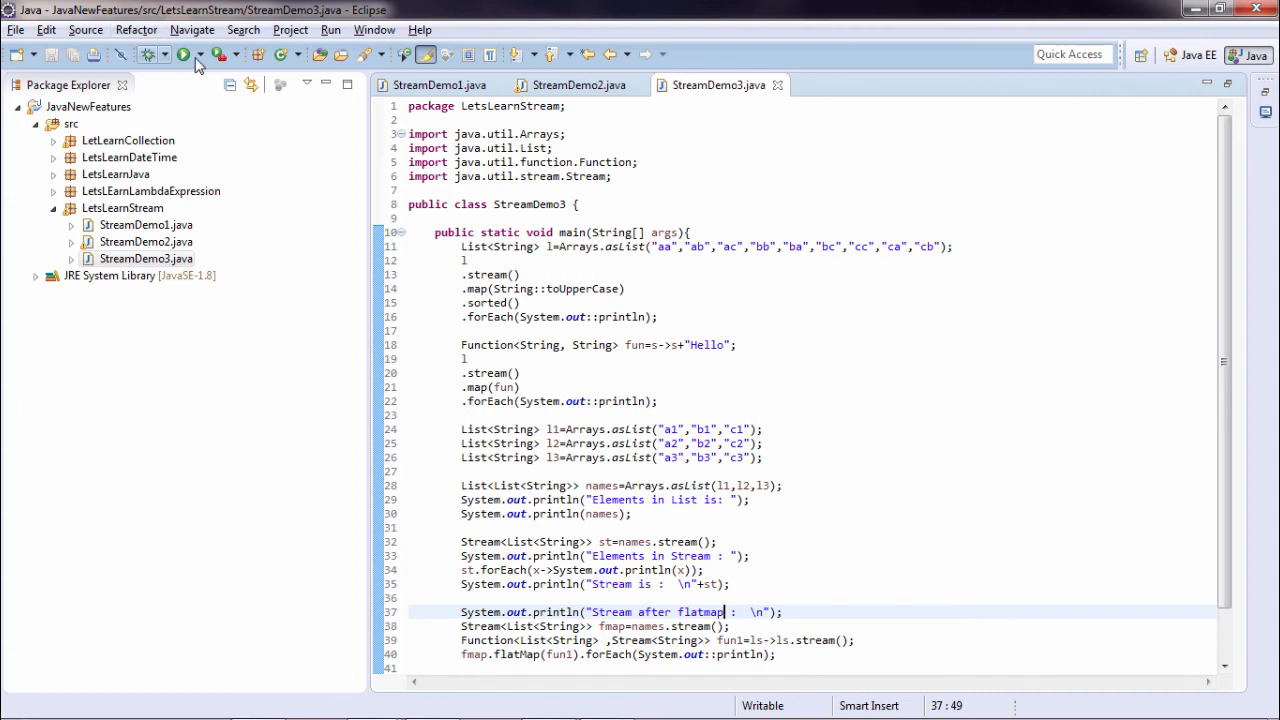
Highlight the Stream type, the String type, the l1 list and System while walking through the code
click(184, 54)
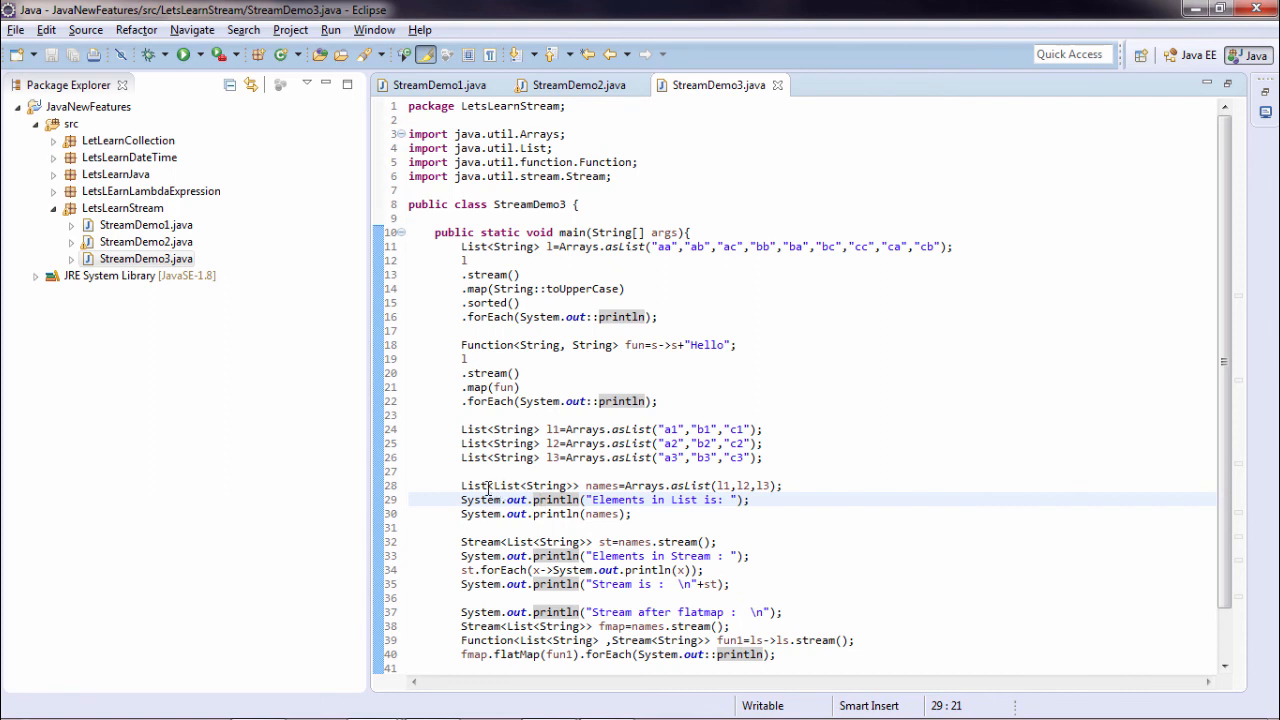
double_click(504, 486)
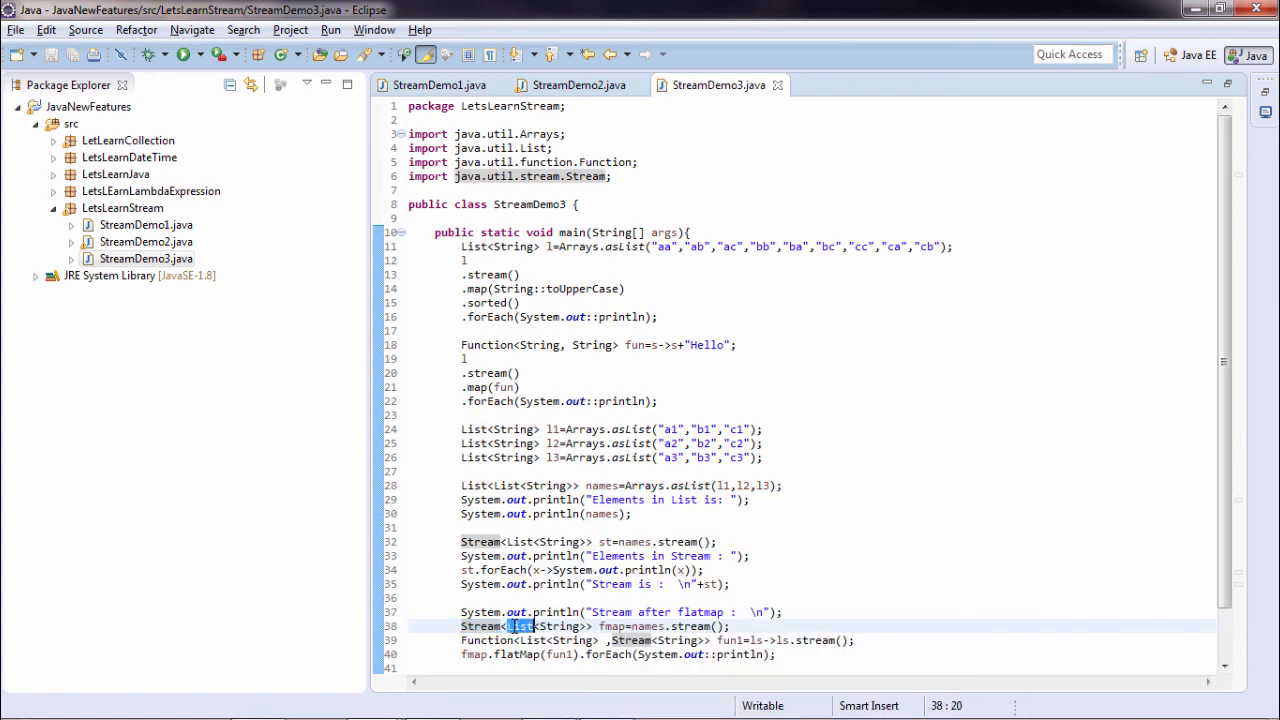
mouse_move(518, 626)
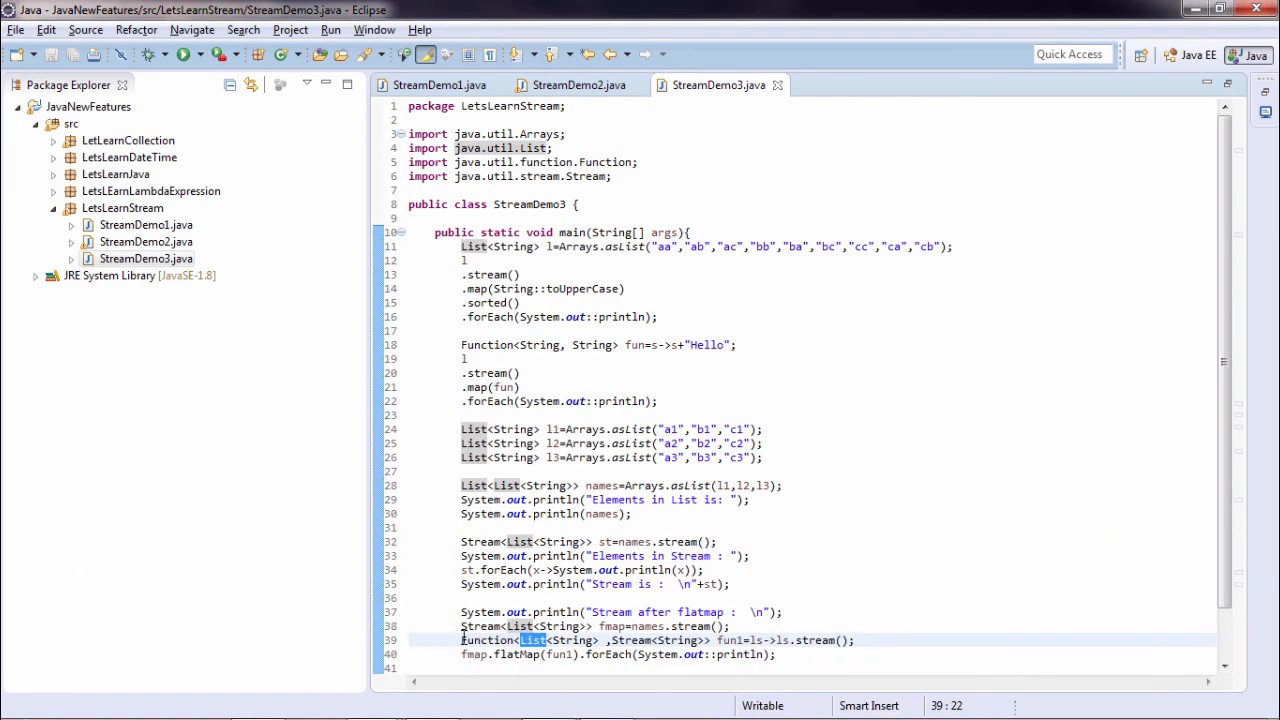
double_click(628, 640)
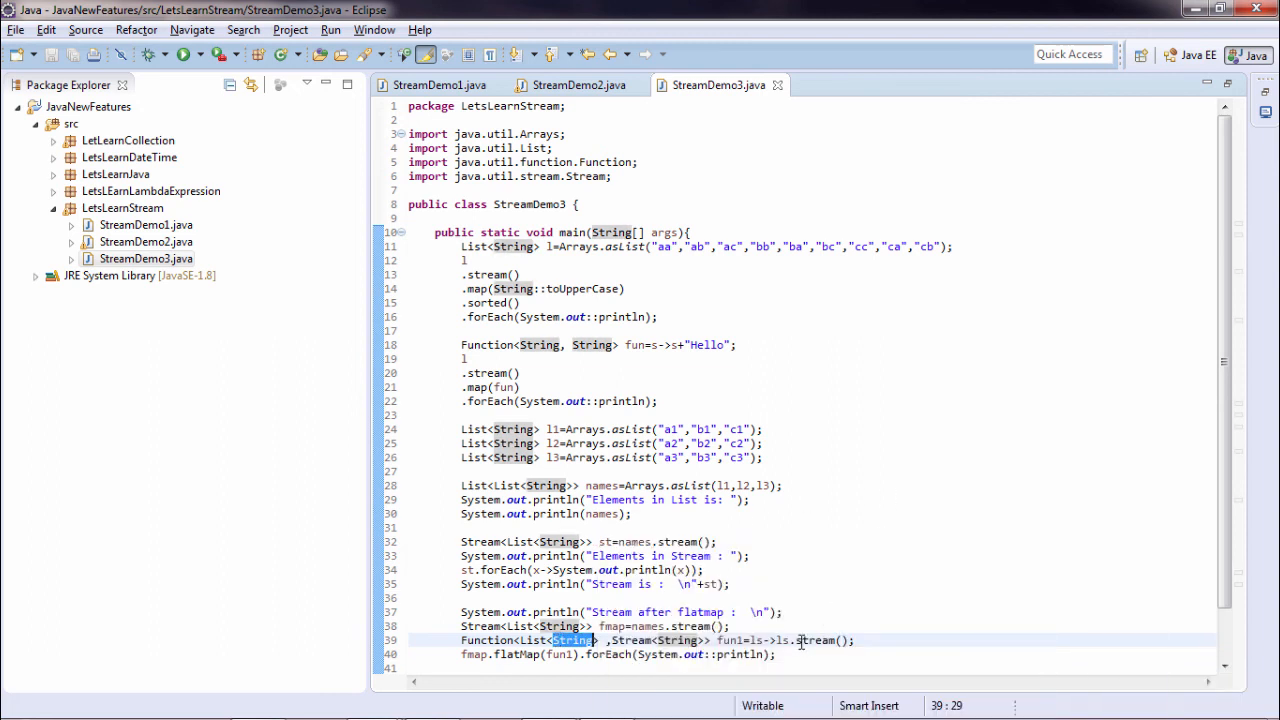
double_click(814, 640)
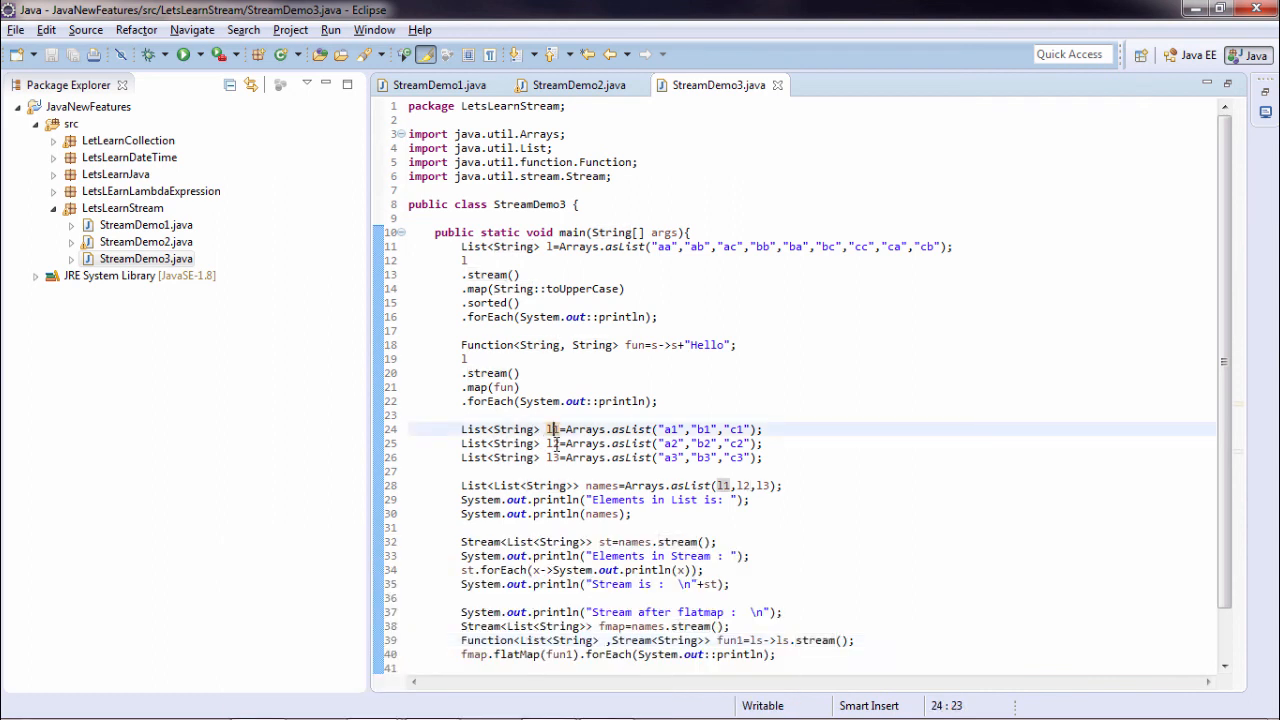
double_click(814, 640)
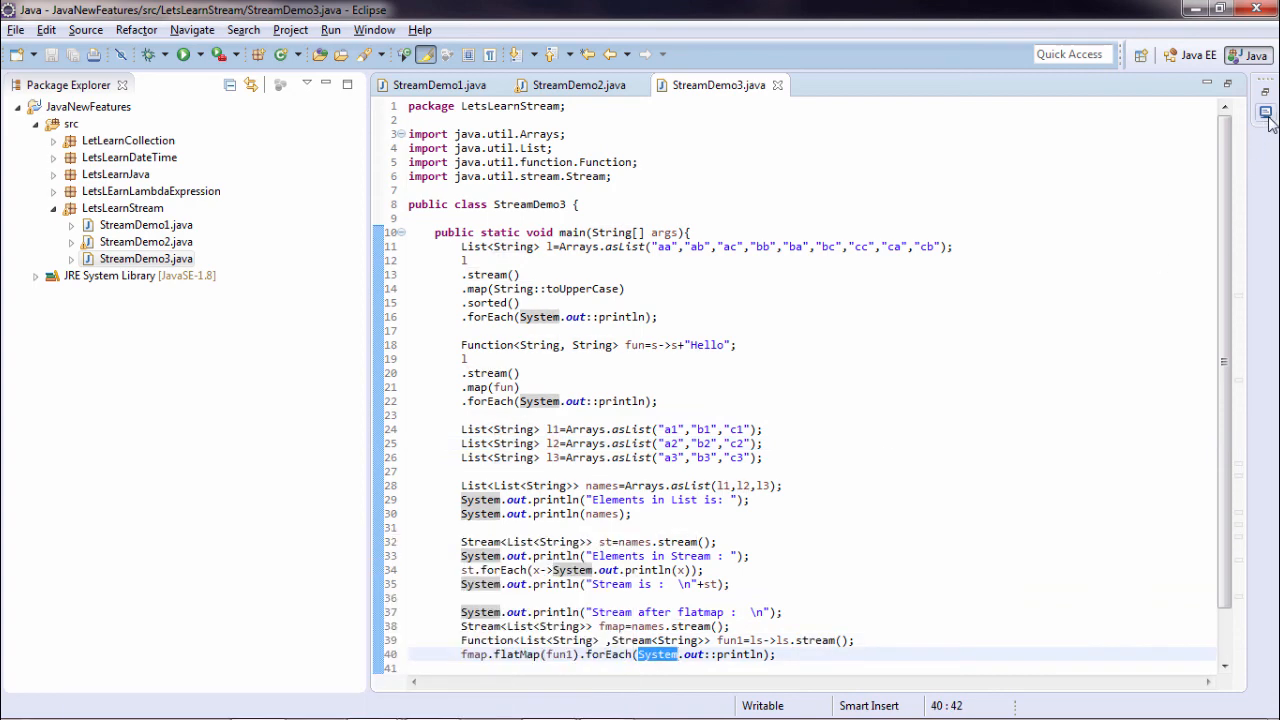
Run StreamDemo3 so the console prints a1 through c3 after 'Stream after flatmap'
click(184, 54)
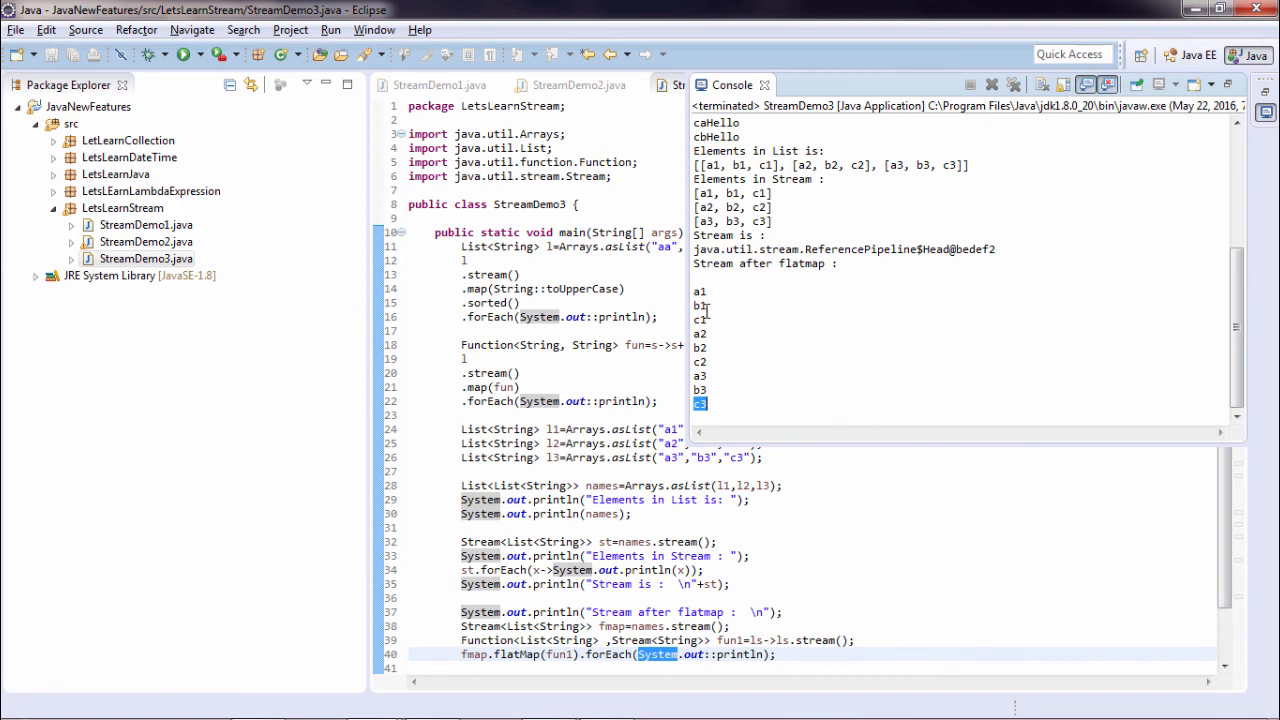